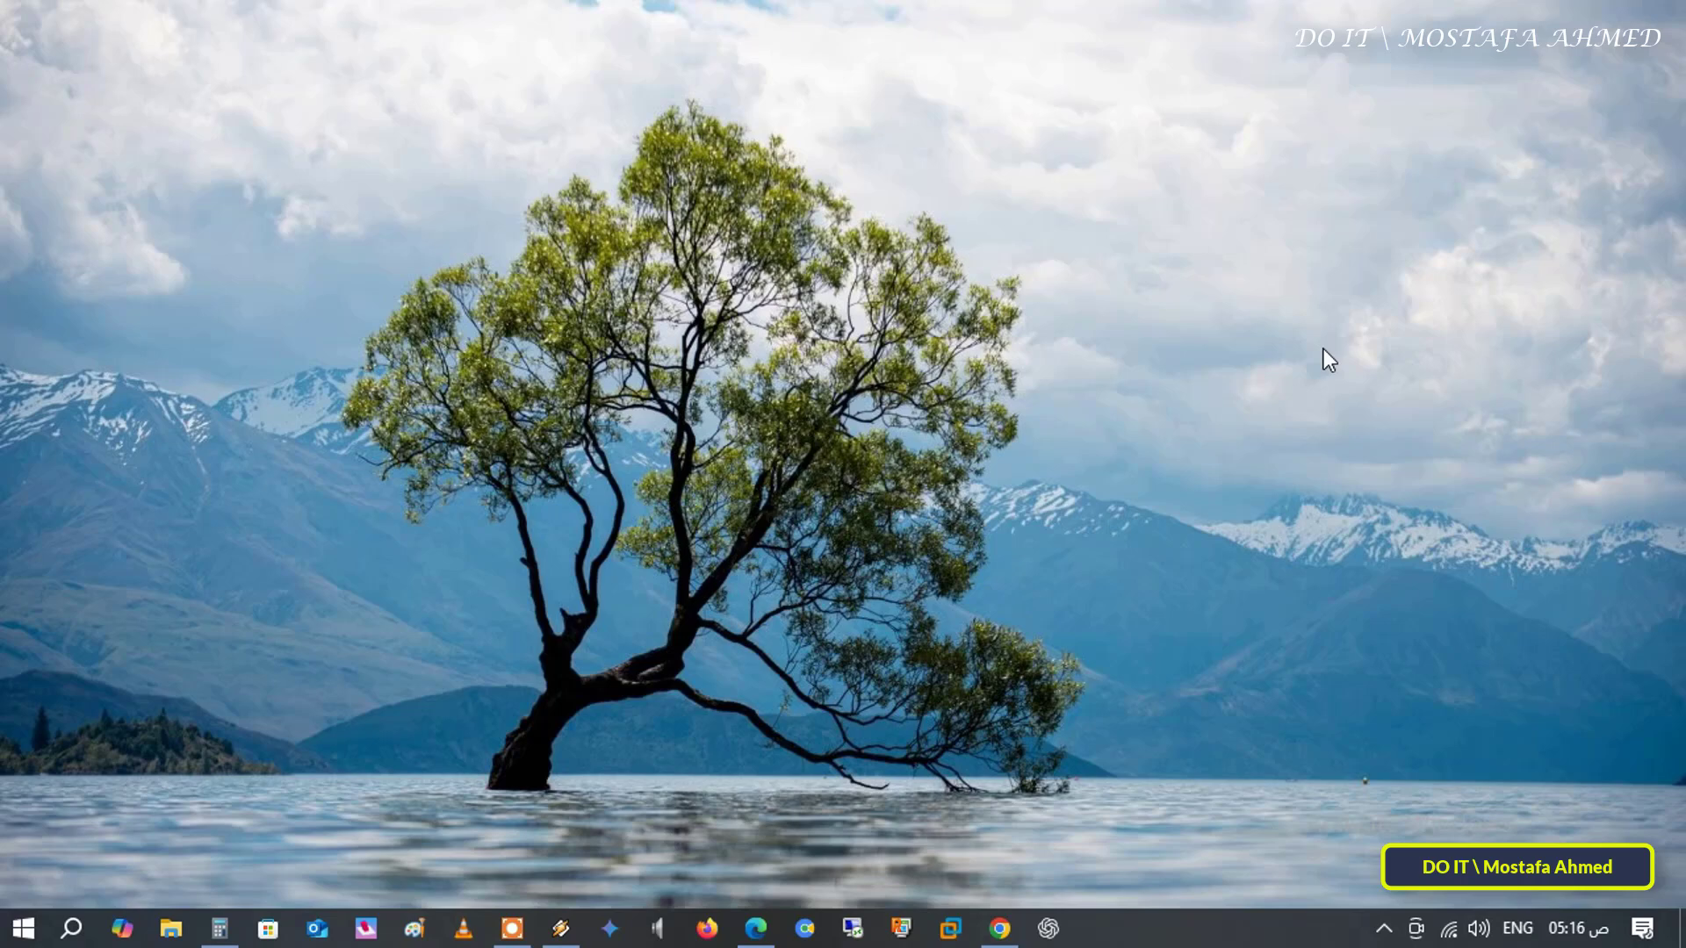
{"action": "mouse_move", "coordinate": [1017, 583]}
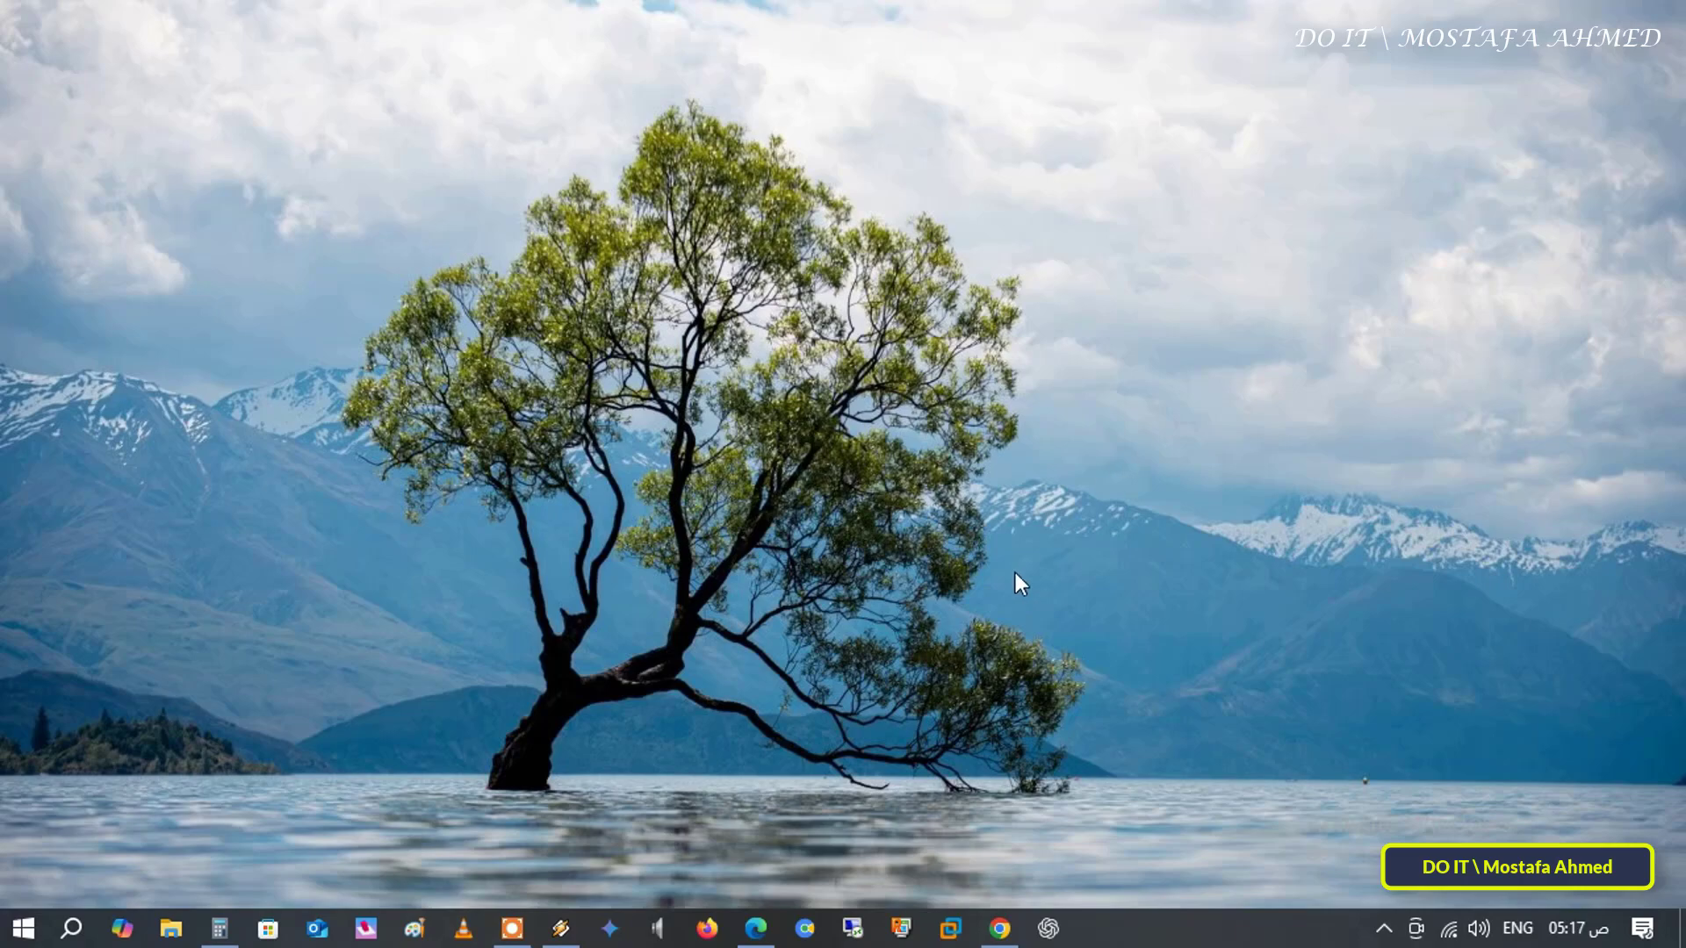
- Launch Edge and see 'yahoo.com' and 'foot' in the address bar bring up suggestions, then clear the text
{"action": "left_click", "coordinate": [755, 927]}
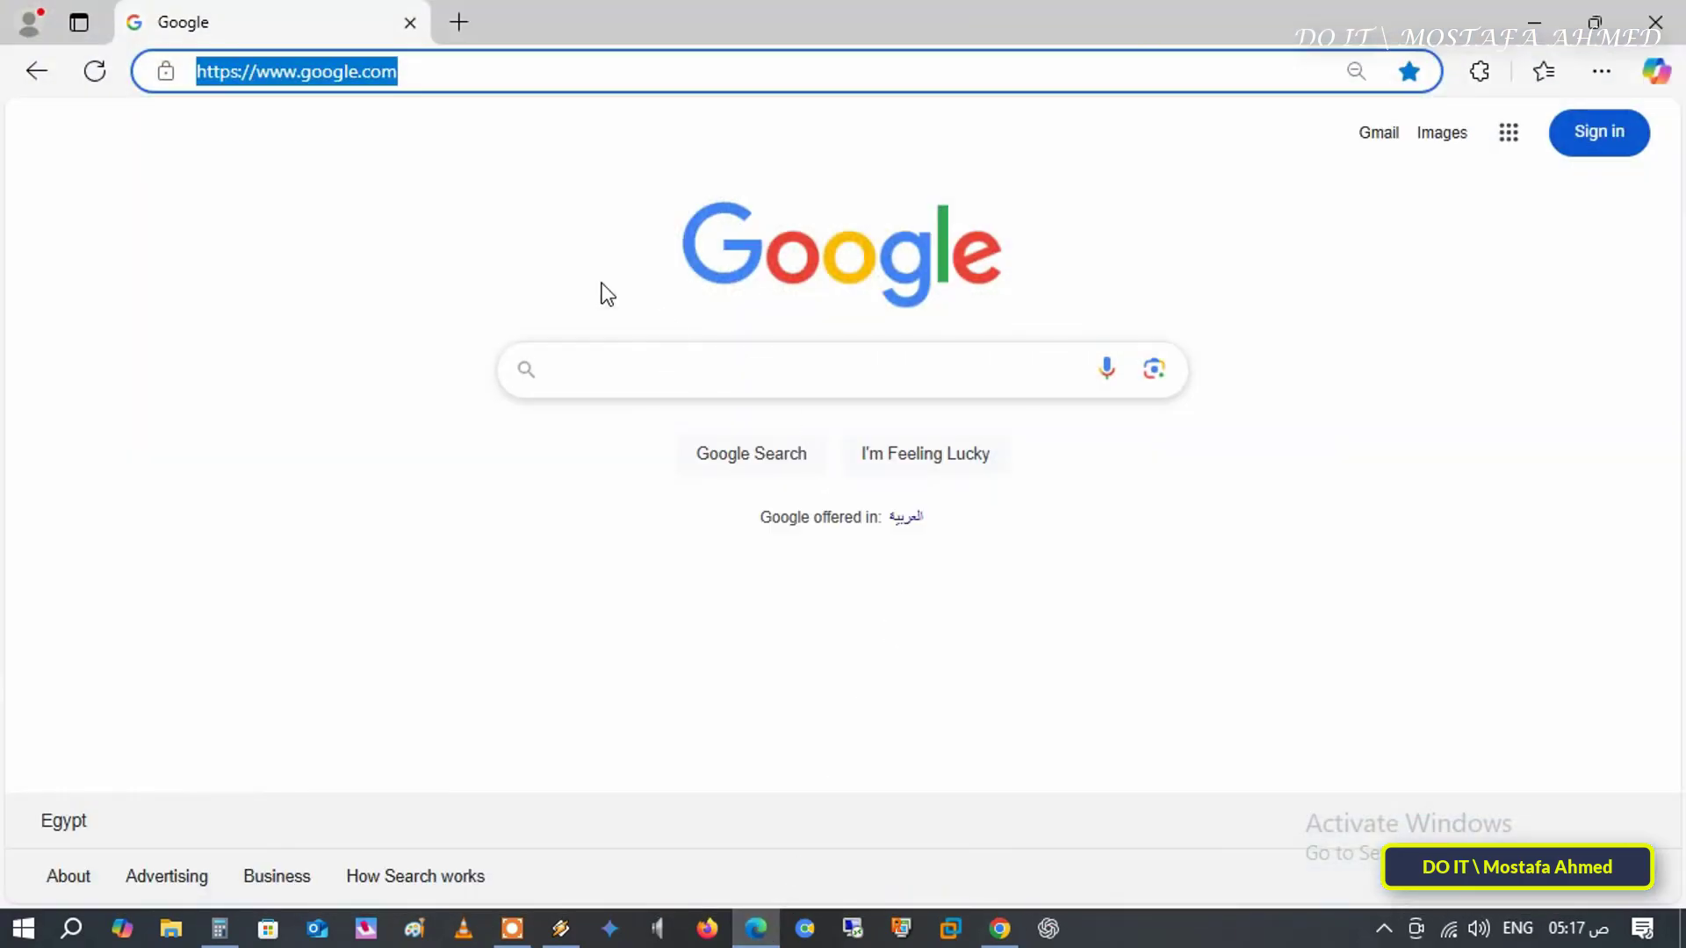
{"action": "mouse_move", "coordinate": [616, 168]}
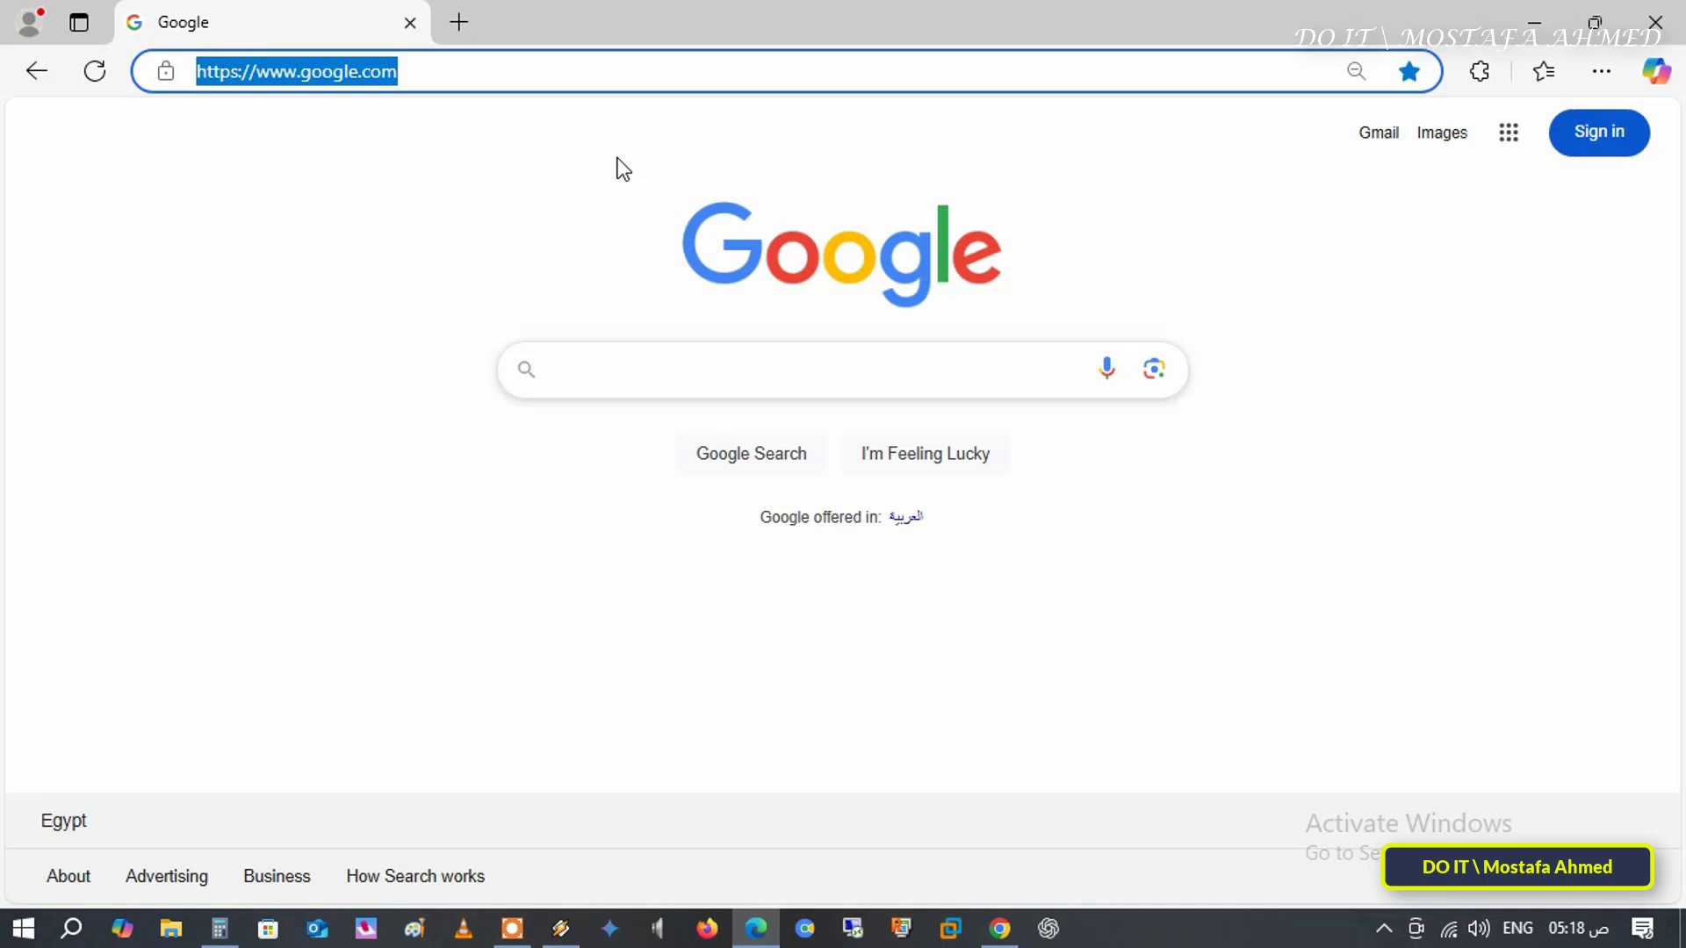
{"action": "type", "text": "yahoo.com"}
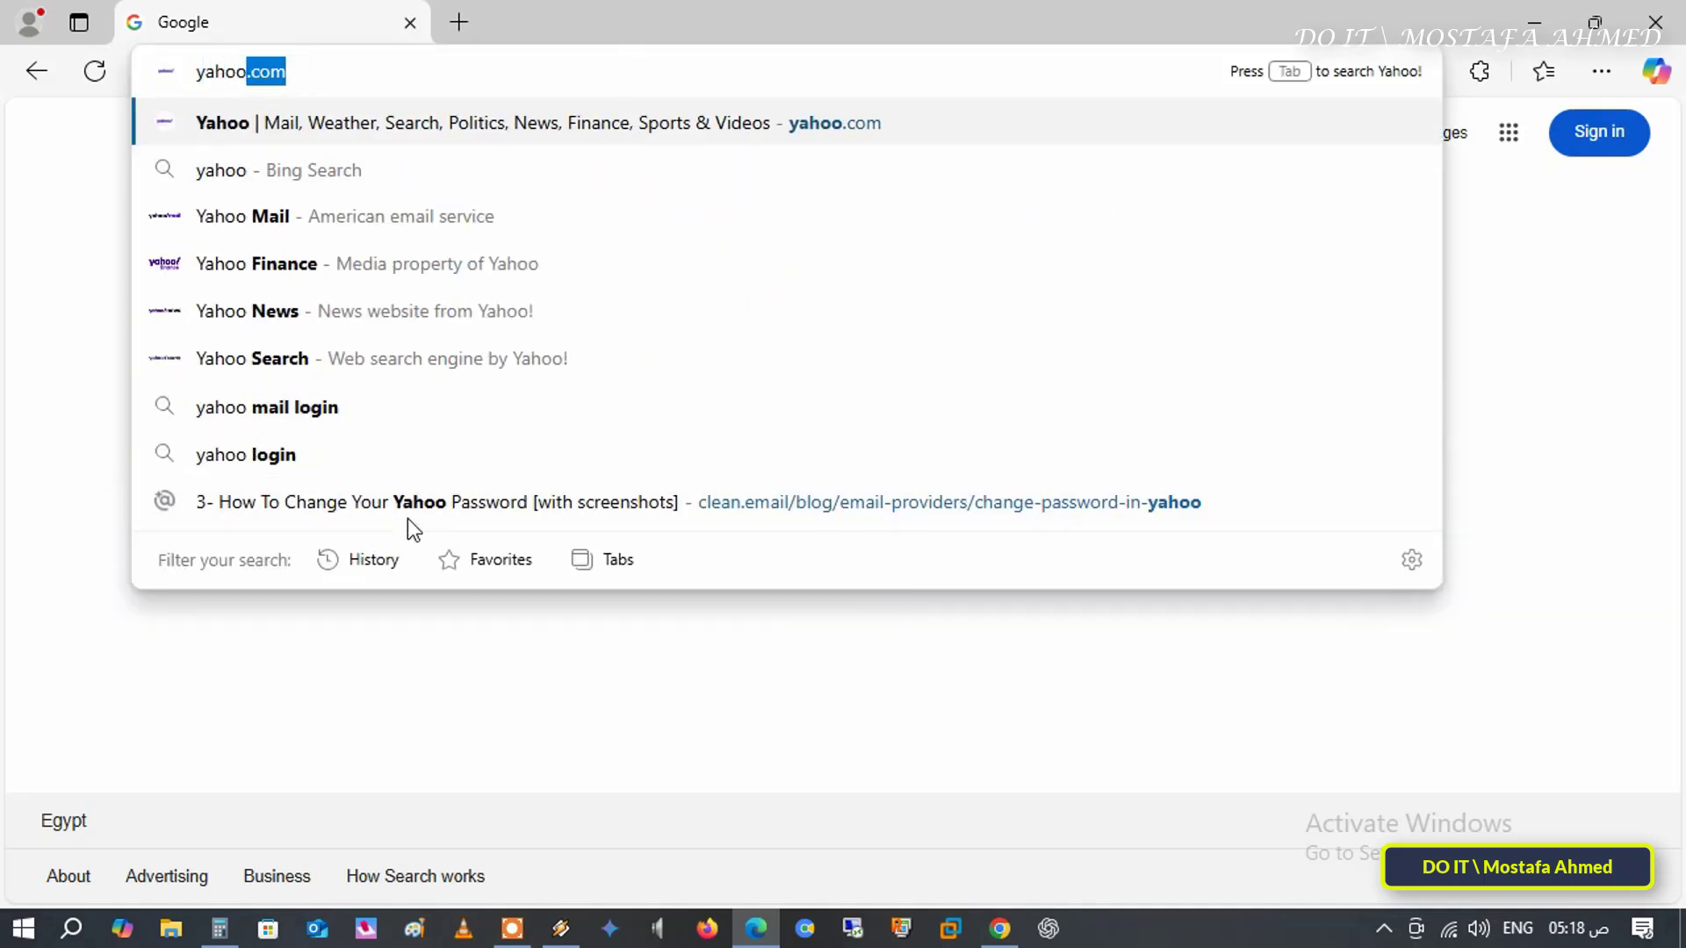
{"action": "mouse_move", "coordinate": [330, 502]}
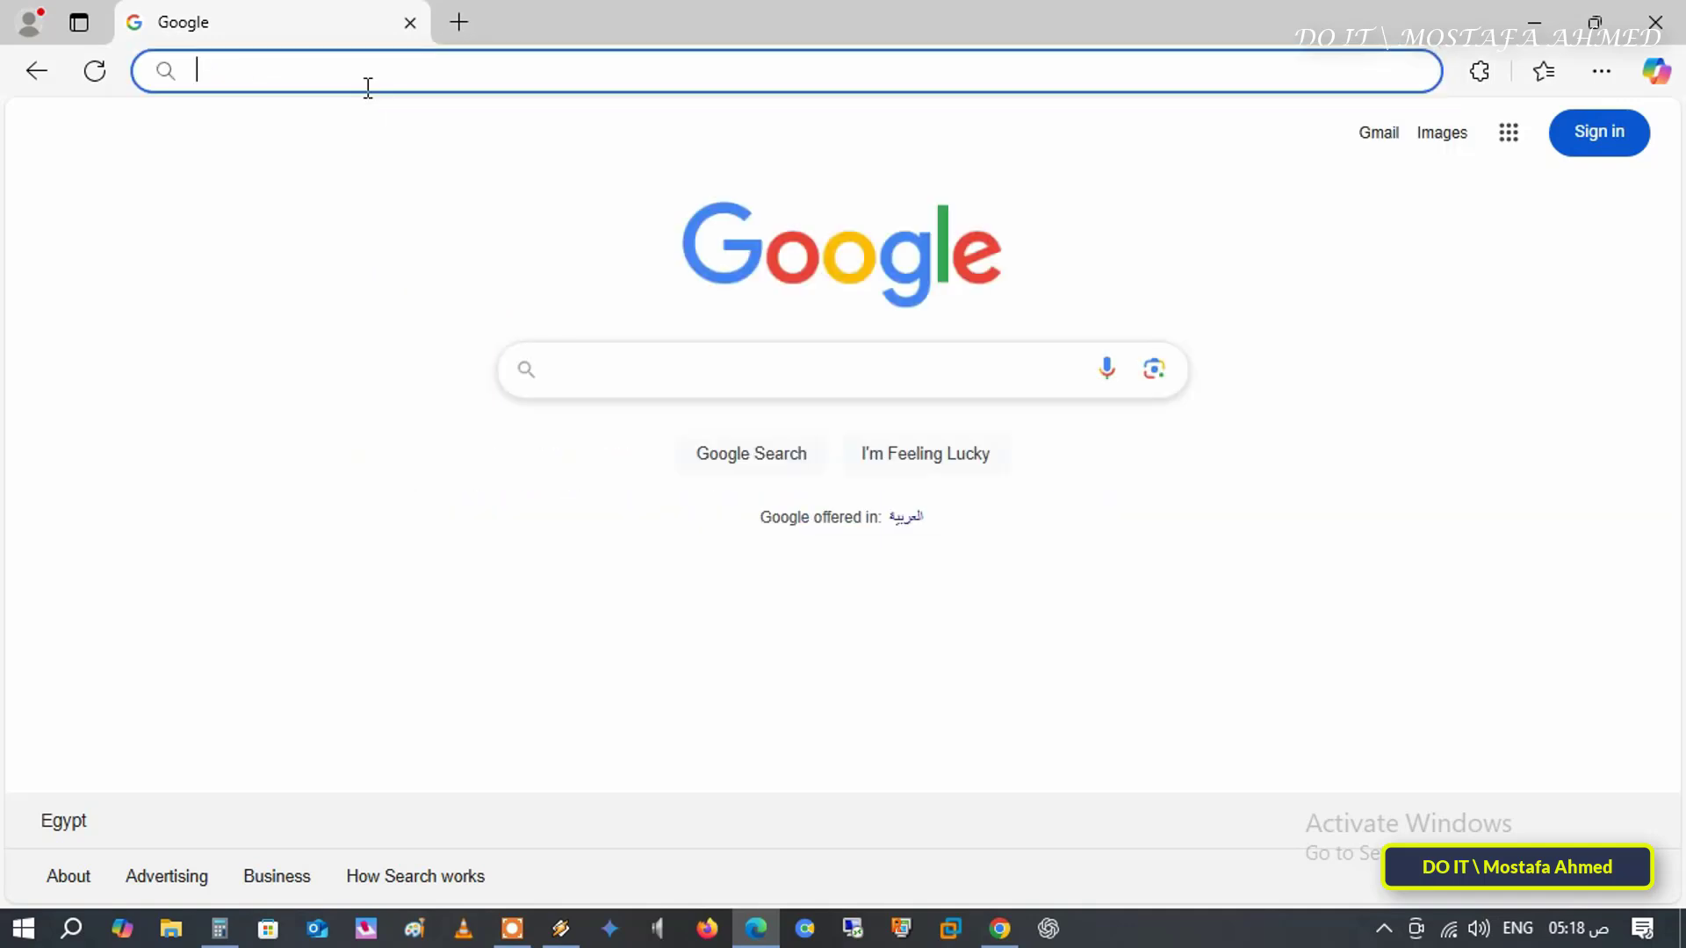
{"action": "type", "text": "foot"}
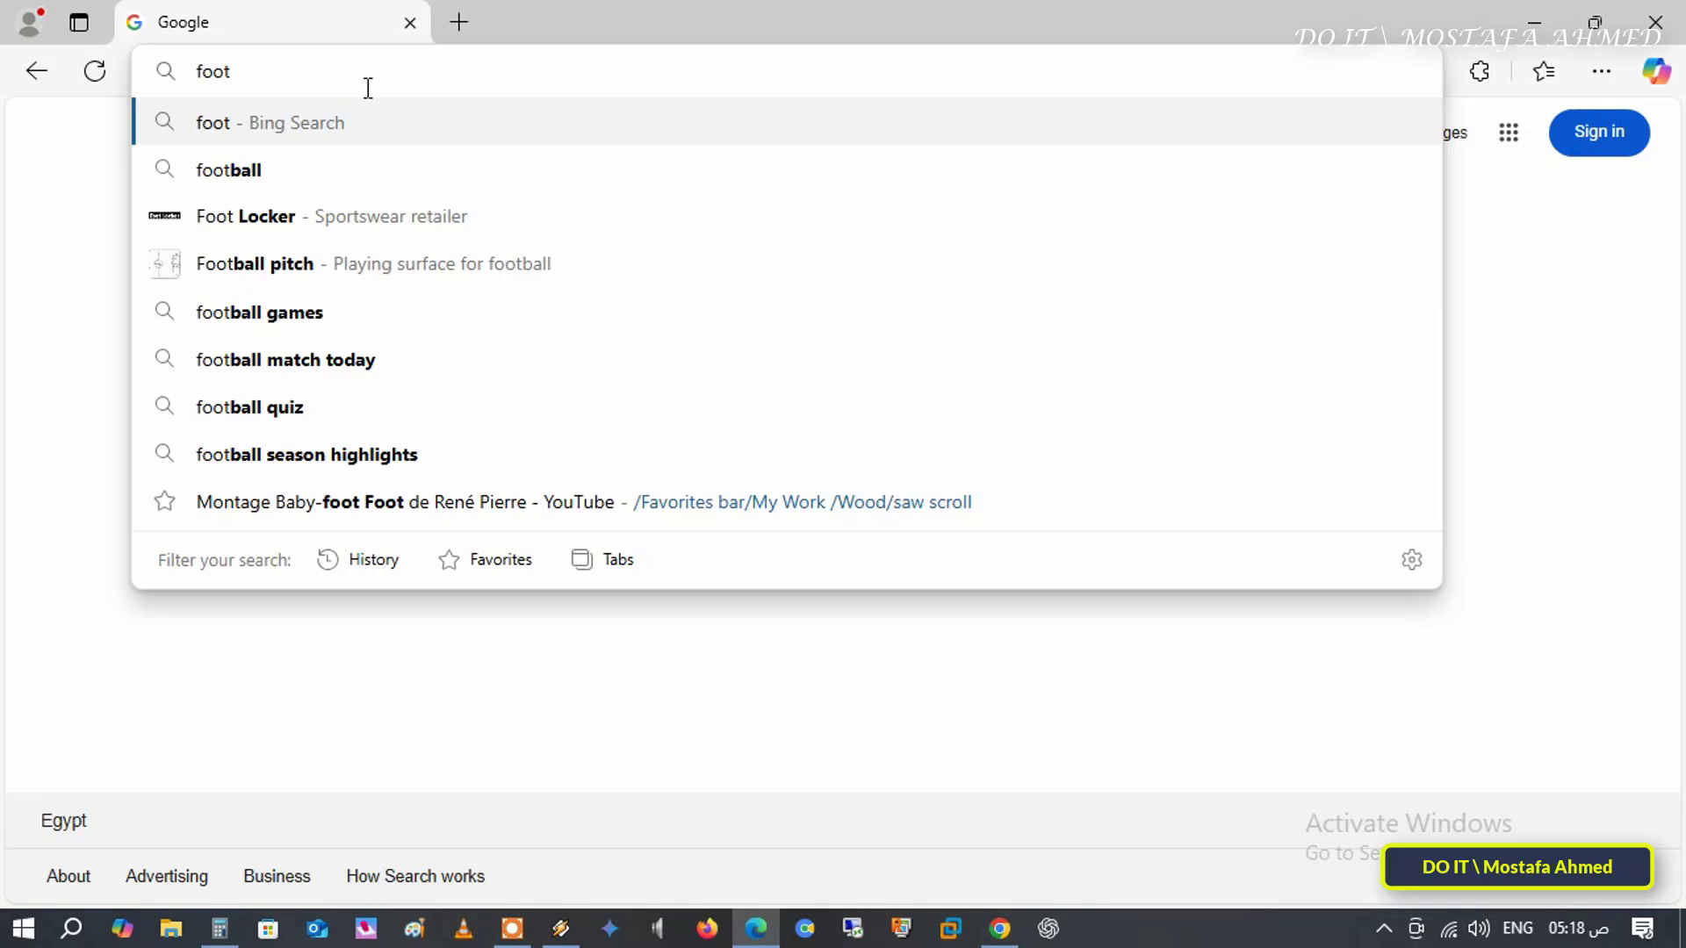
{"action": "mouse_move", "coordinate": [312, 121]}
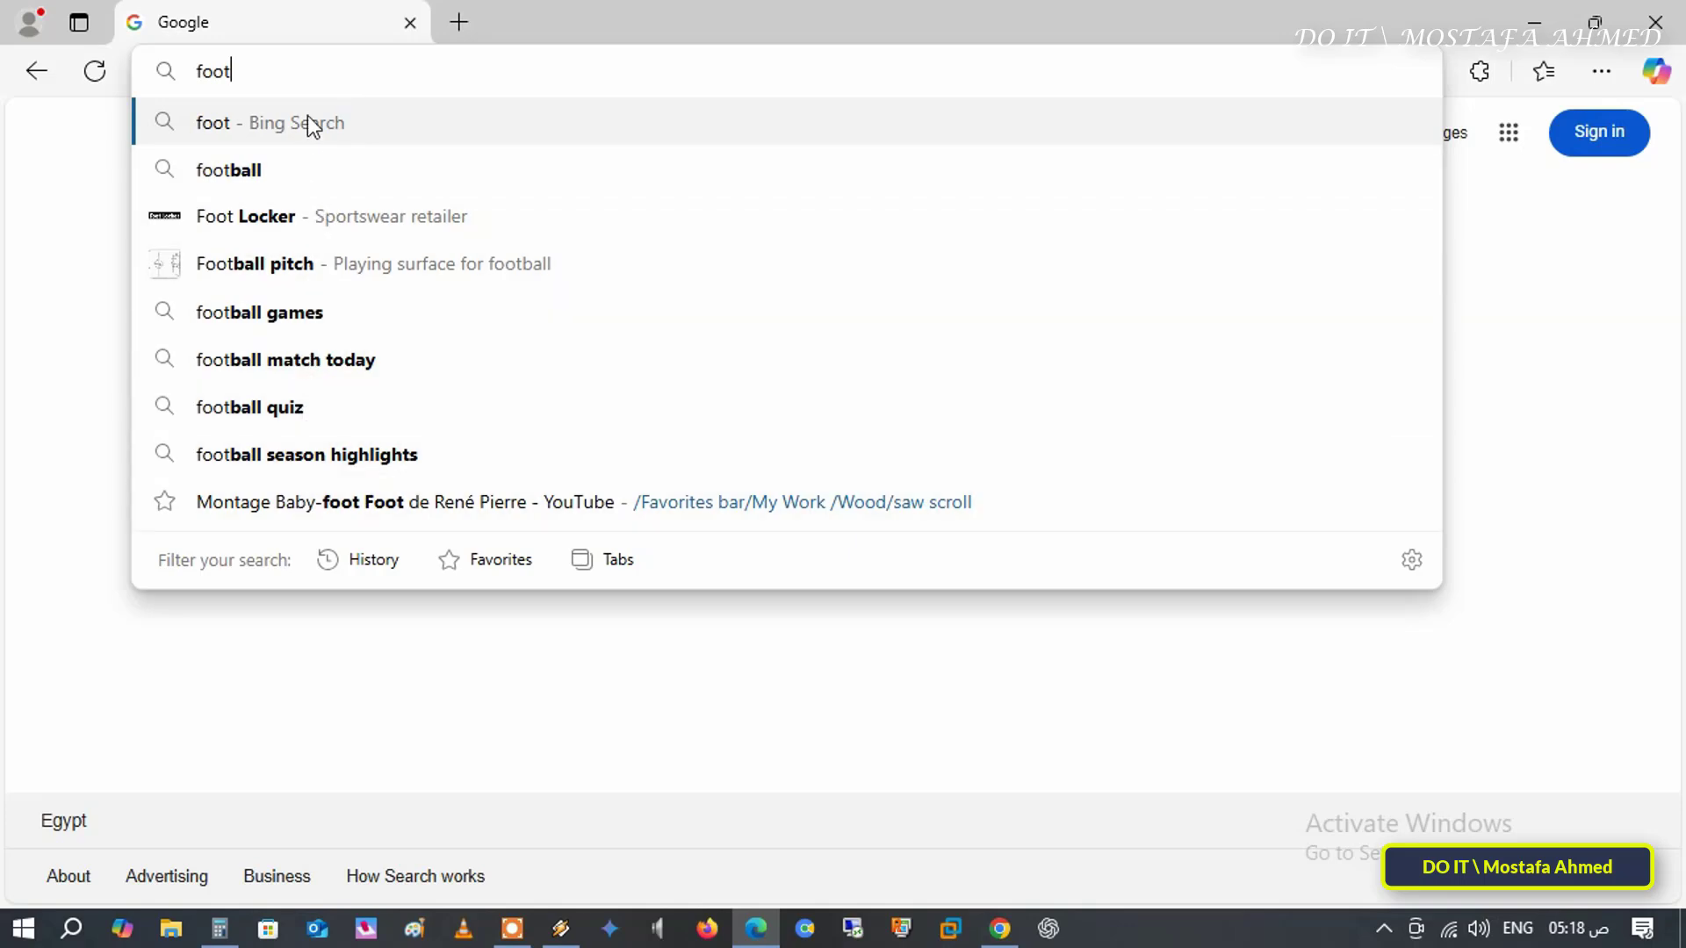
{"action": "key", "text": "Backspace"}
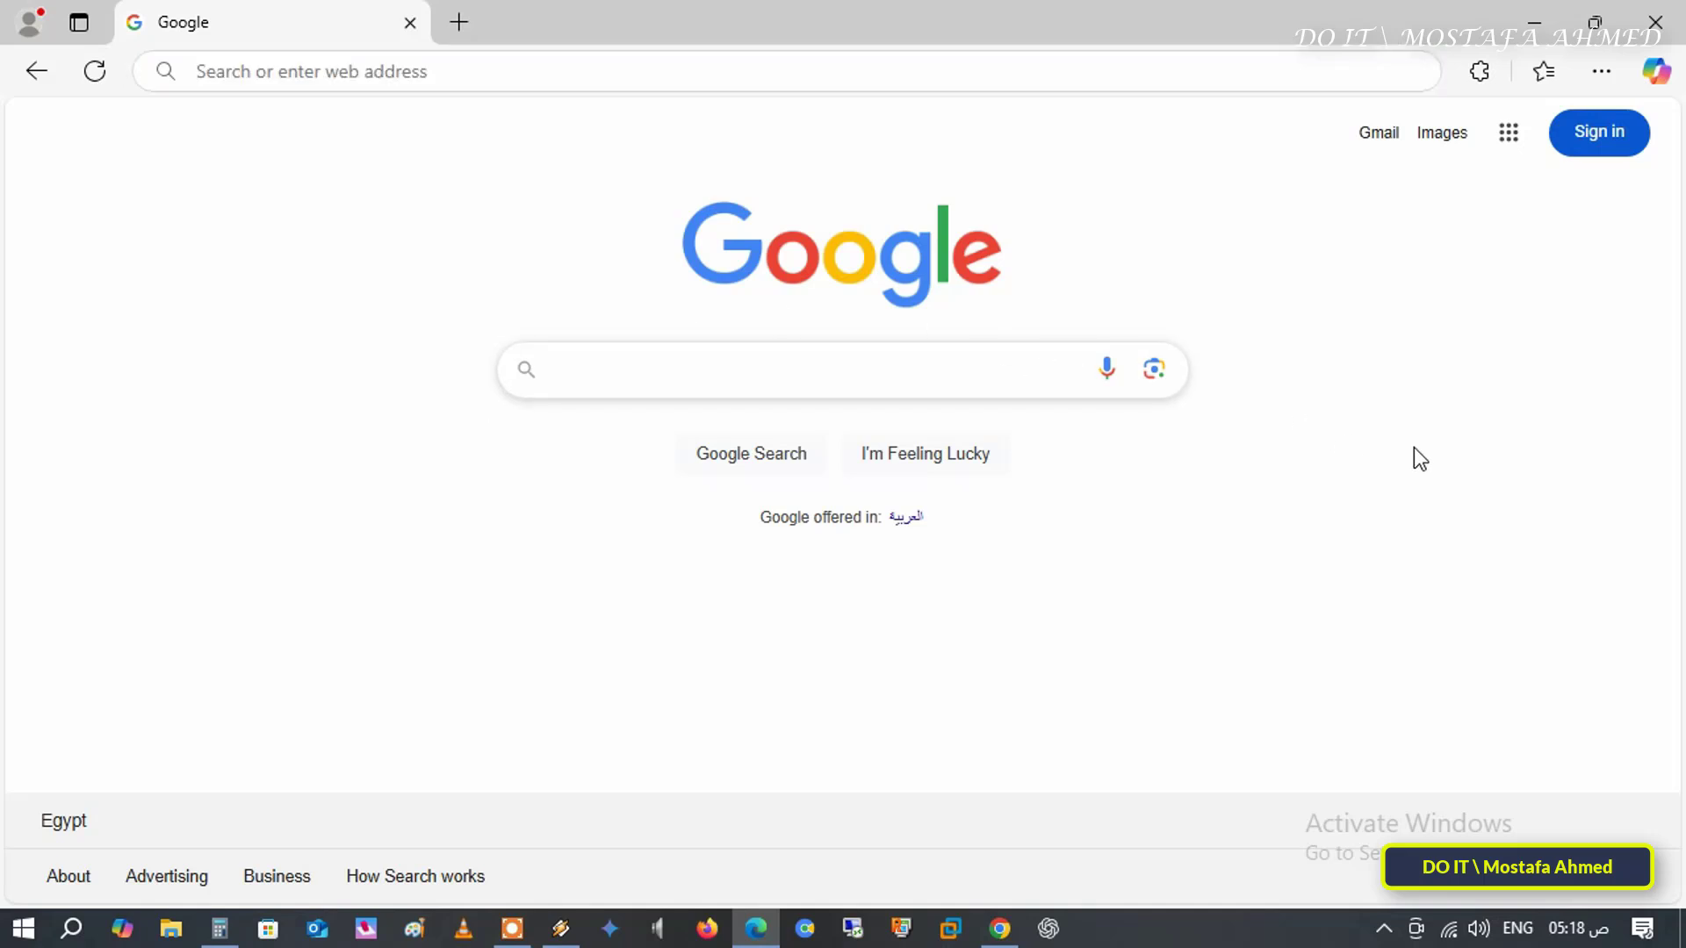
- Open Edge Settings from the three-dot menu, landing on the Profiles page
{"action": "left_click", "coordinate": [1601, 72]}
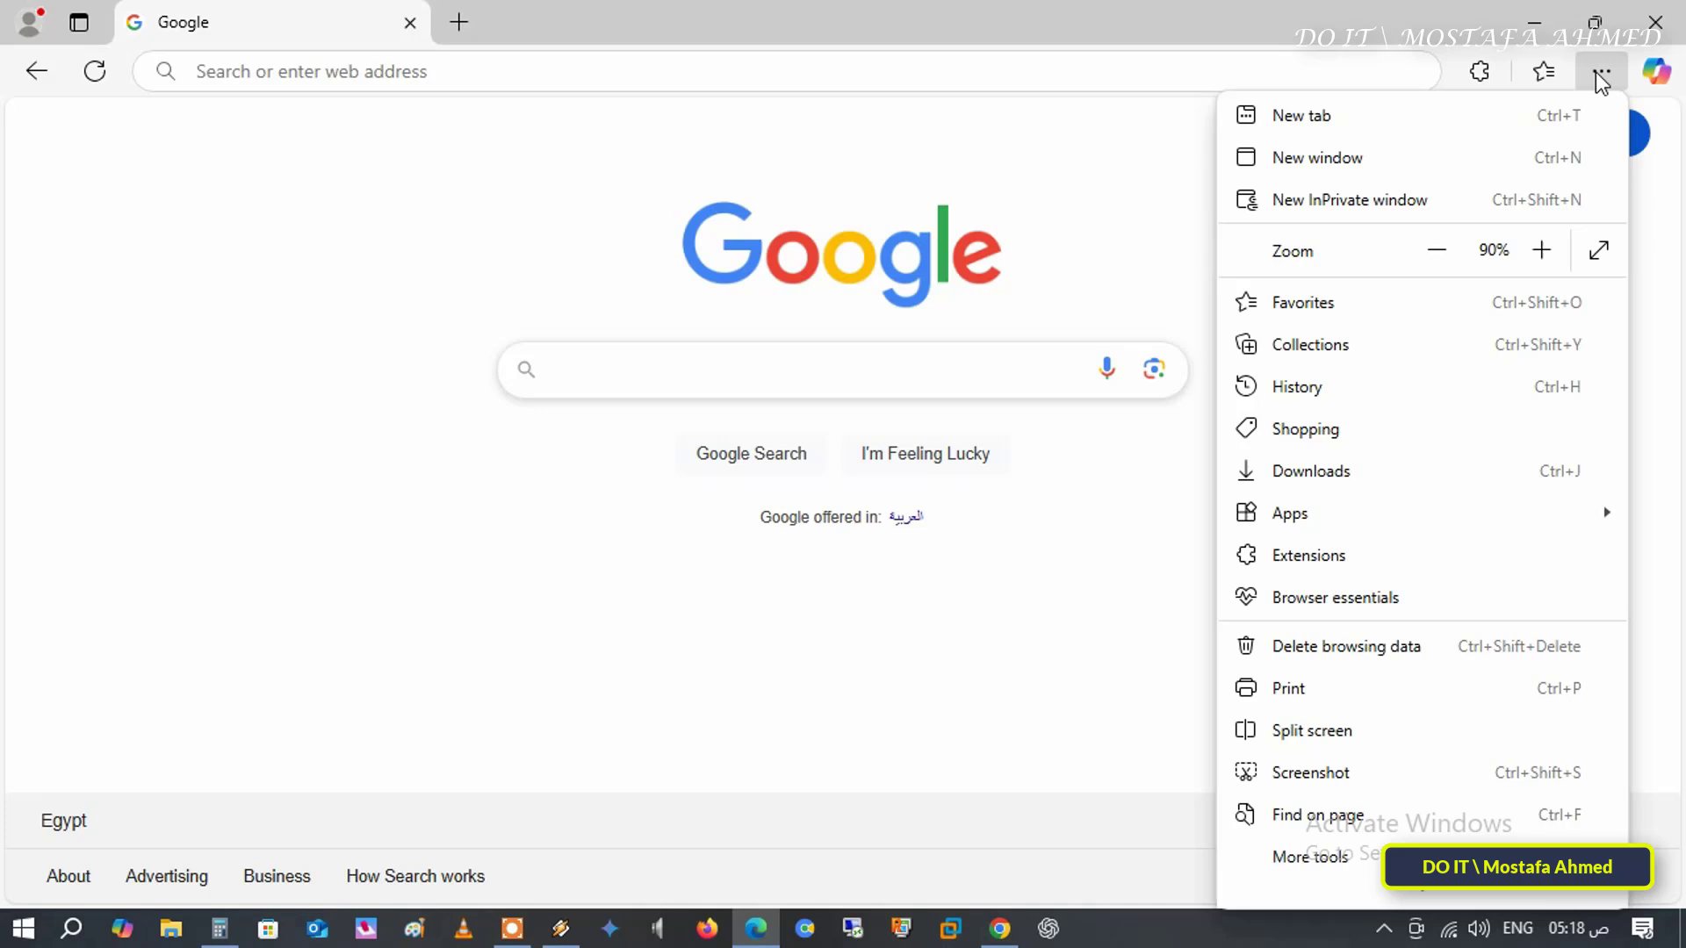
{"action": "scroll", "scroll_direction": "down", "scroll_amount": 3}
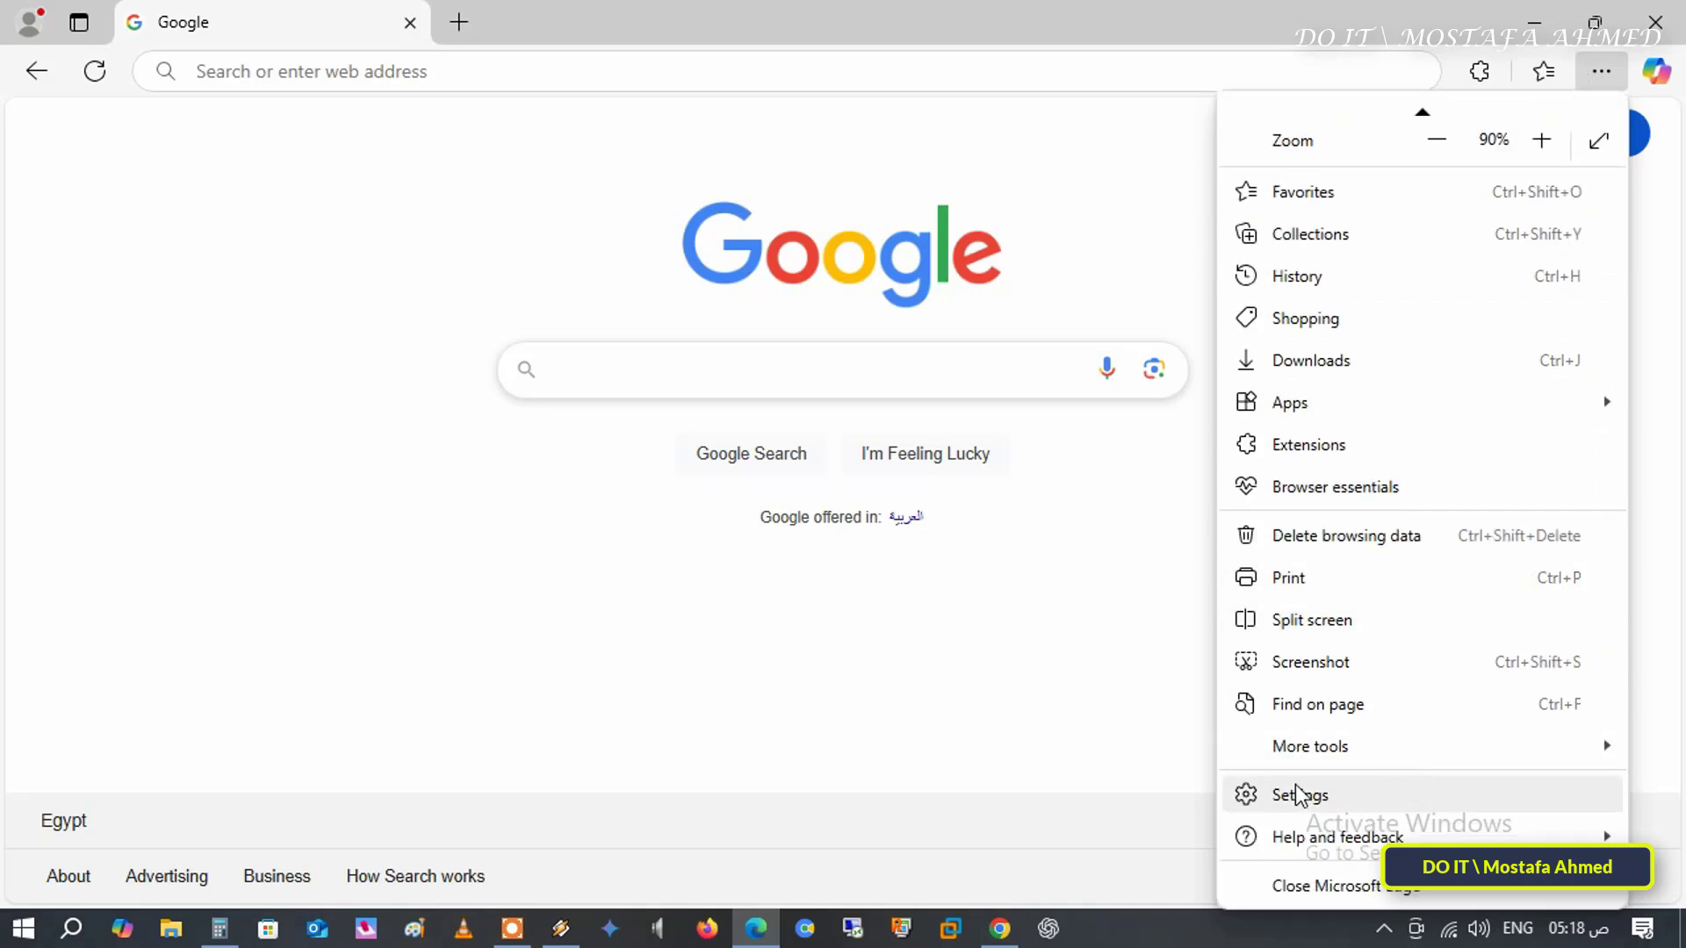
{"action": "mouse_move", "coordinate": [1310, 807]}
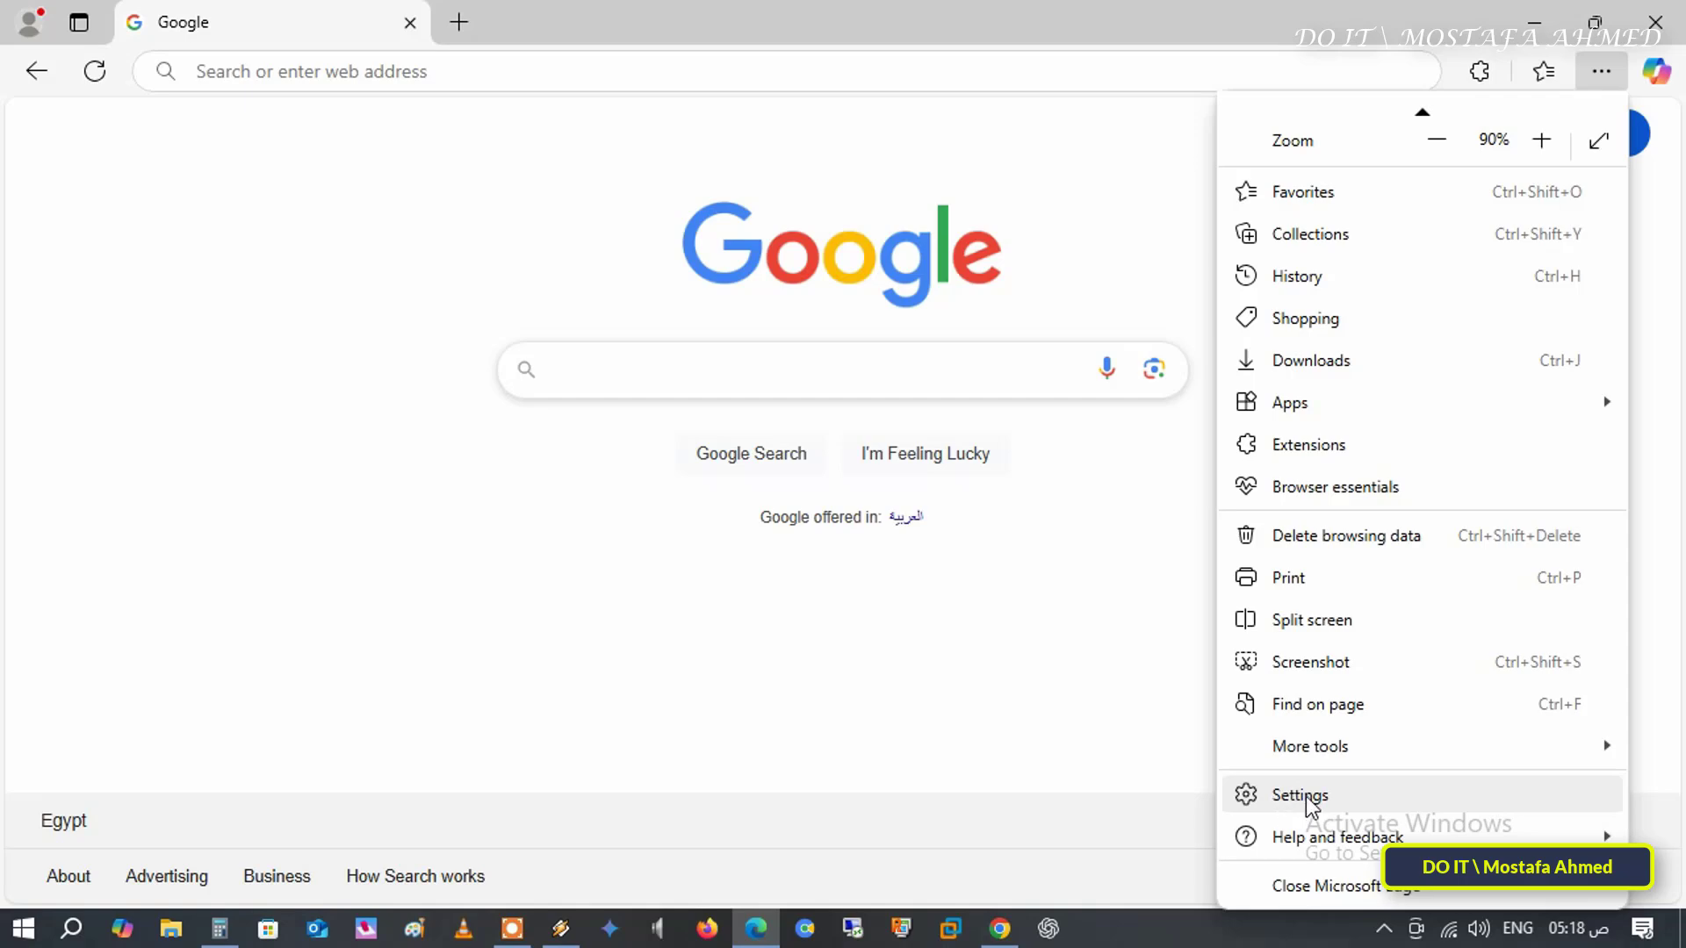
{"action": "left_click", "coordinate": [1301, 794]}
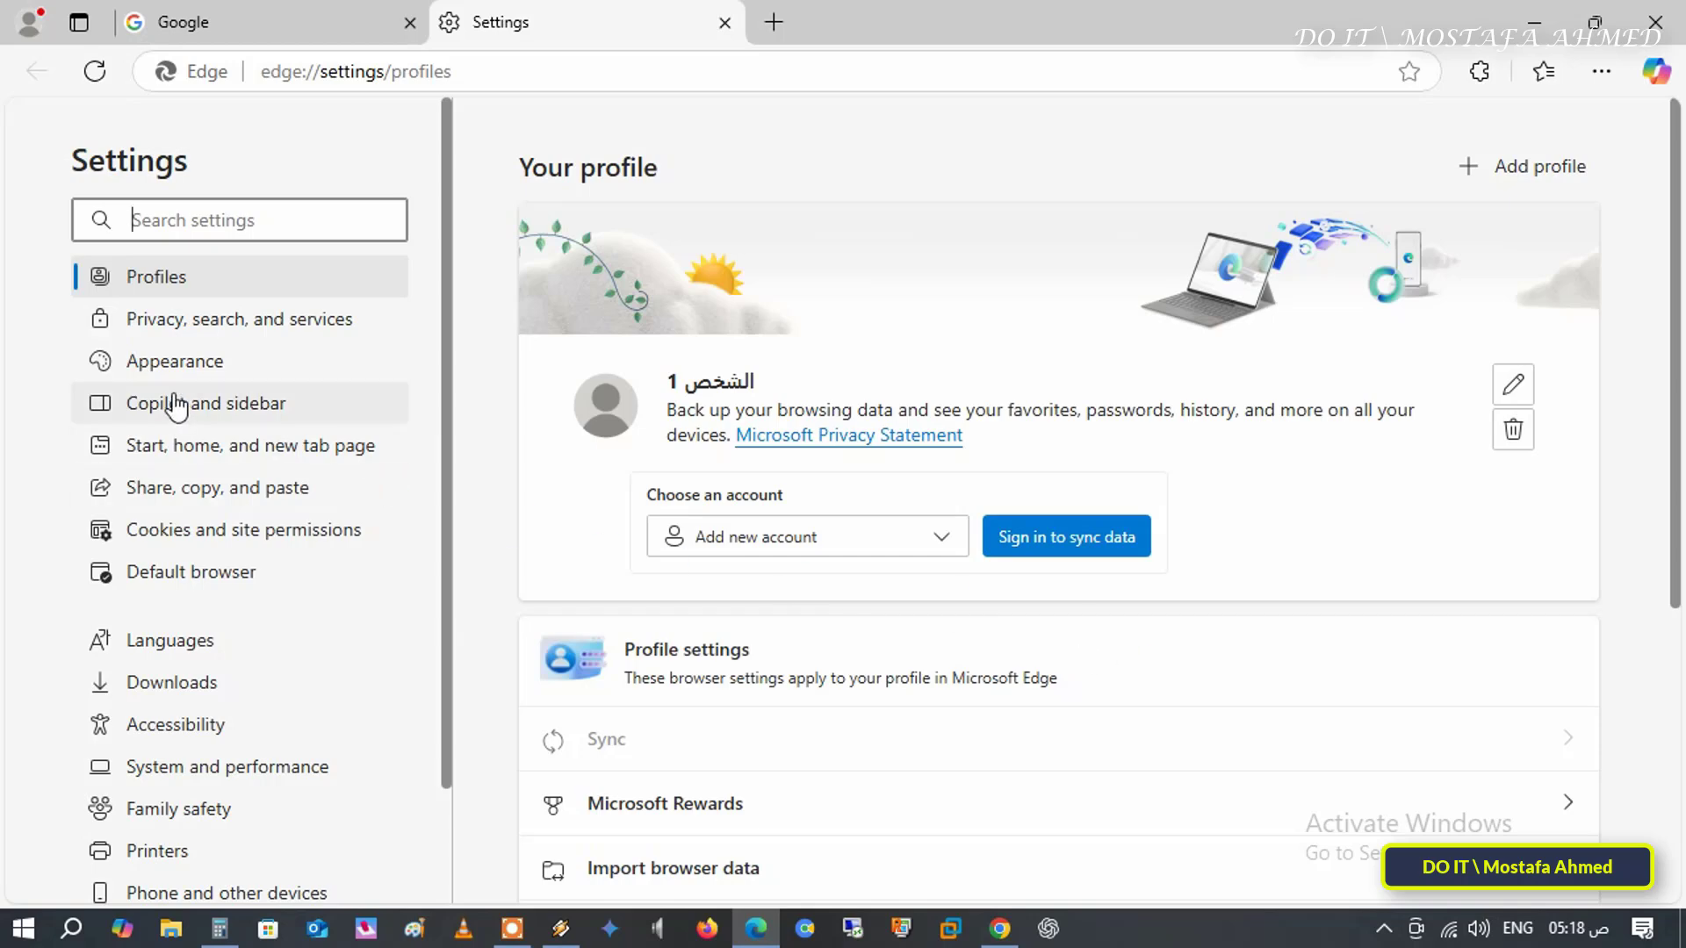
{"action": "mouse_move", "coordinate": [328, 319]}
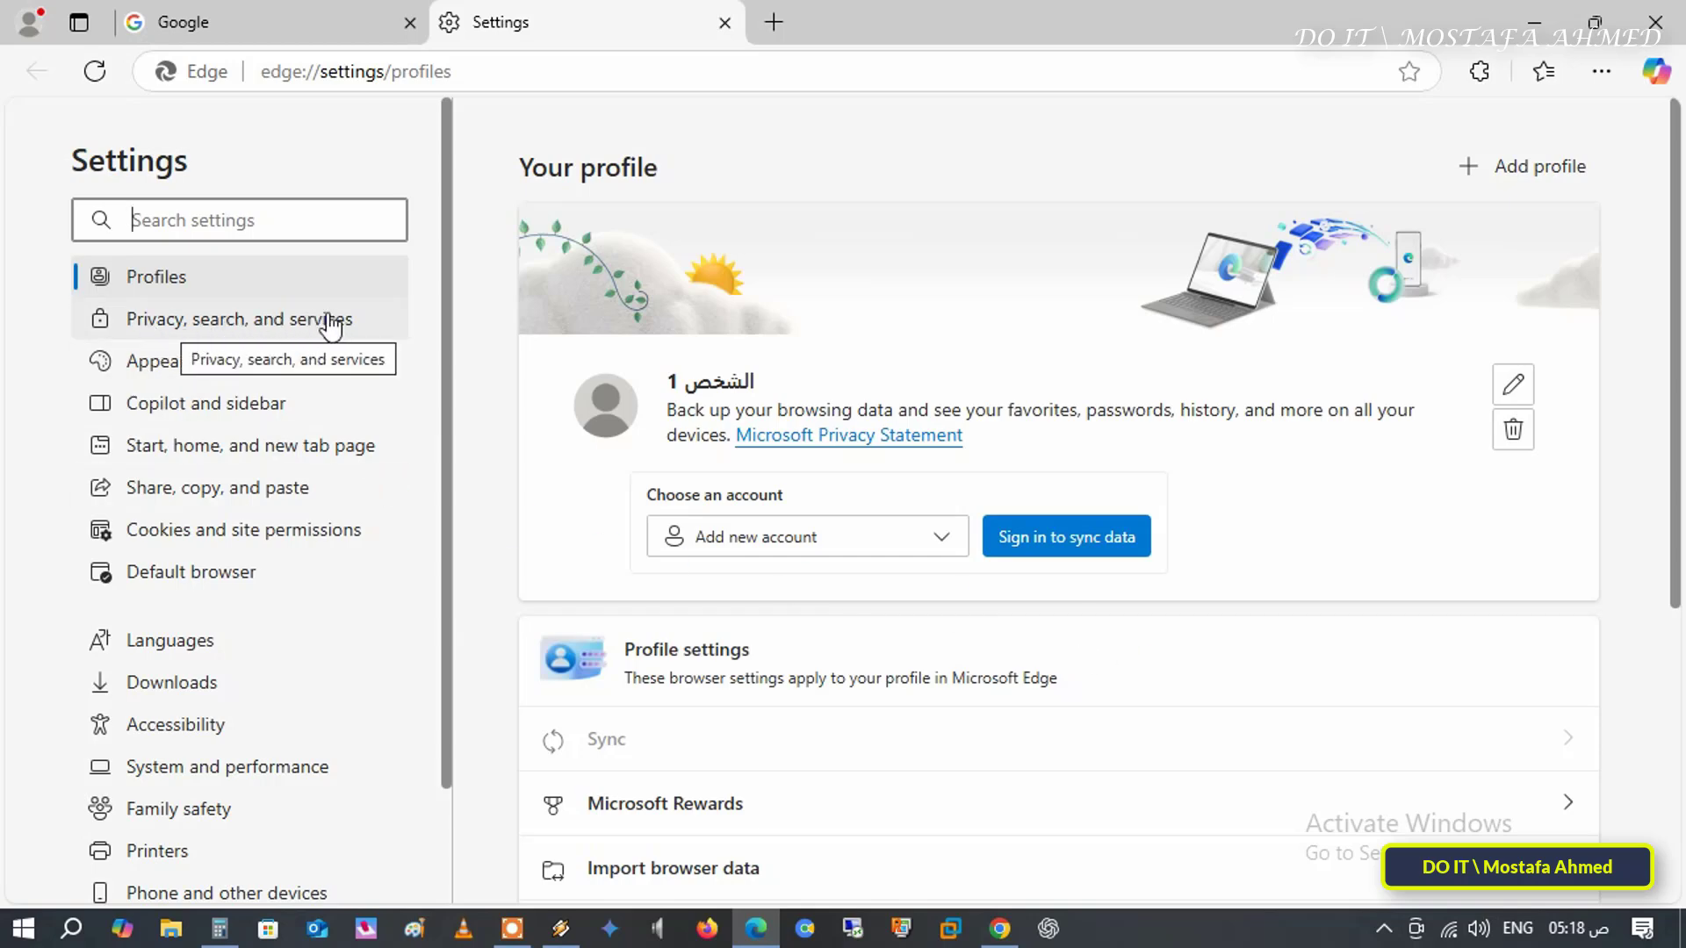
- Navigate through Privacy, search, and services to the Search suggestions and filters page
{"action": "left_click", "coordinate": [239, 318]}
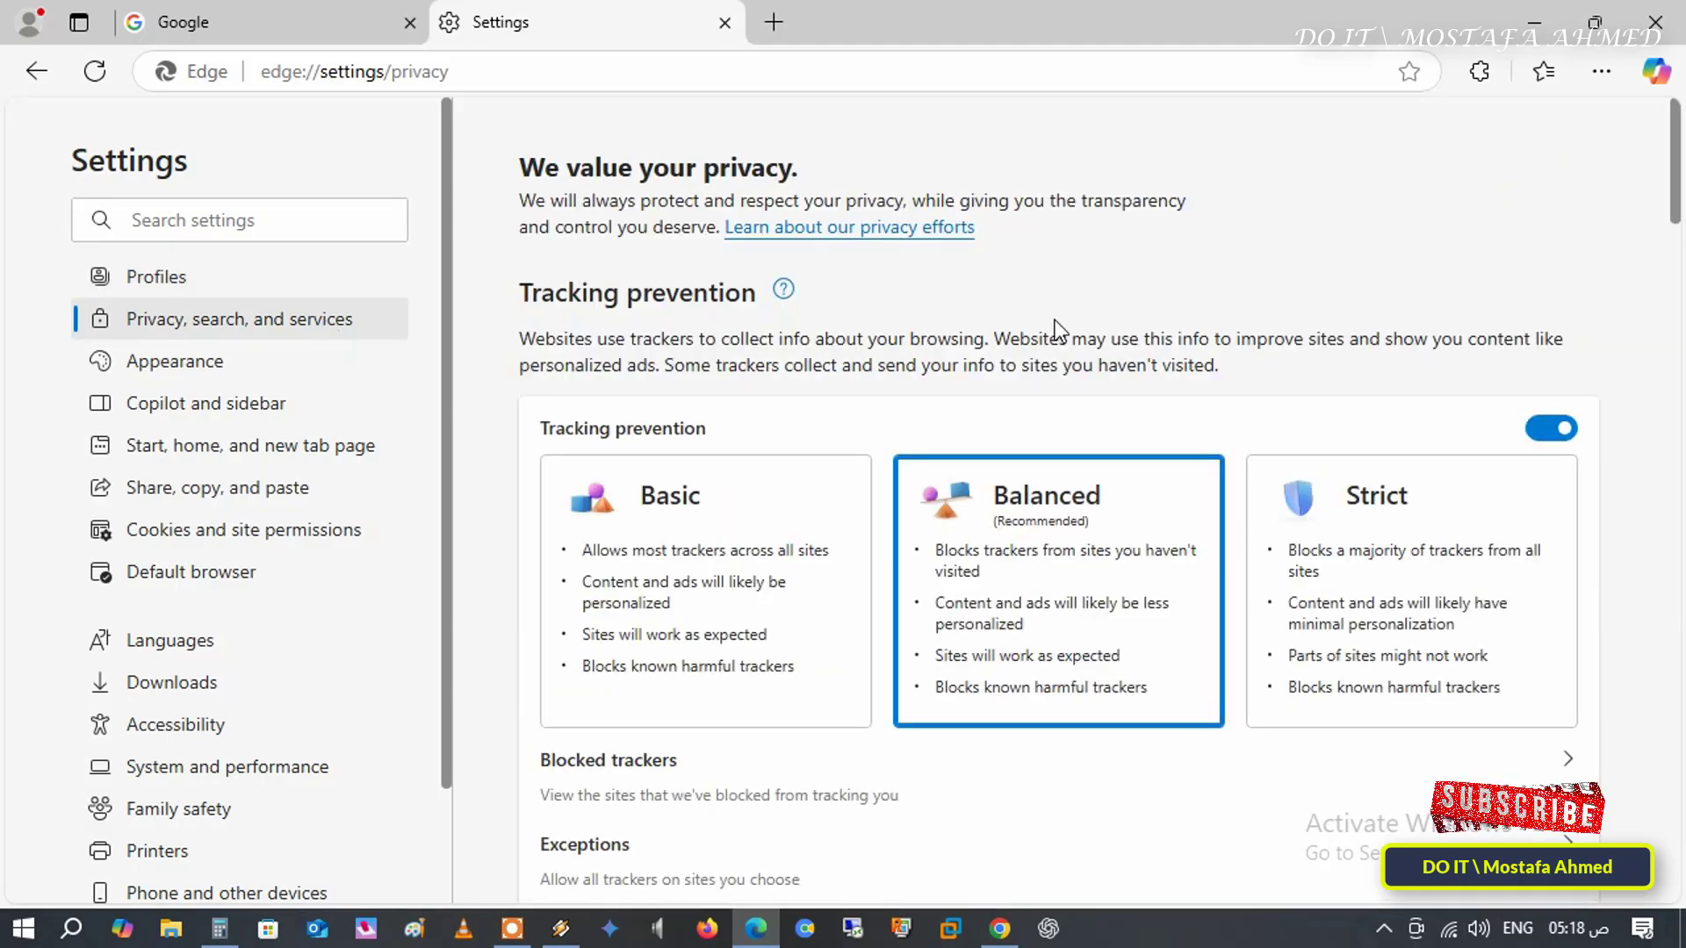
{"action": "scroll", "scroll_direction": "down", "scroll_amount": 3}
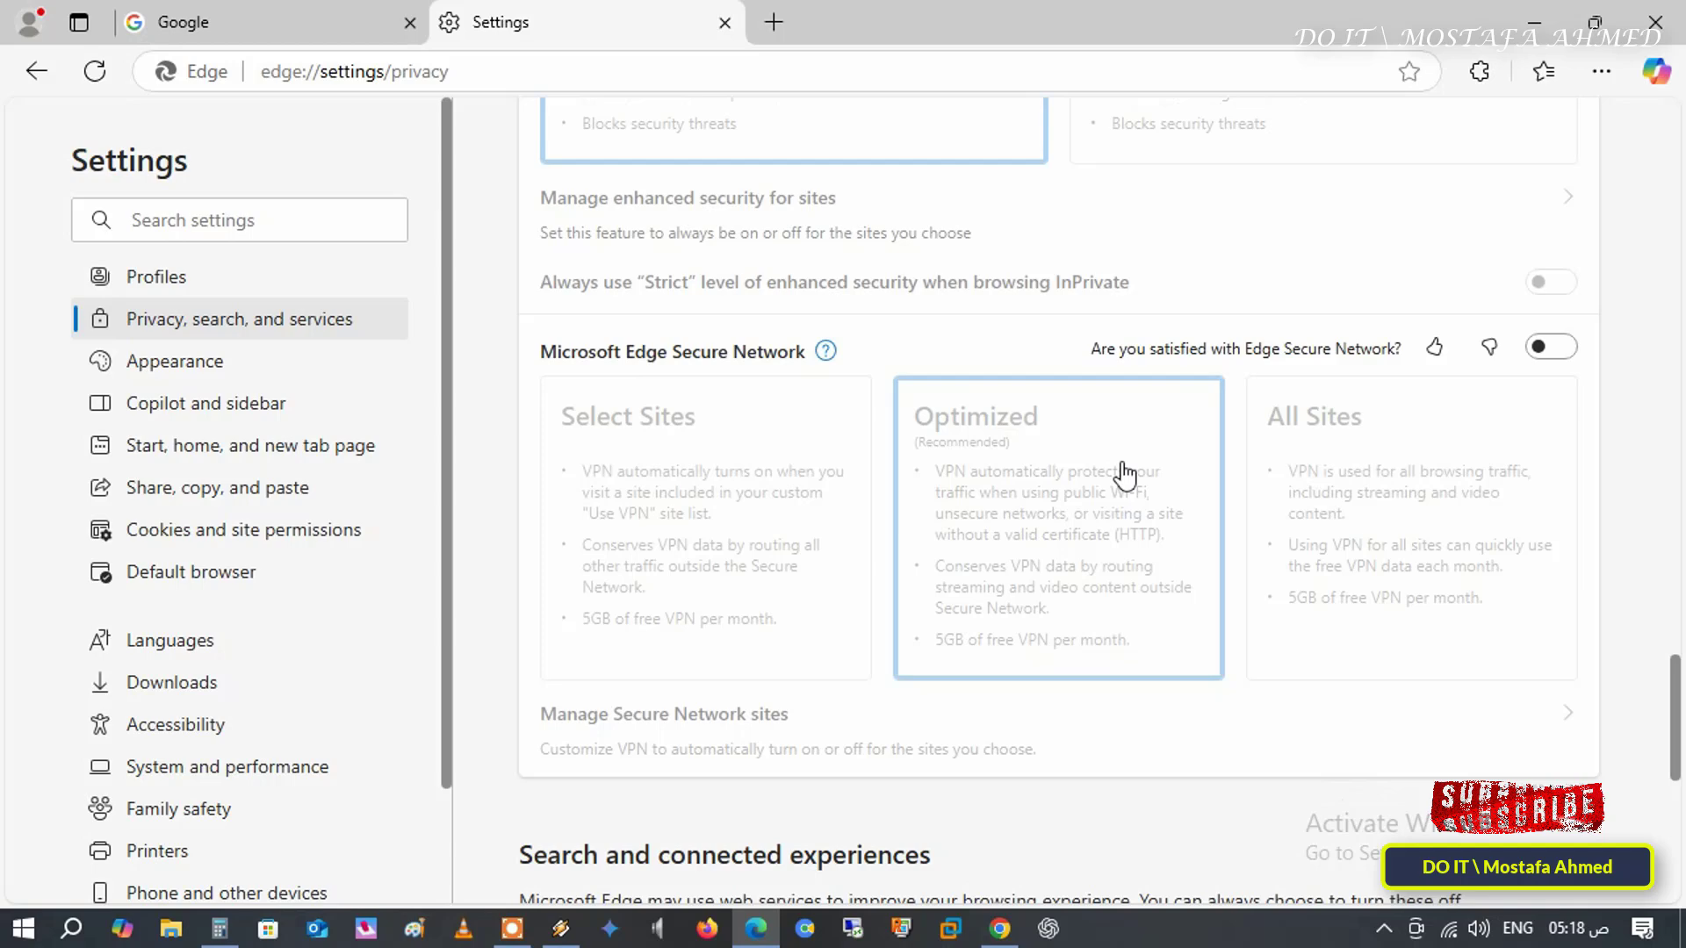
{"action": "scroll", "scroll_direction": "down", "scroll_amount": 3}
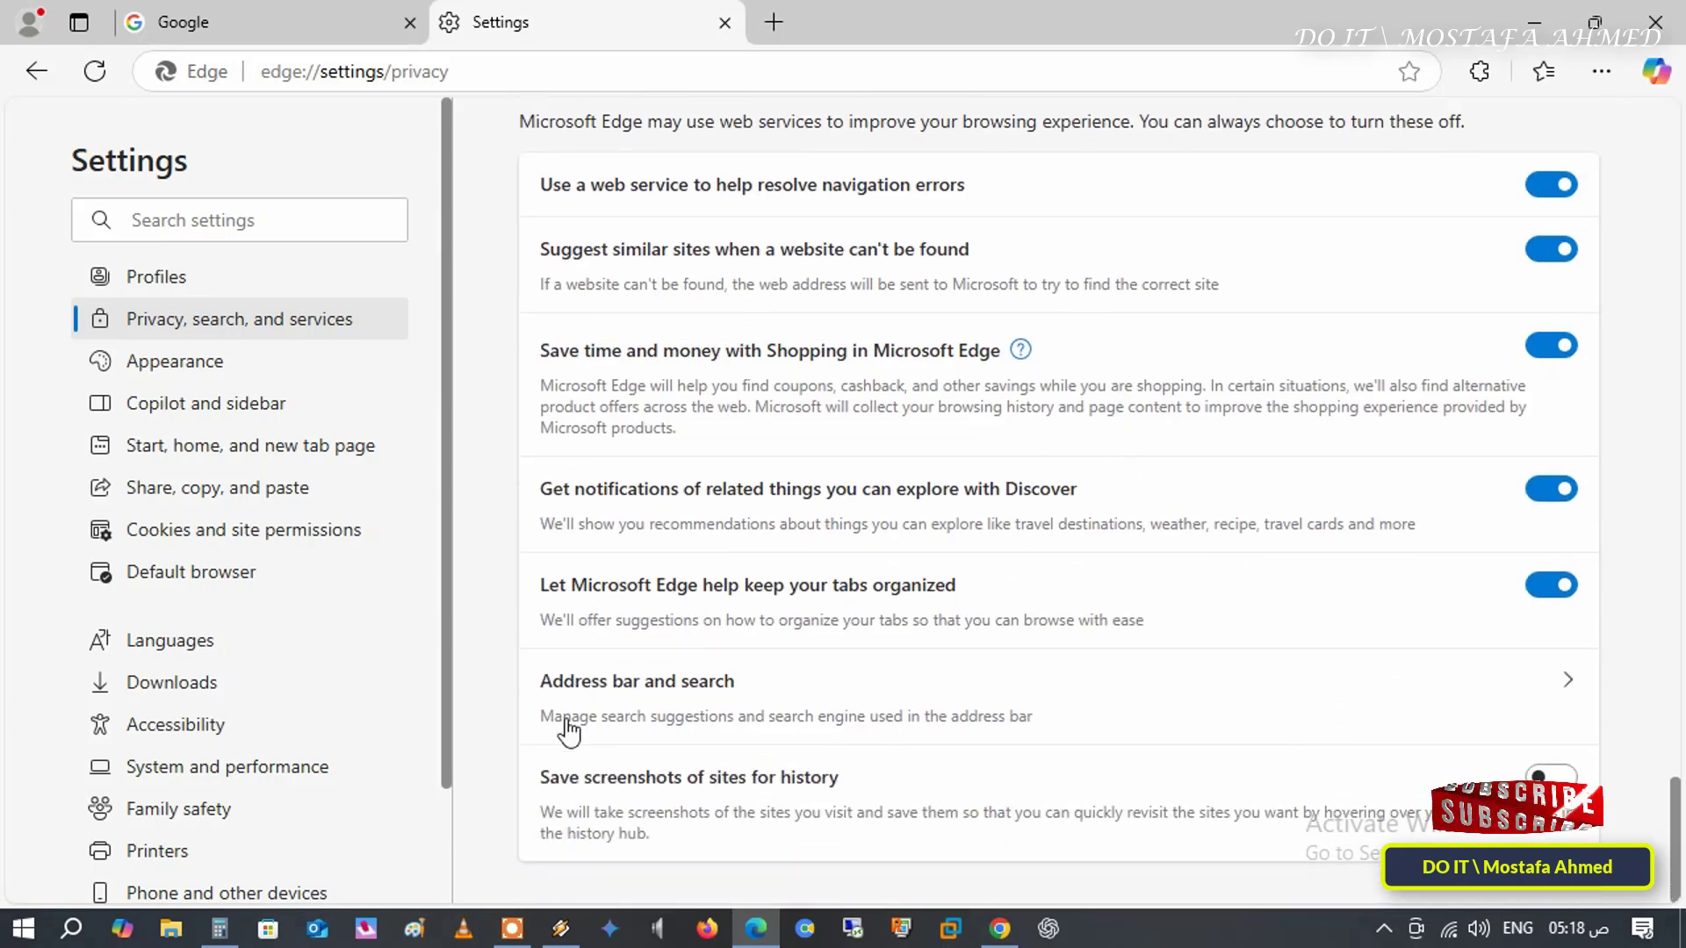
{"action": "mouse_move", "coordinate": [1111, 702]}
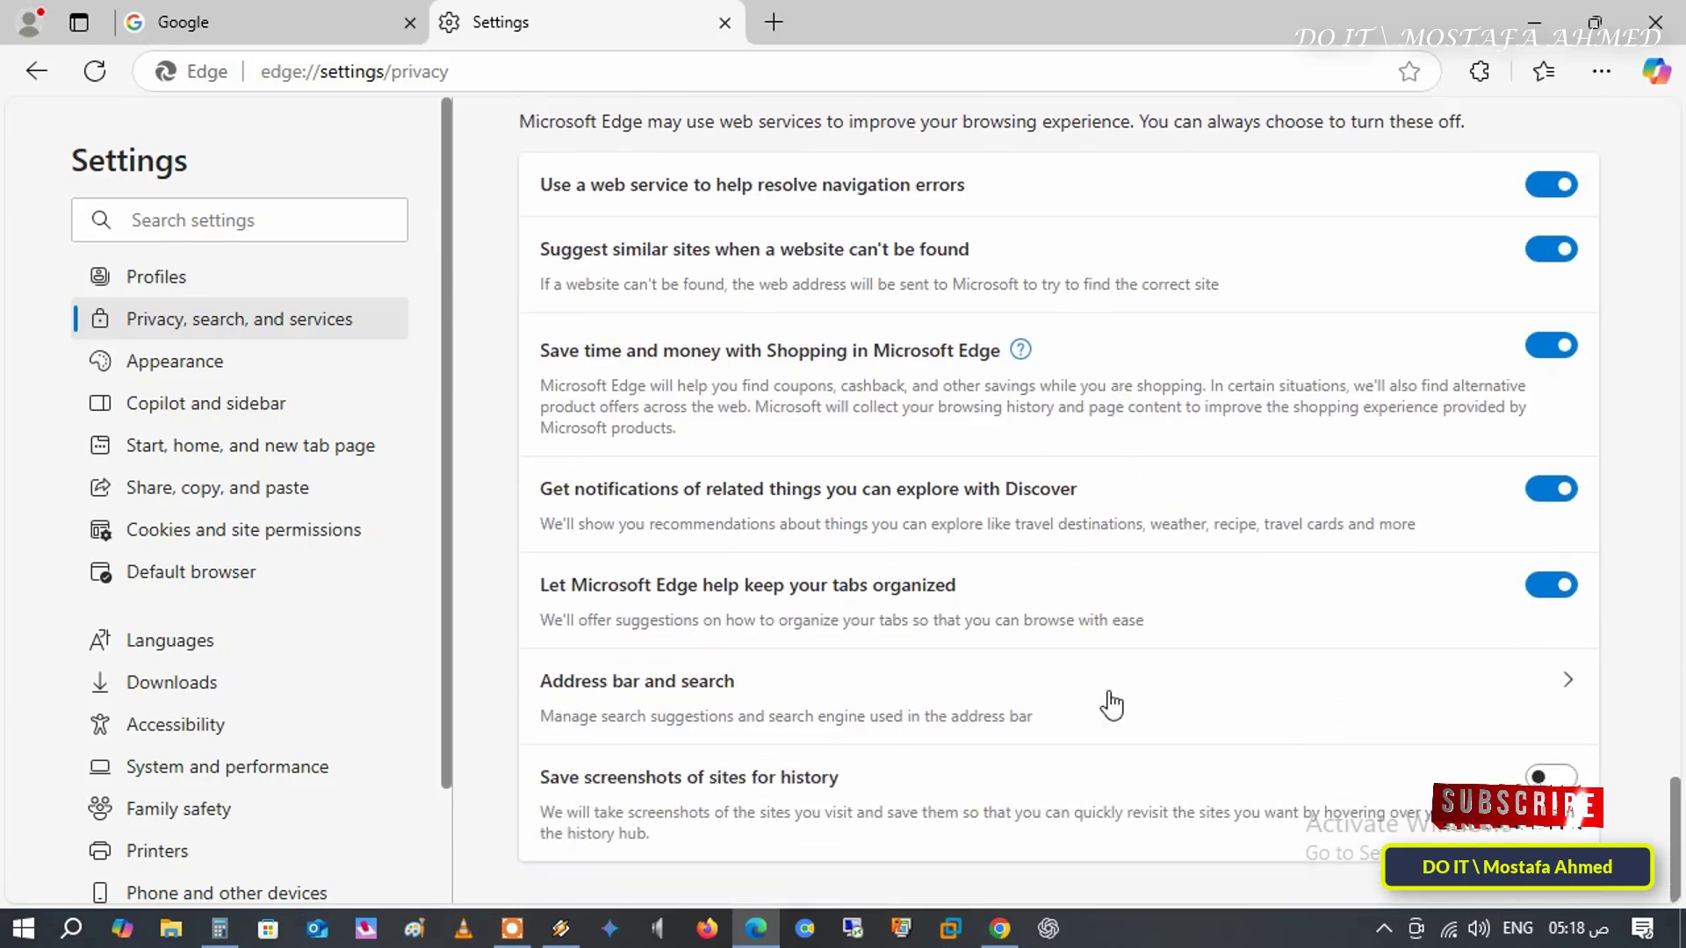
{"action": "left_click", "coordinate": [636, 681]}
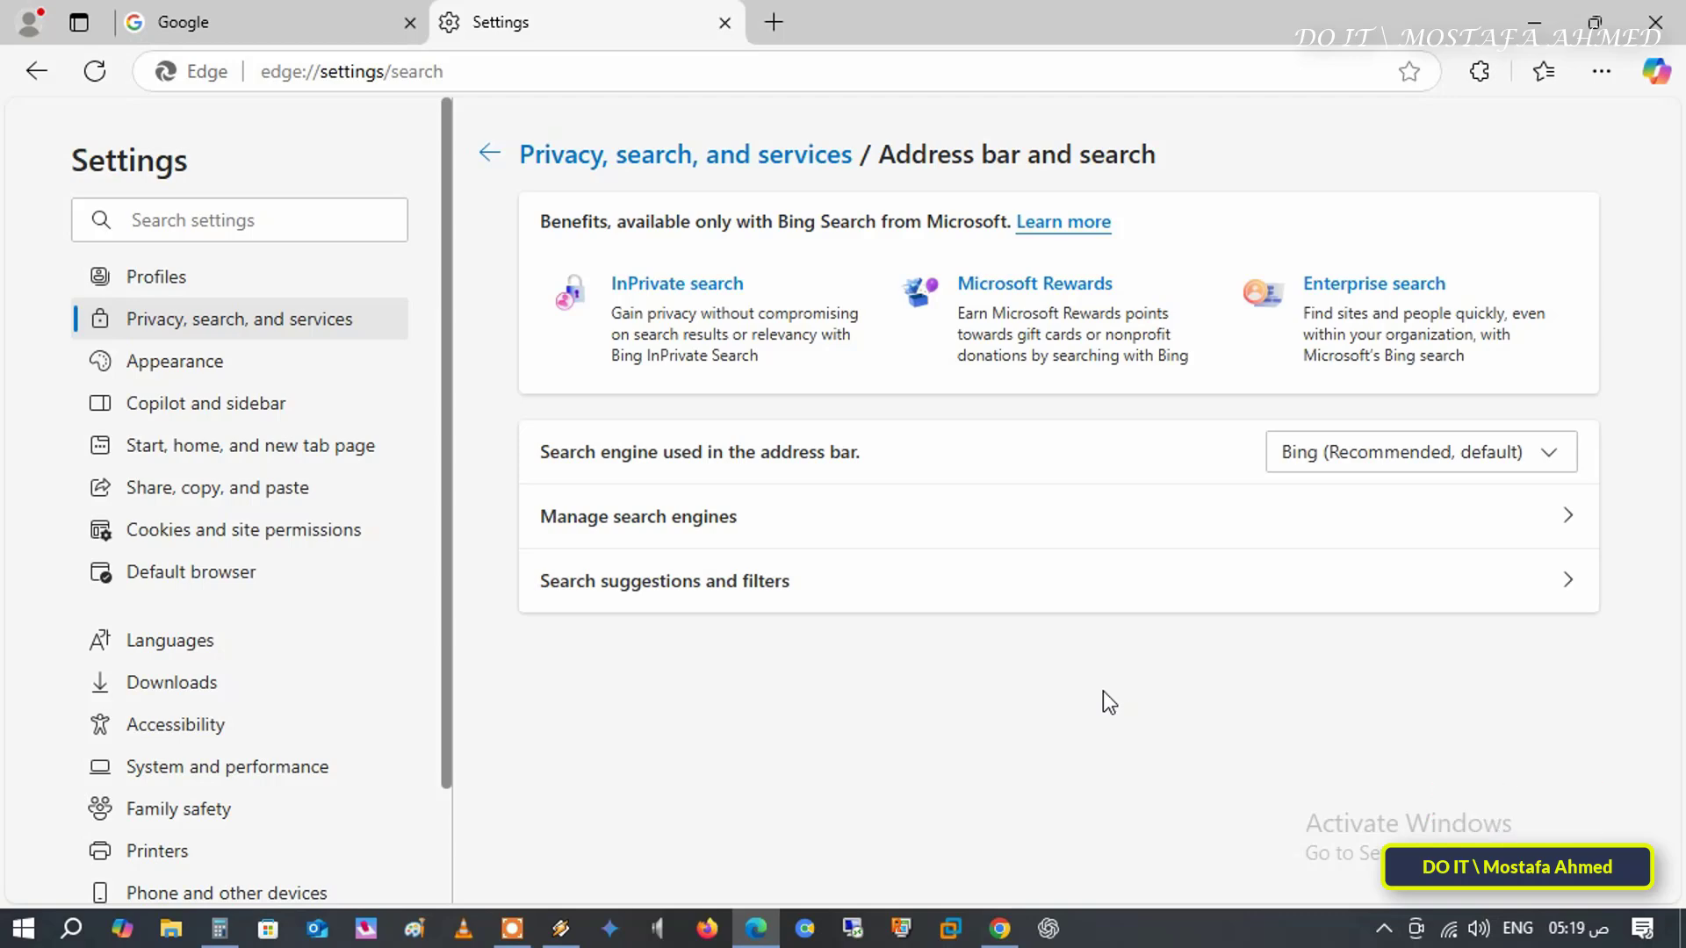
{"action": "mouse_move", "coordinate": [649, 592]}
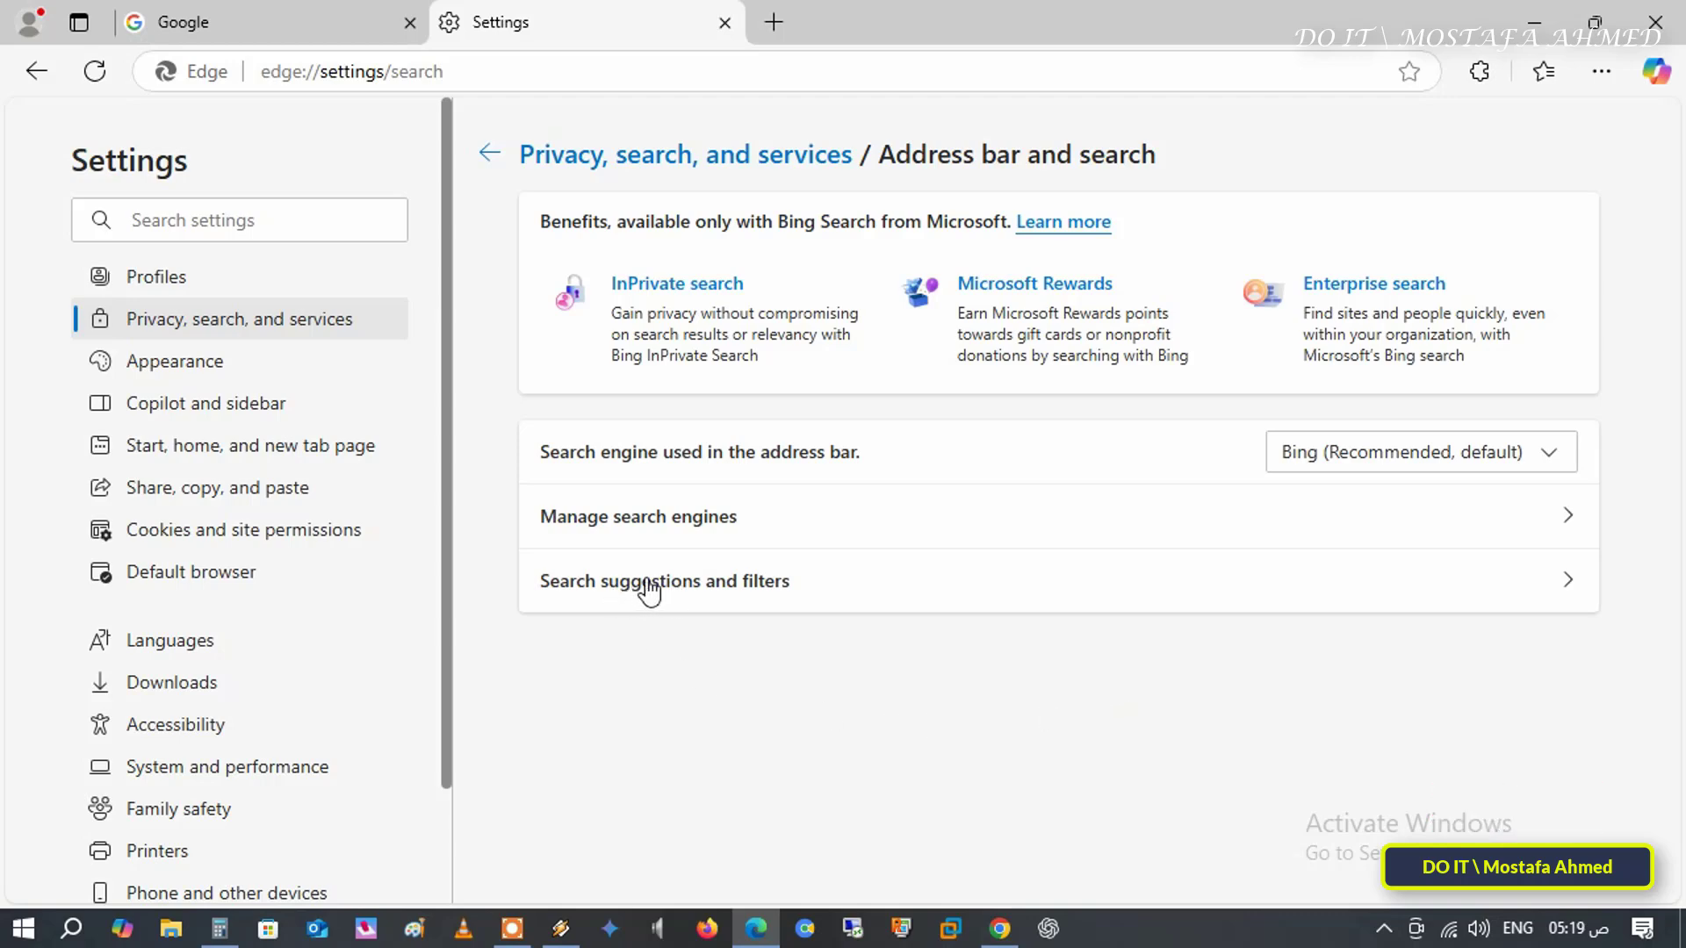
{"action": "left_click", "coordinate": [664, 581]}
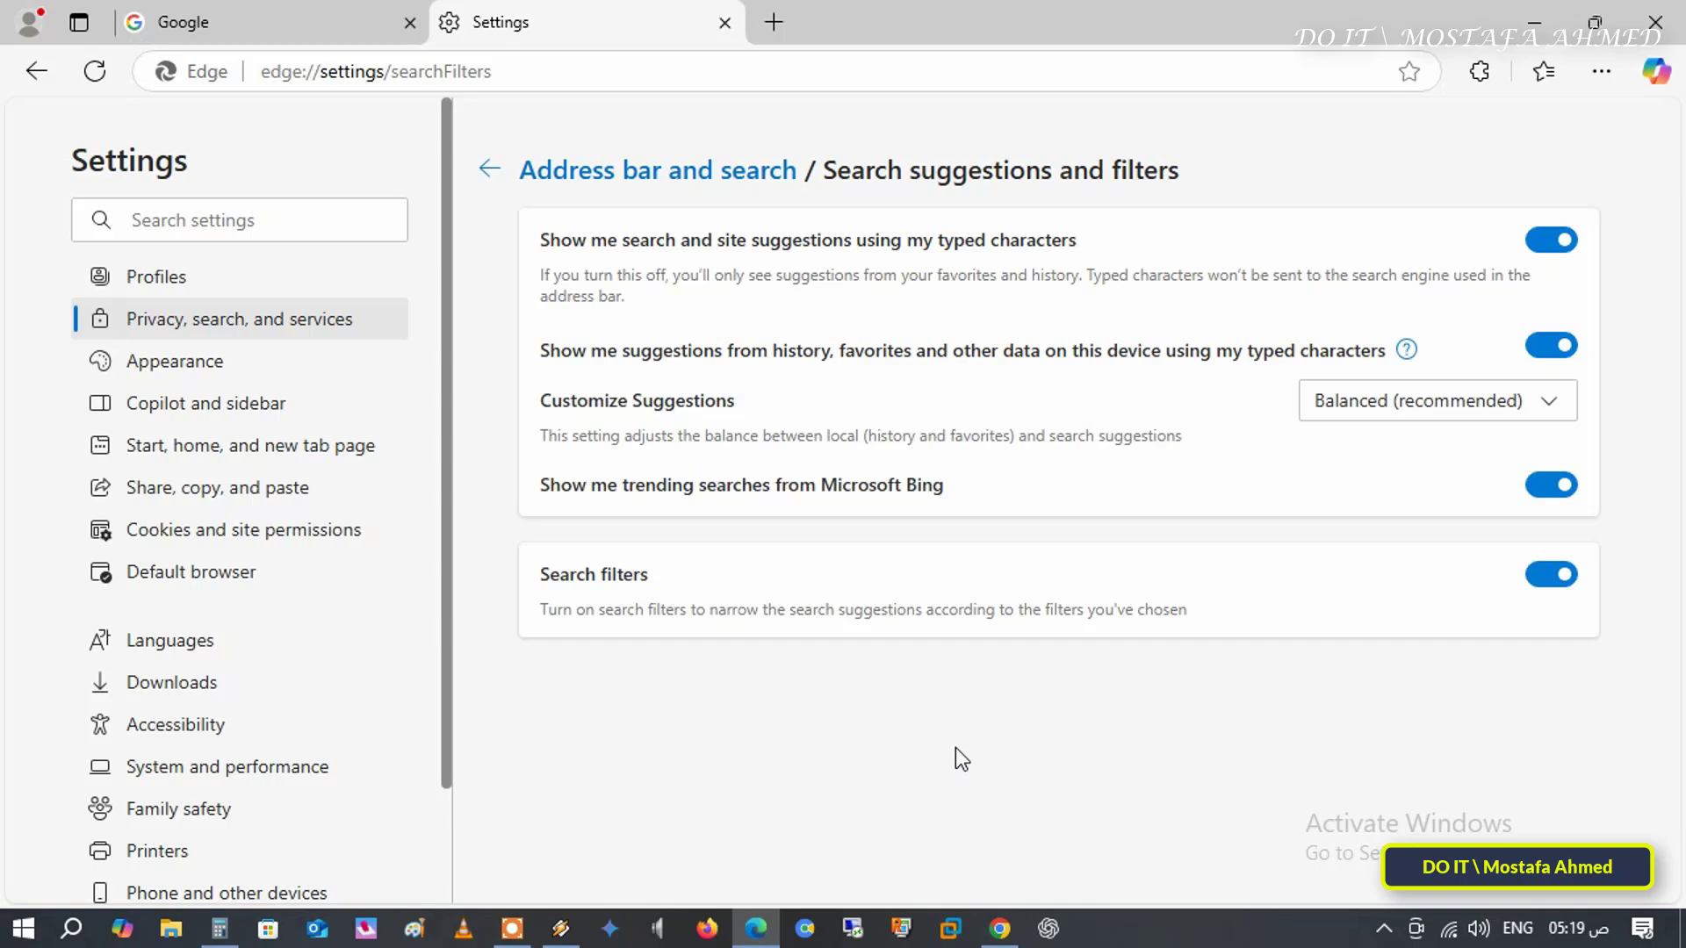
{"action": "mouse_move", "coordinate": [609, 353]}
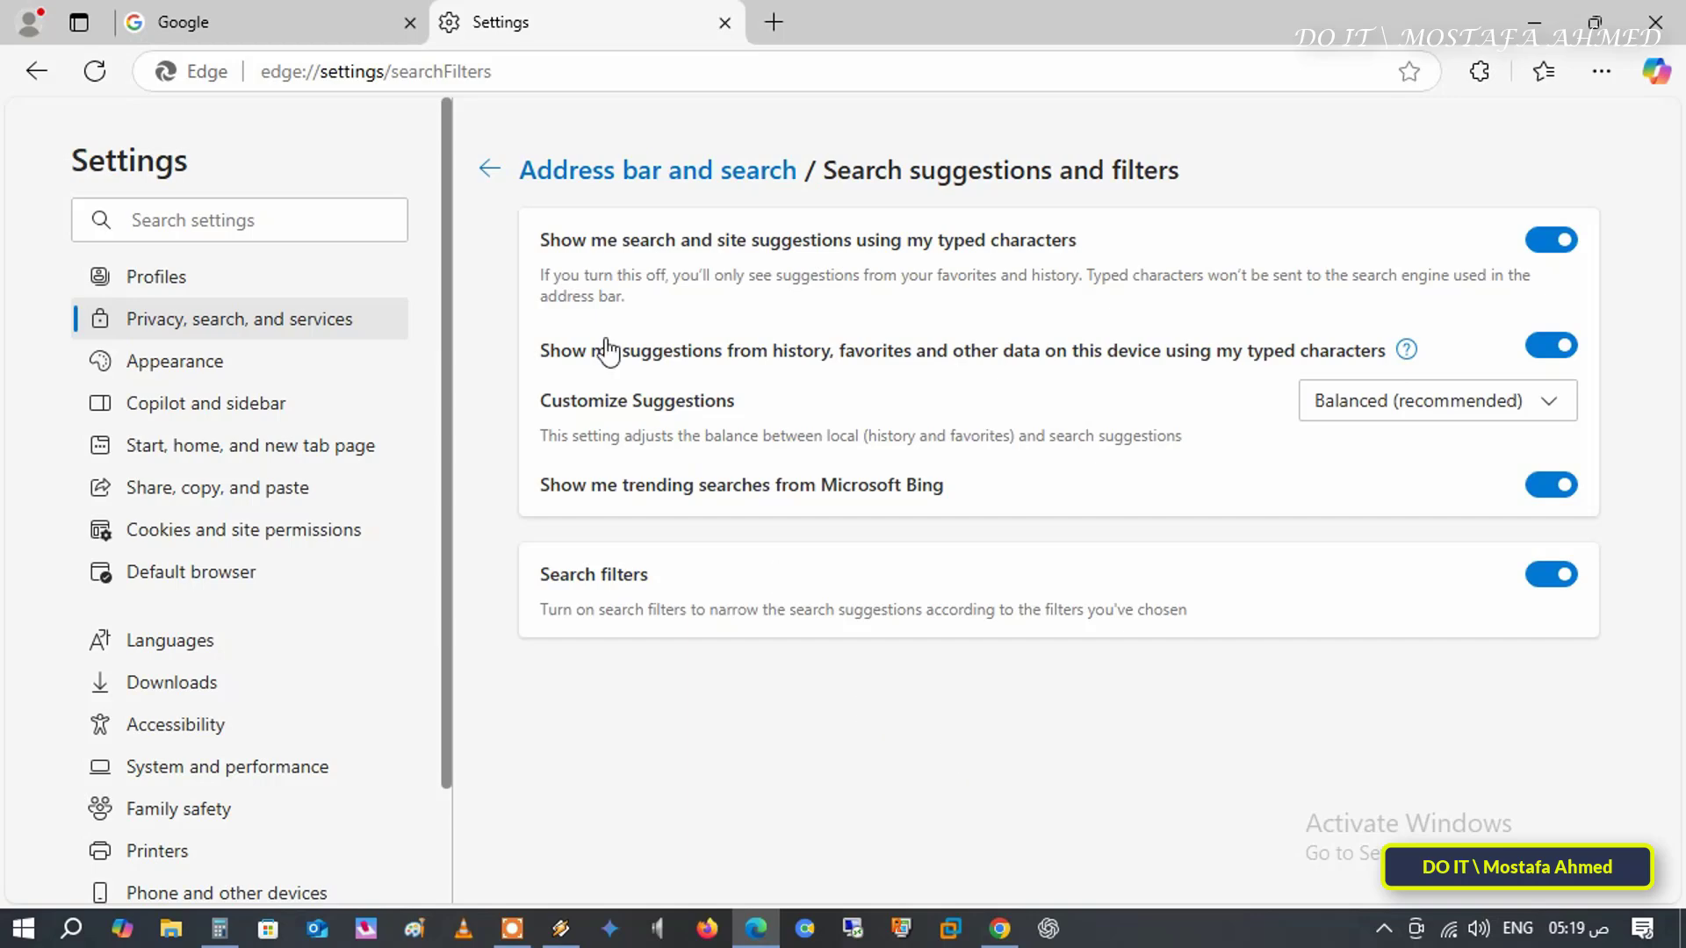
{"action": "mouse_move", "coordinate": [792, 256]}
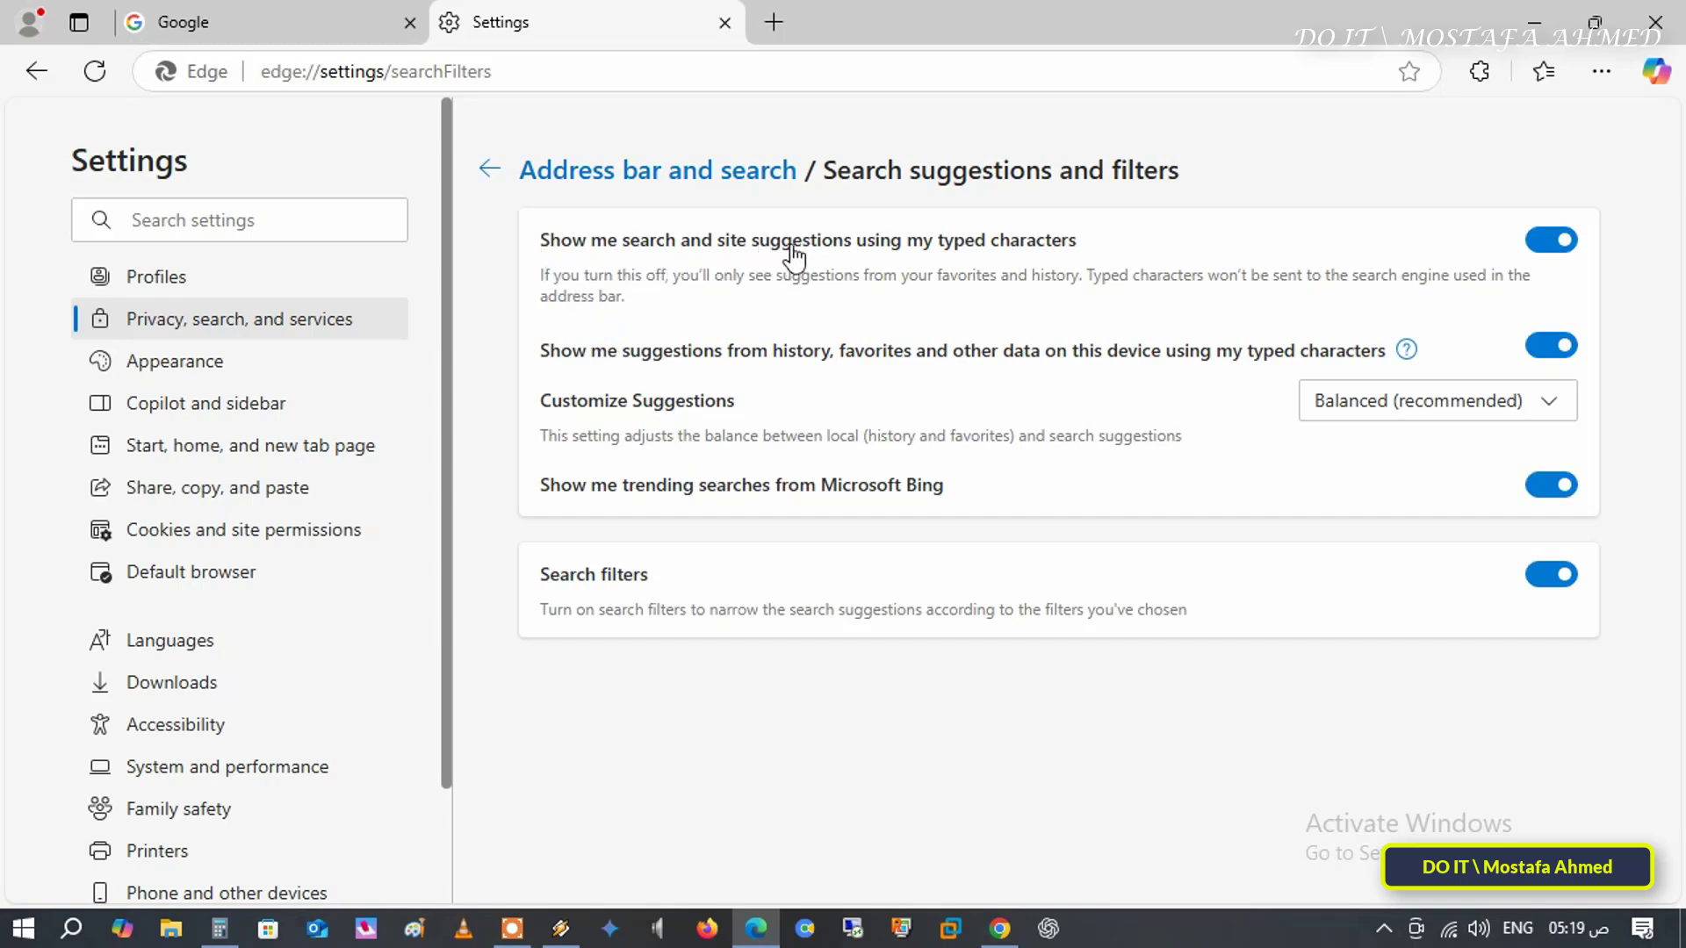
{"action": "mouse_move", "coordinate": [978, 253]}
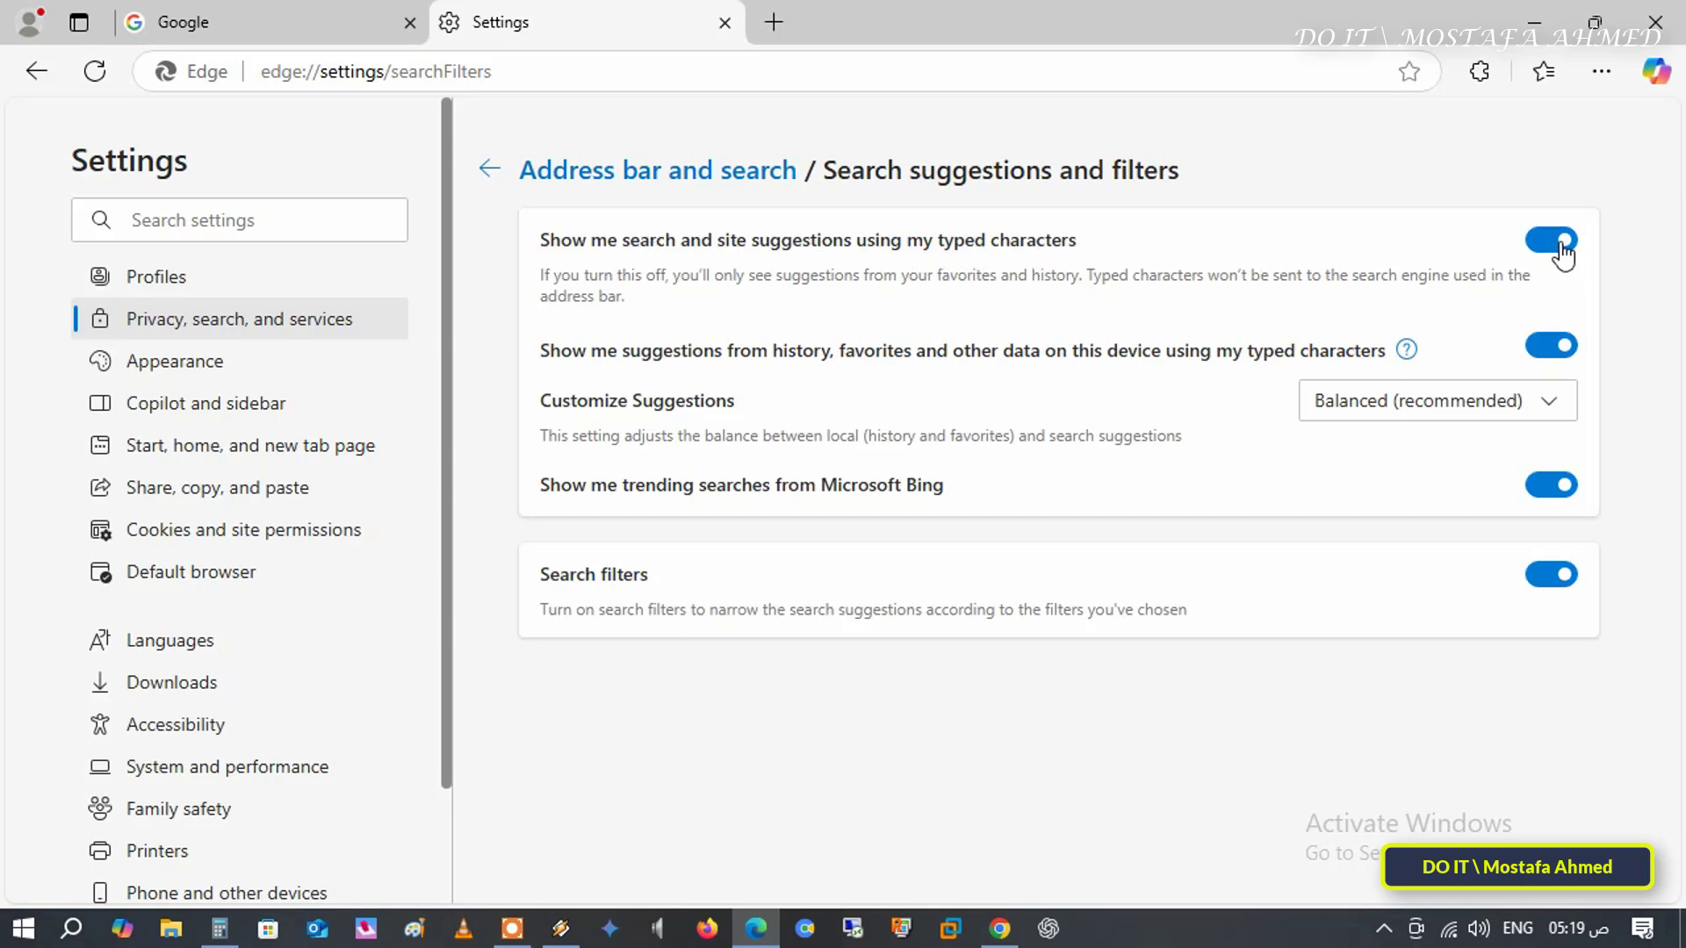
- Switch off typed-character suggestions and suggestions from history and favourites
{"action": "left_click", "coordinate": [1549, 241]}
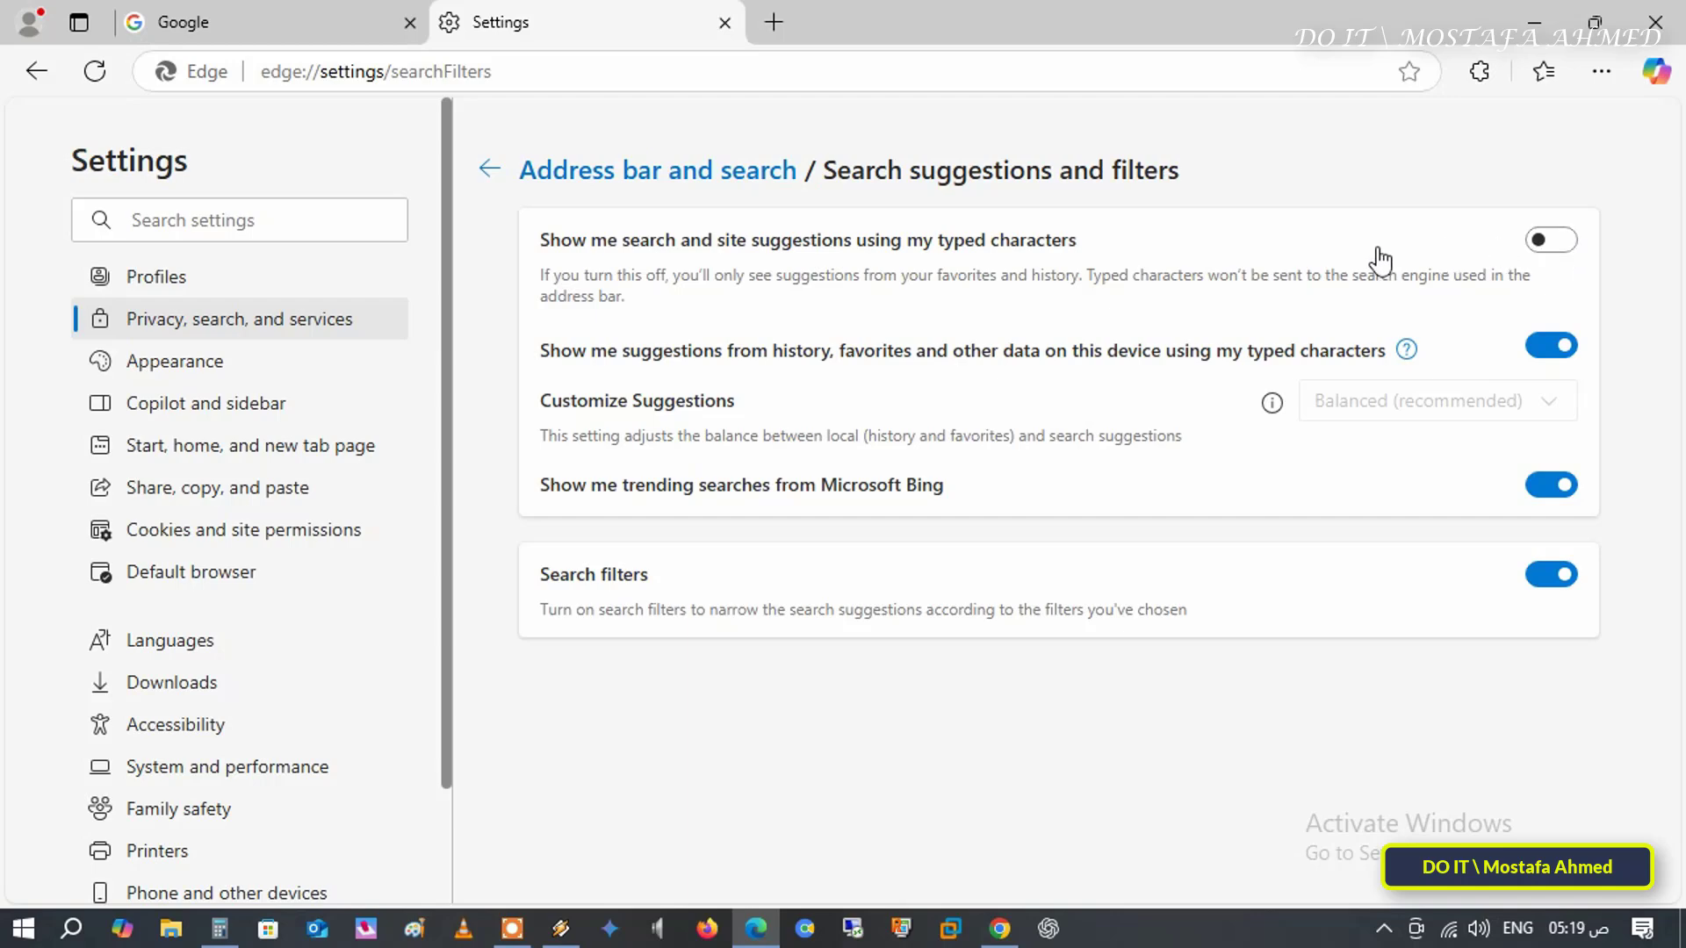
{"action": "mouse_move", "coordinate": [589, 356]}
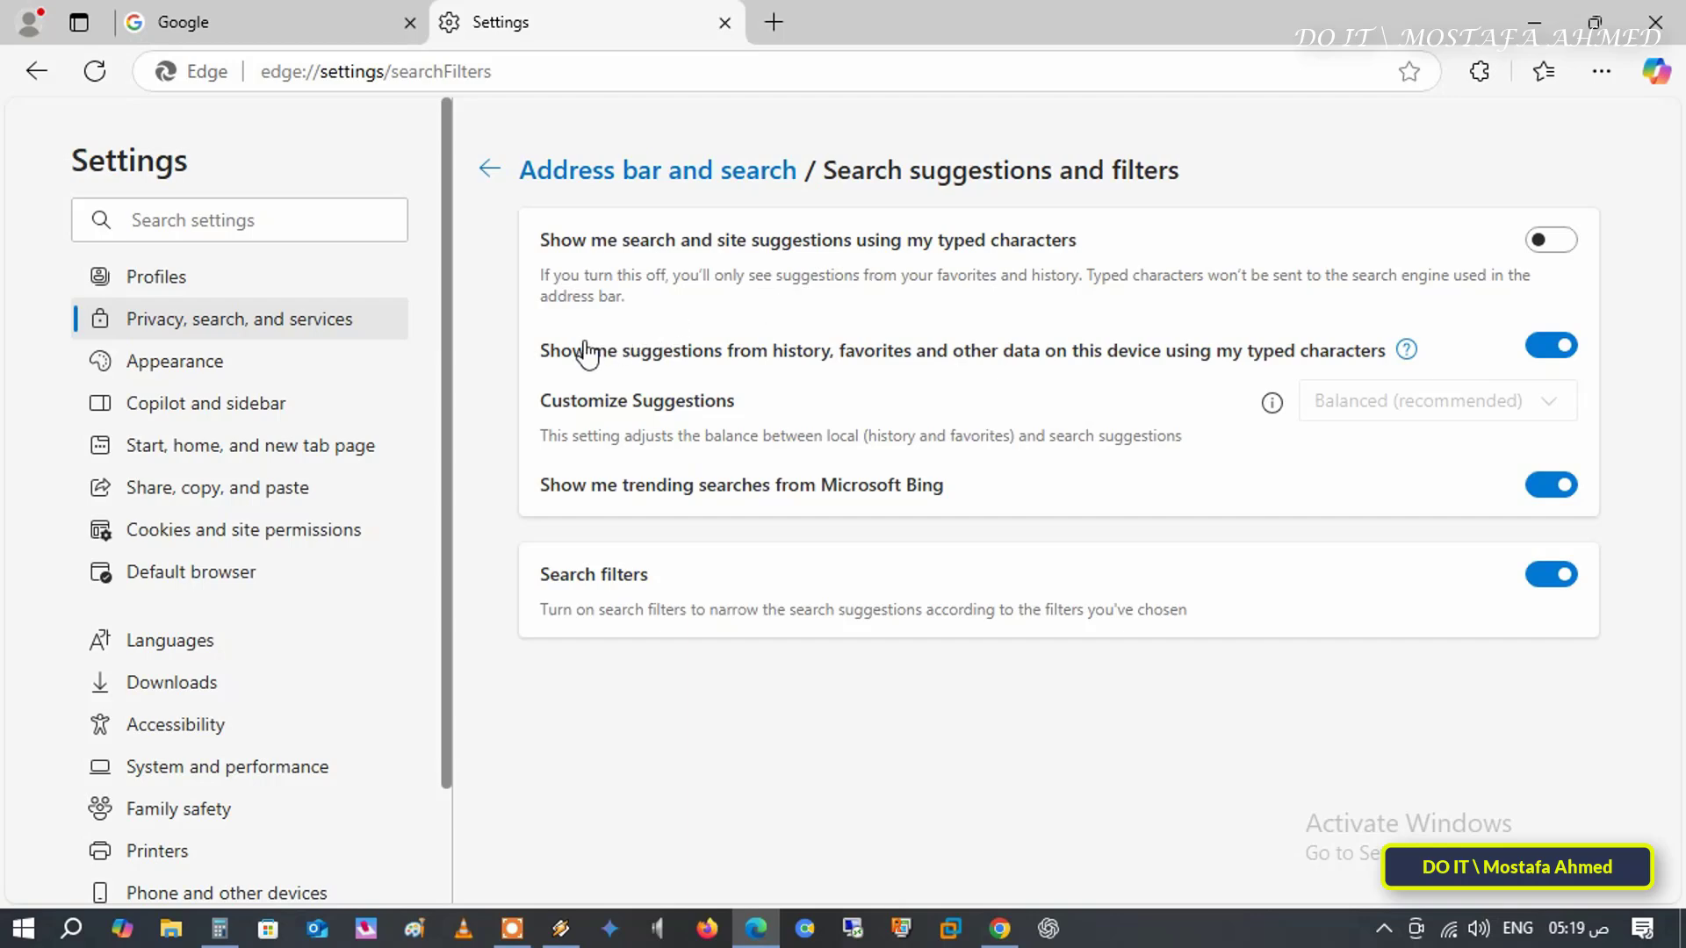
{"action": "mouse_move", "coordinate": [634, 366]}
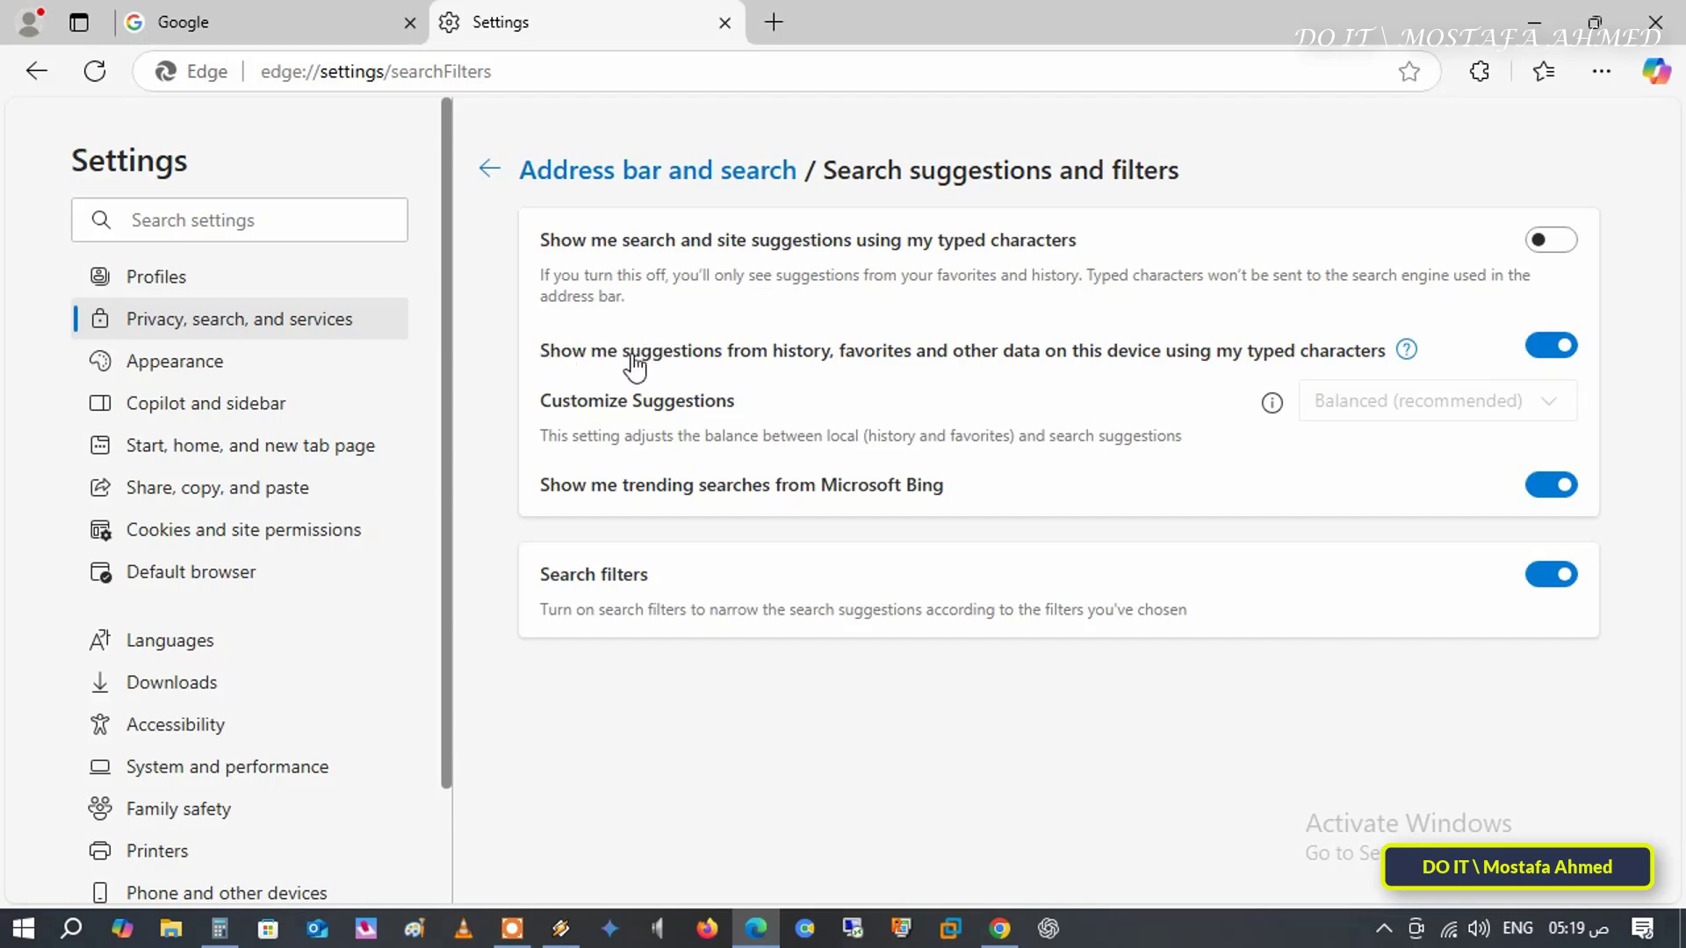
{"action": "mouse_move", "coordinate": [791, 364]}
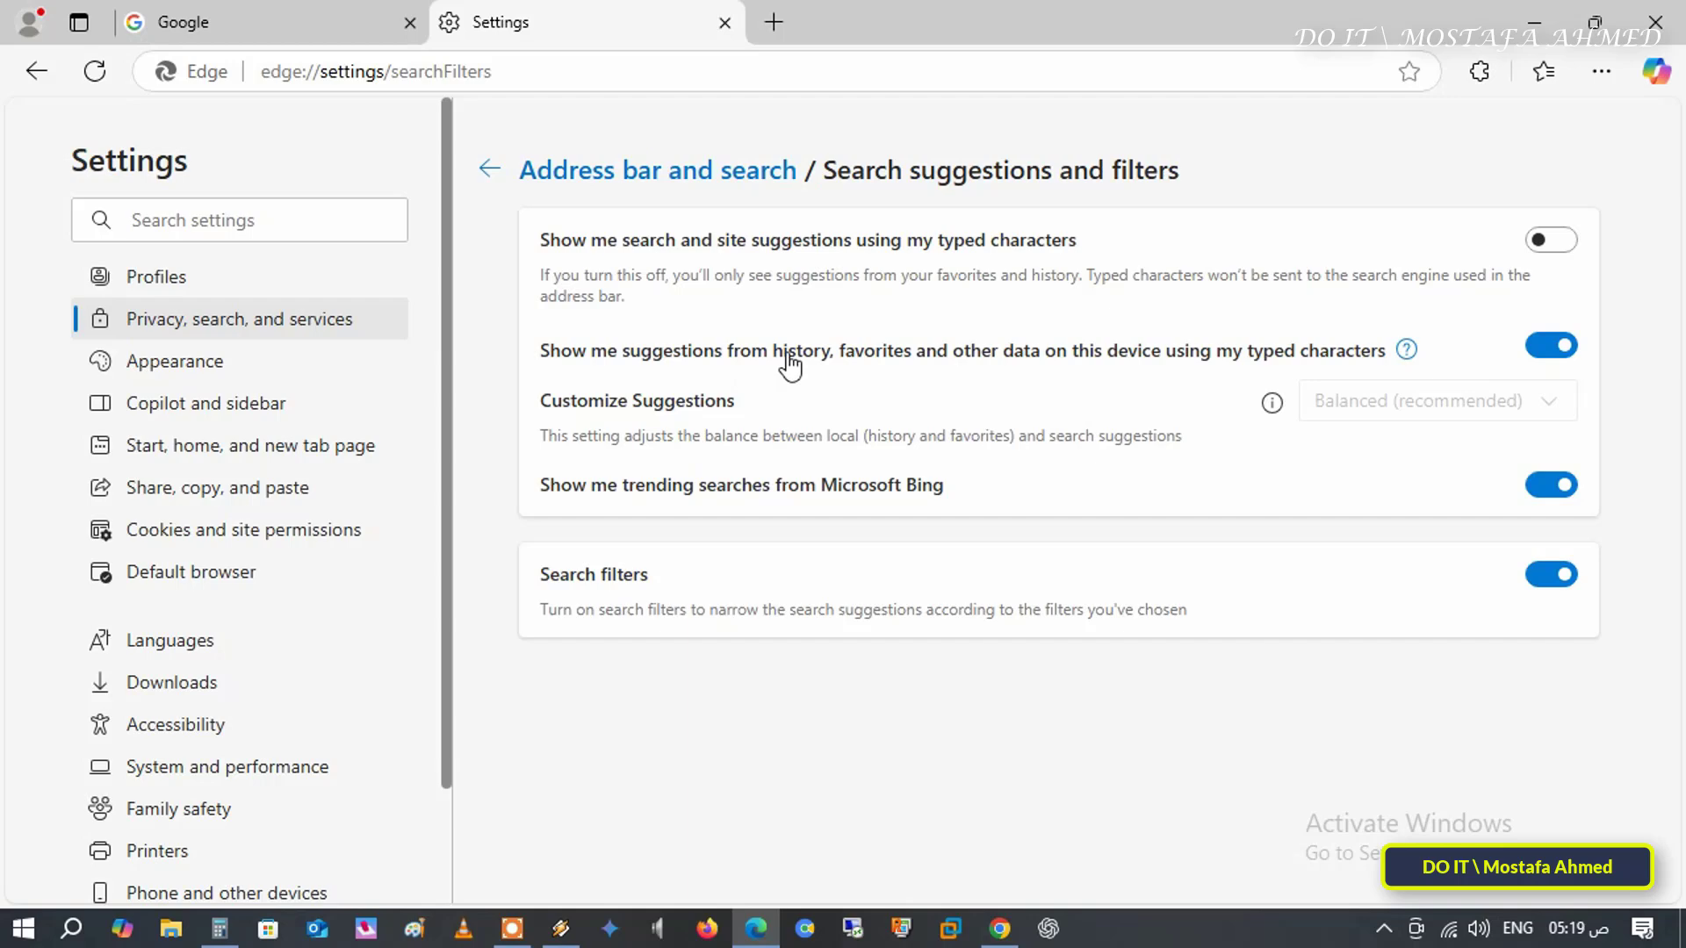
{"action": "mouse_move", "coordinate": [950, 373]}
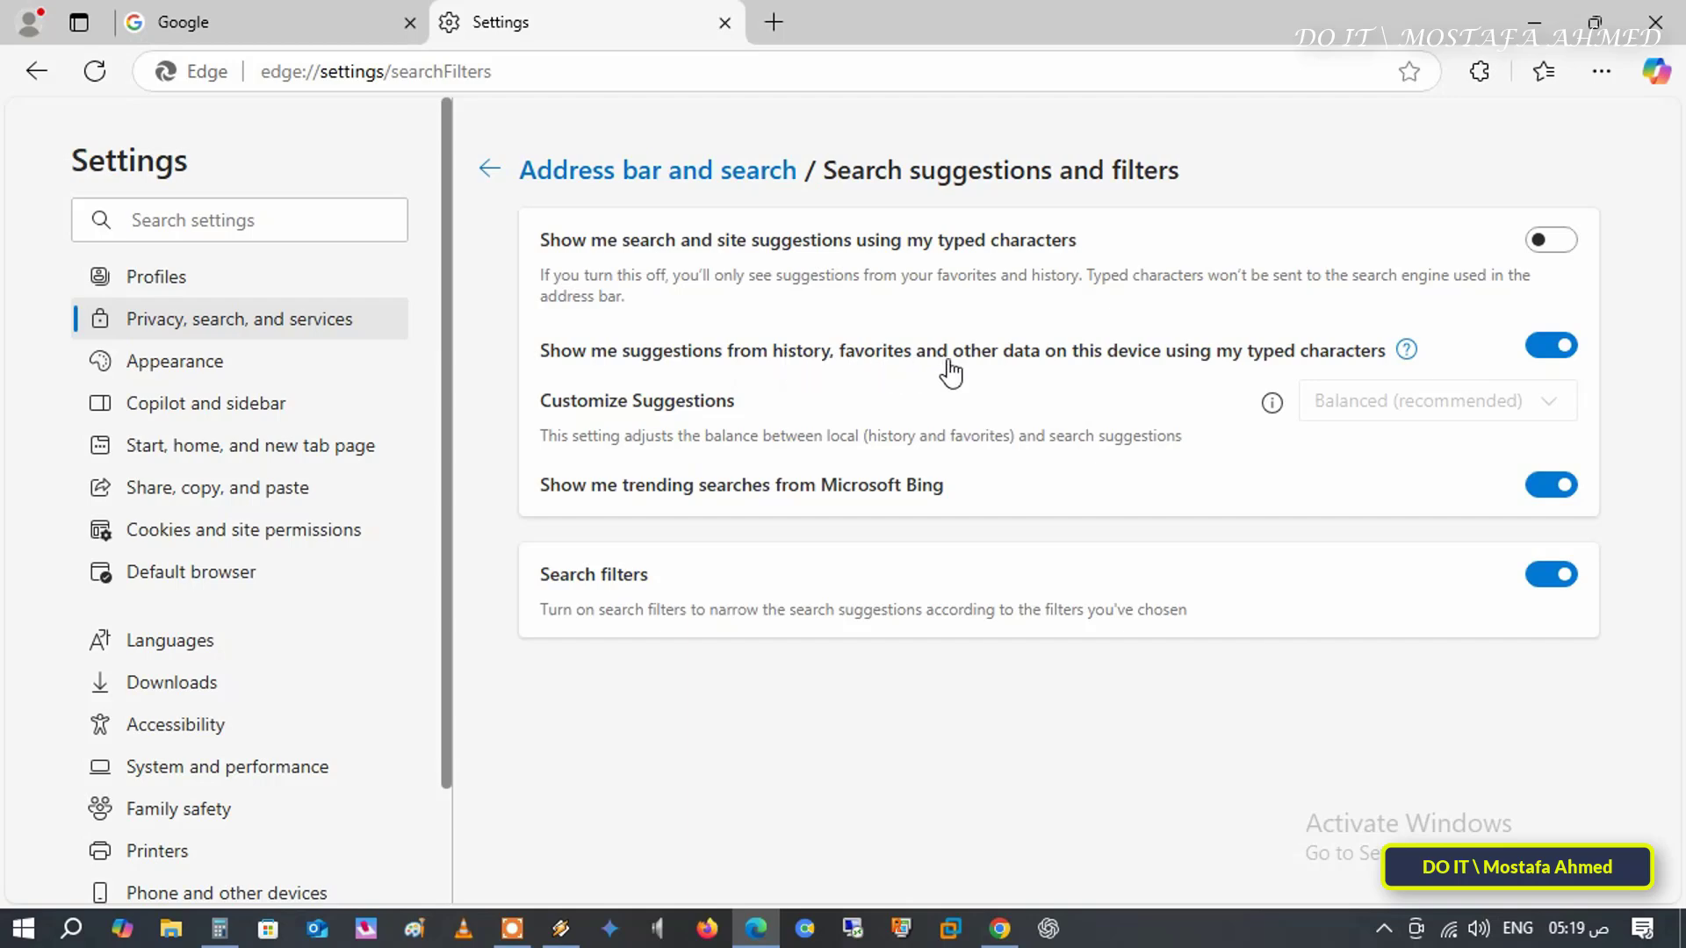
{"action": "mouse_move", "coordinate": [1064, 364]}
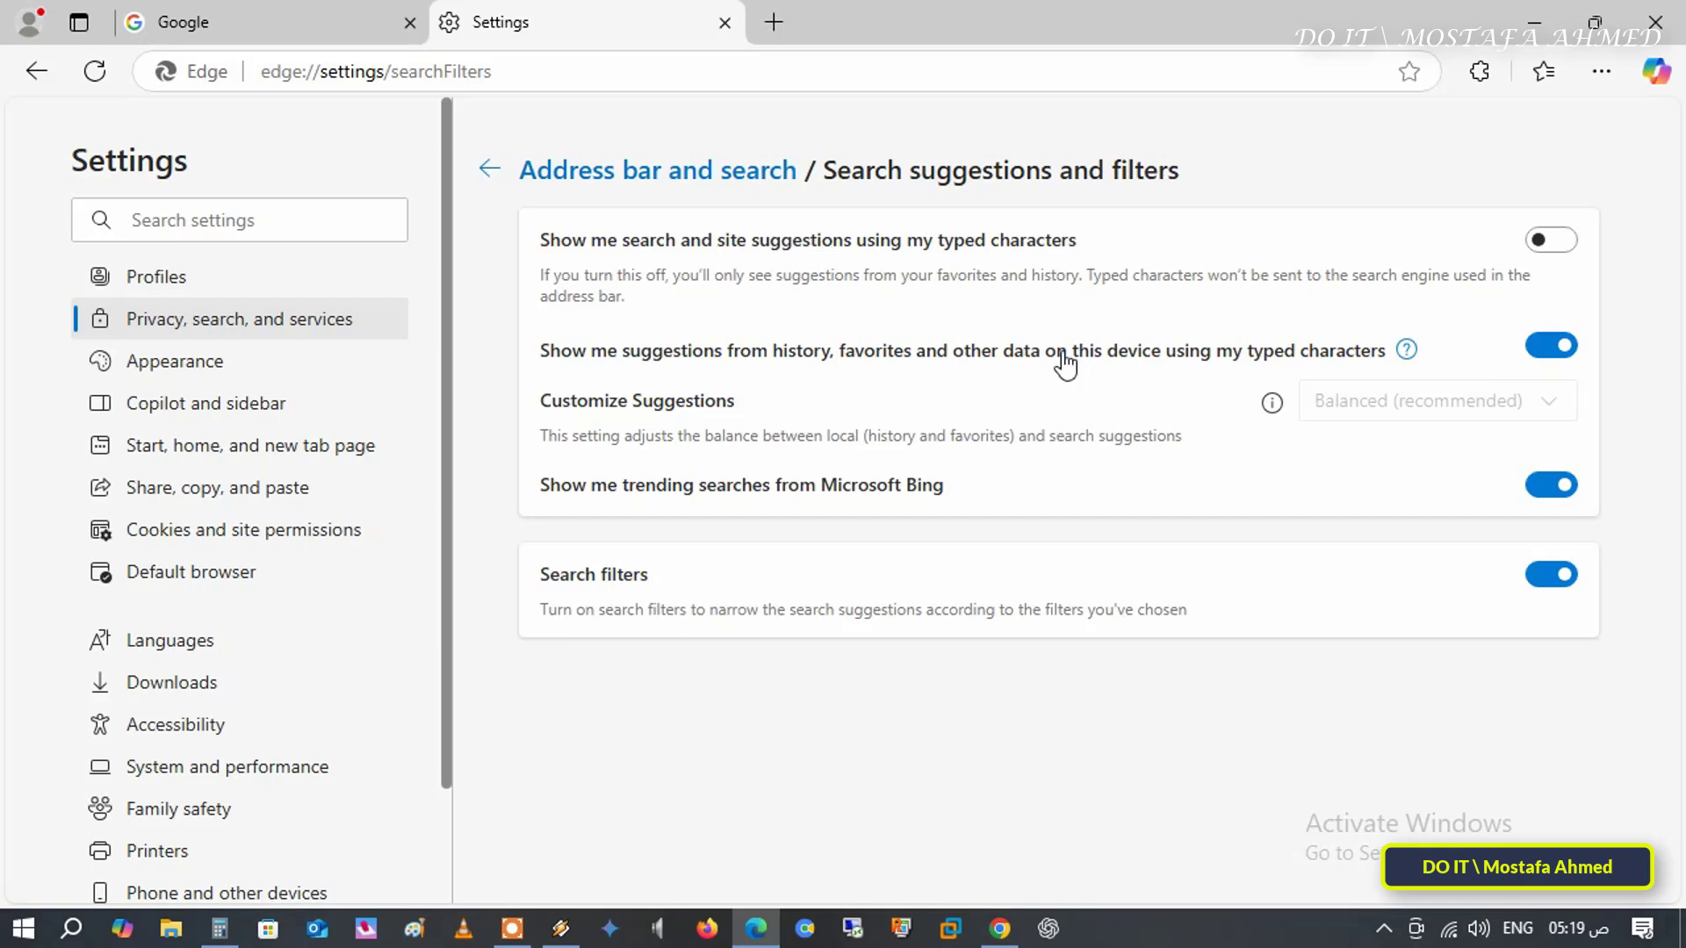
{"action": "mouse_move", "coordinate": [1143, 360]}
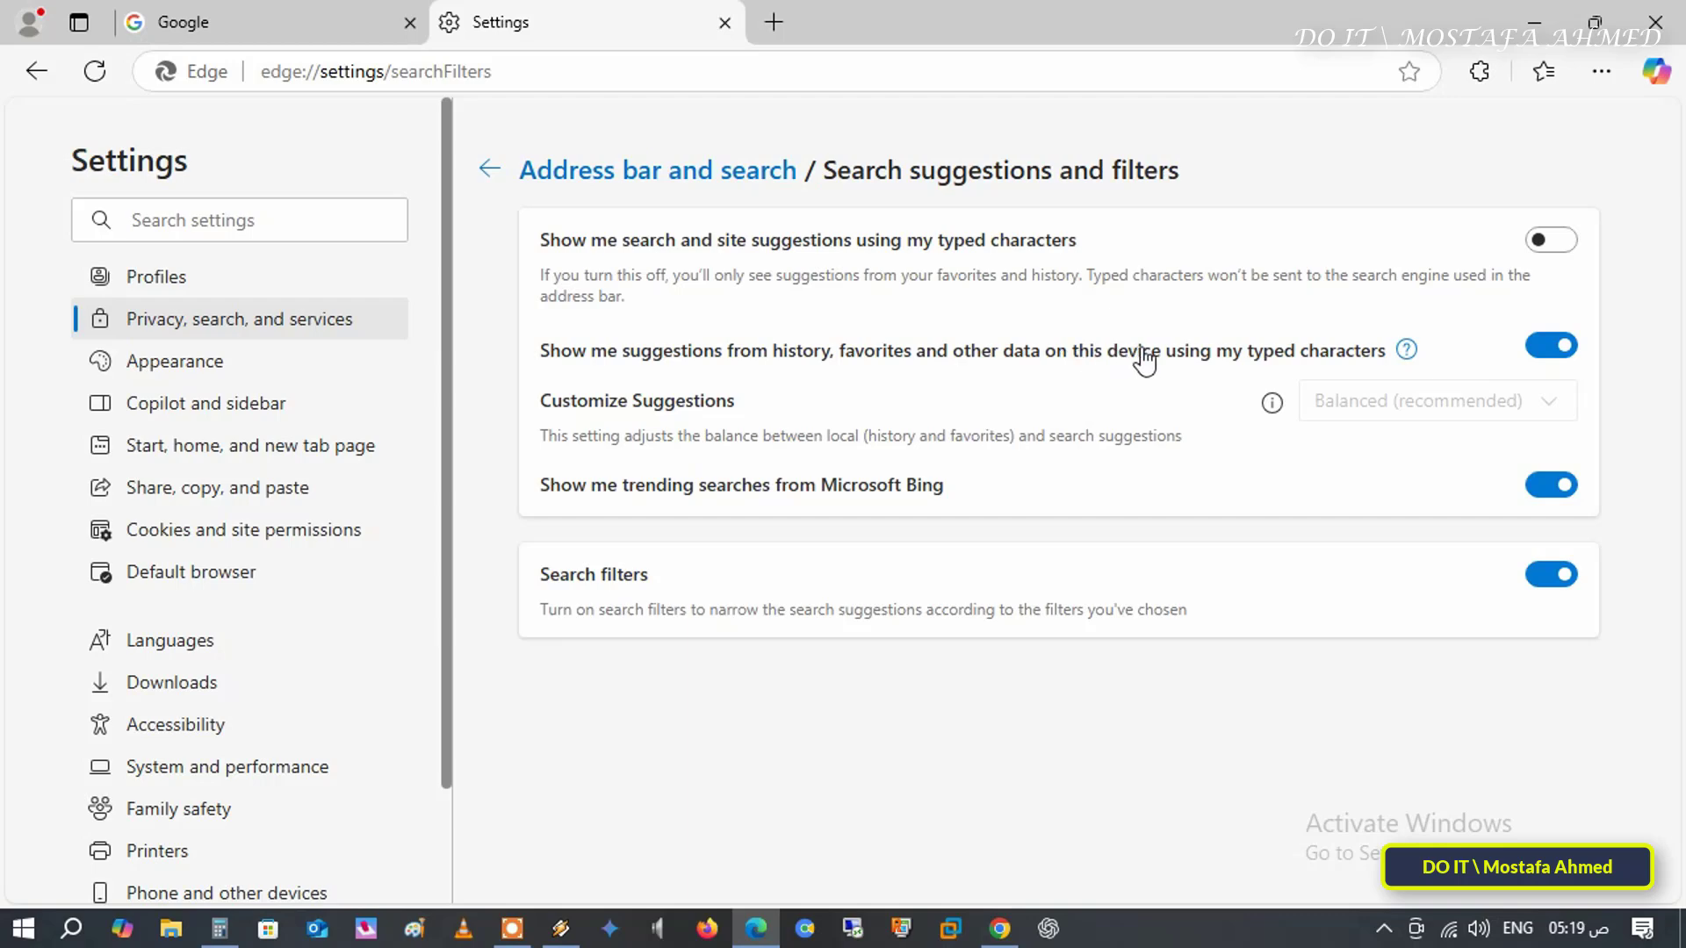
{"action": "mouse_move", "coordinate": [1319, 353]}
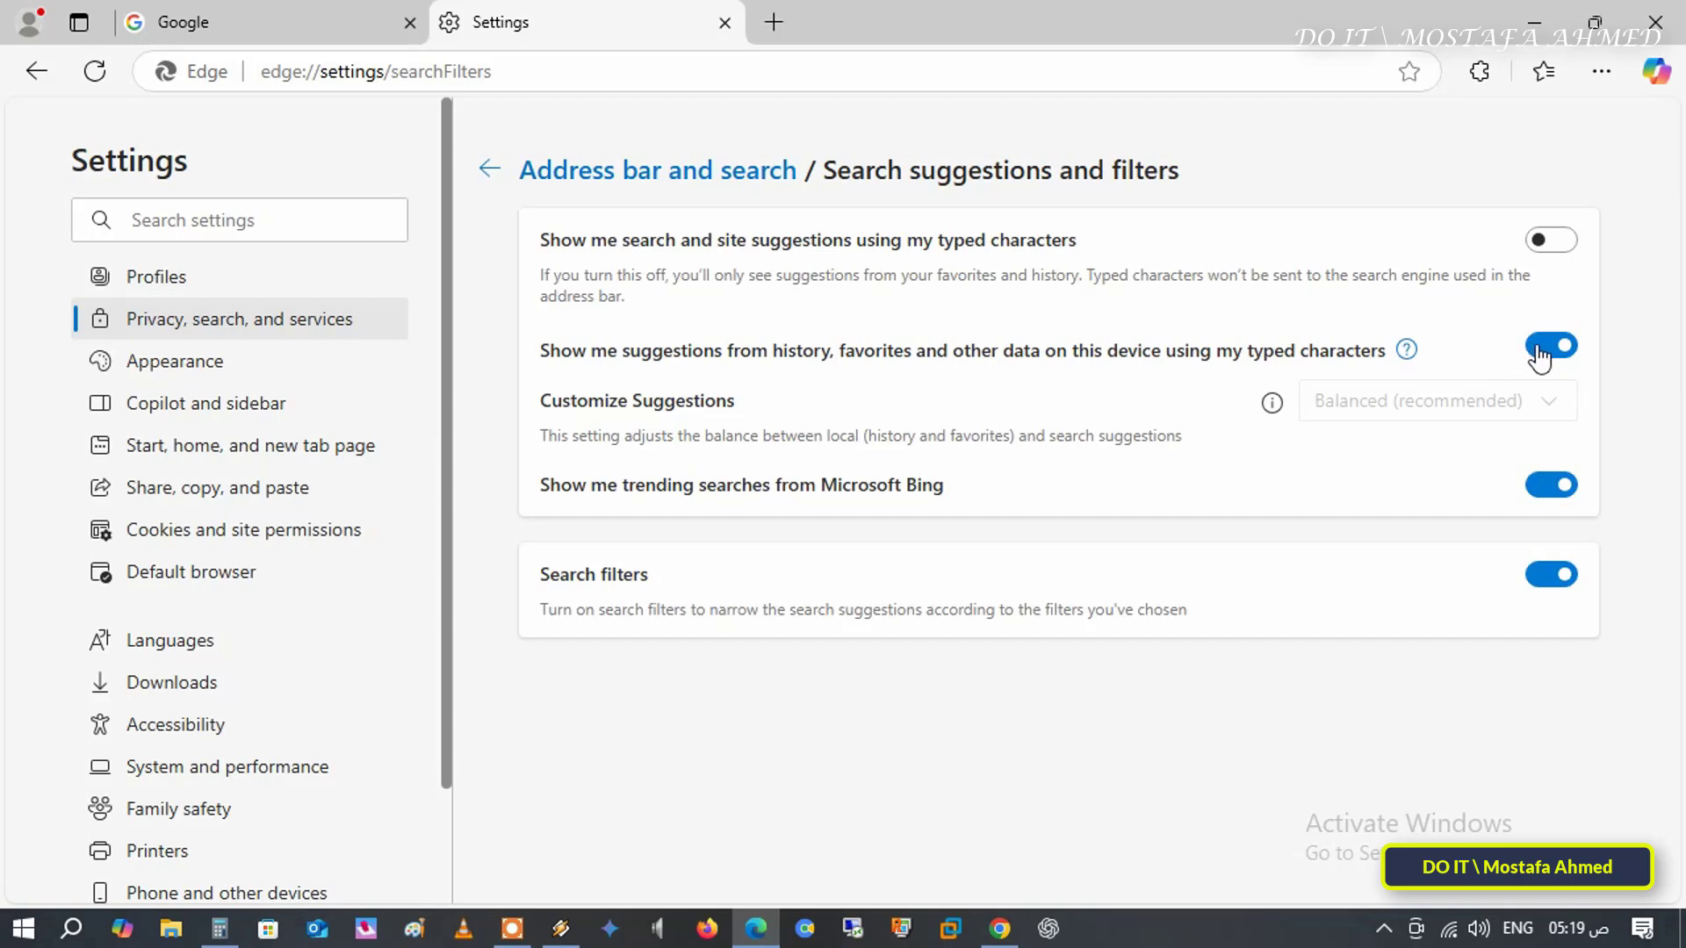
{"action": "left_click", "coordinate": [1551, 348]}
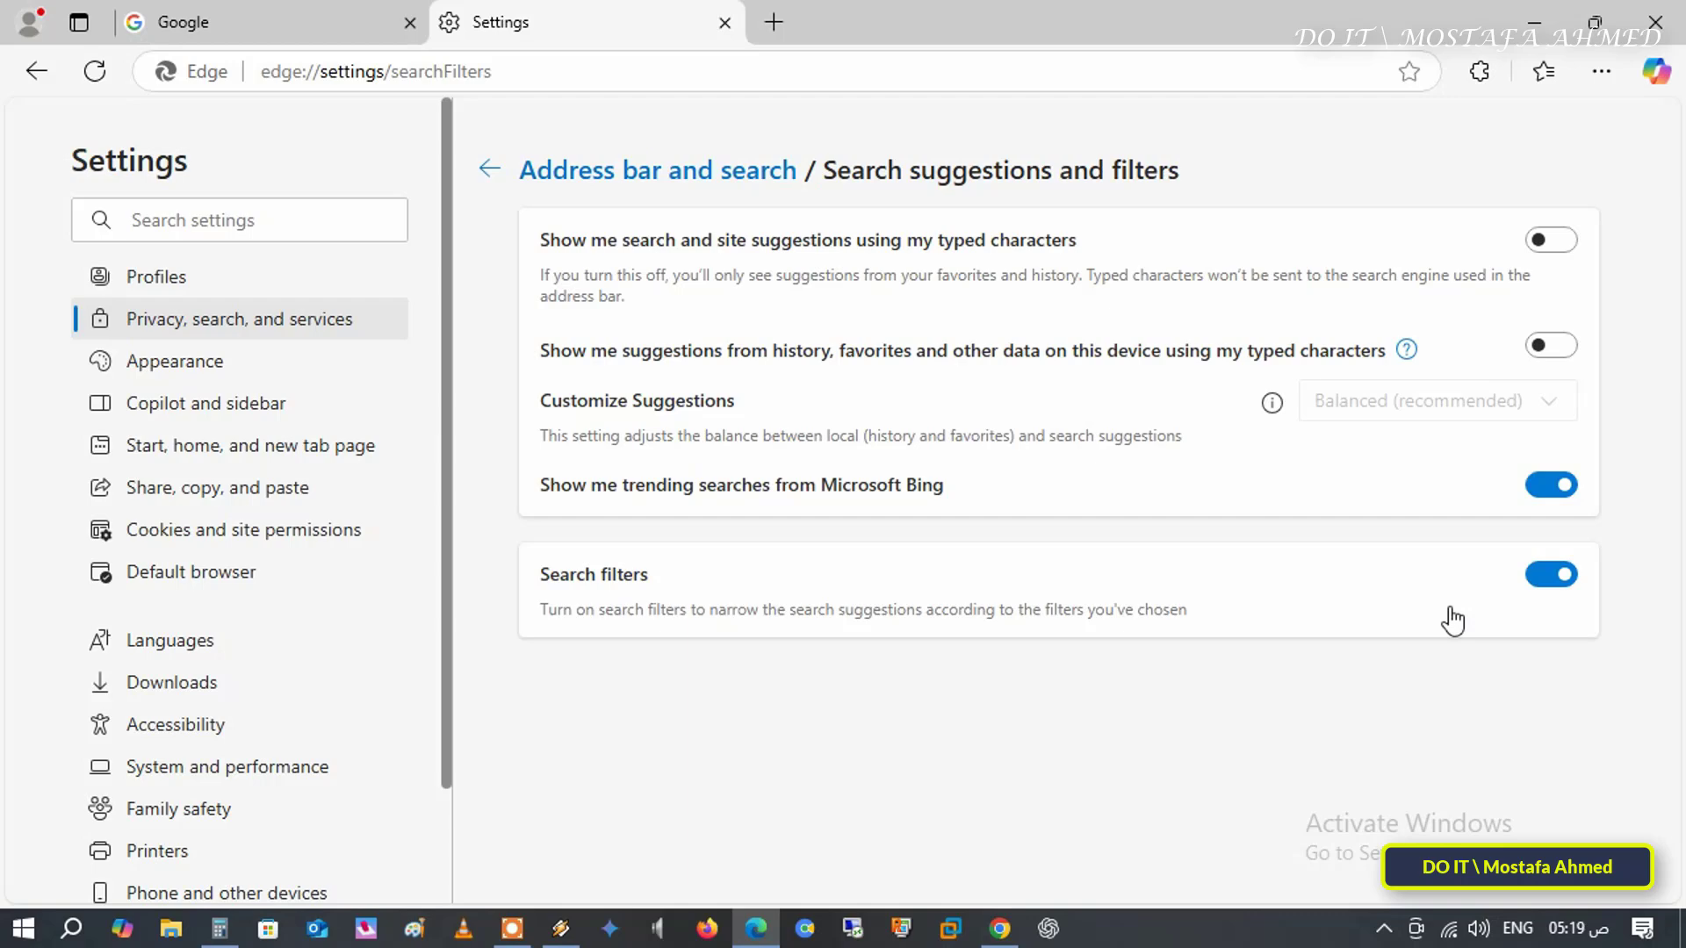
{"action": "mouse_move", "coordinate": [1444, 669]}
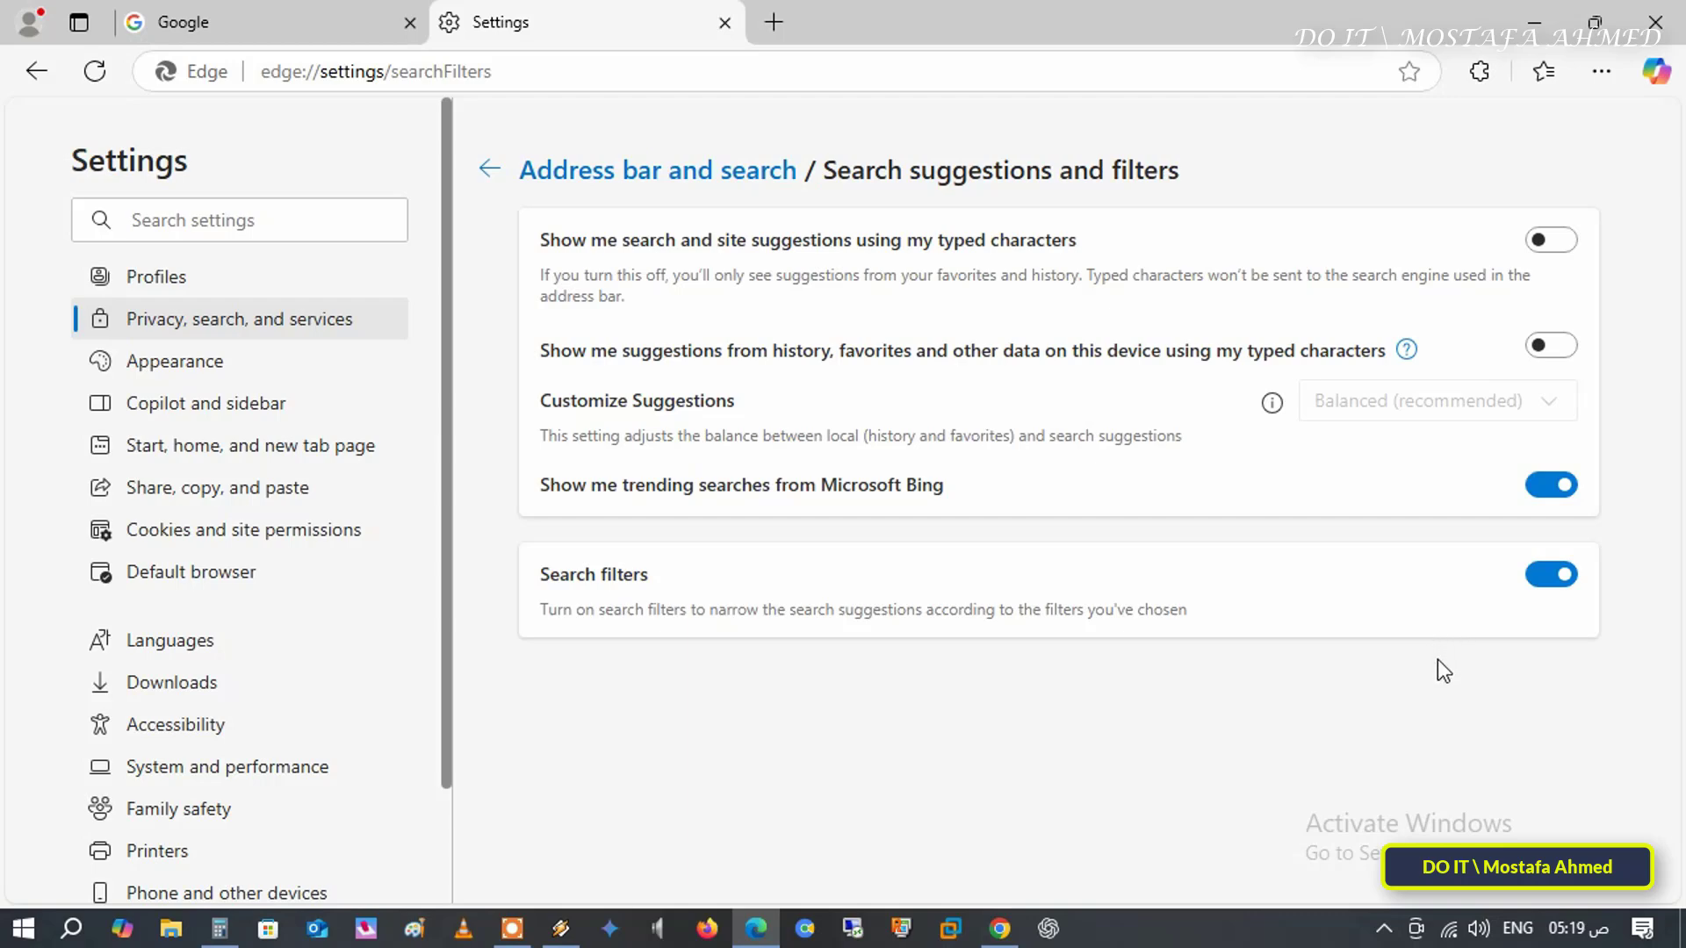
{"action": "mouse_move", "coordinate": [1408, 720]}
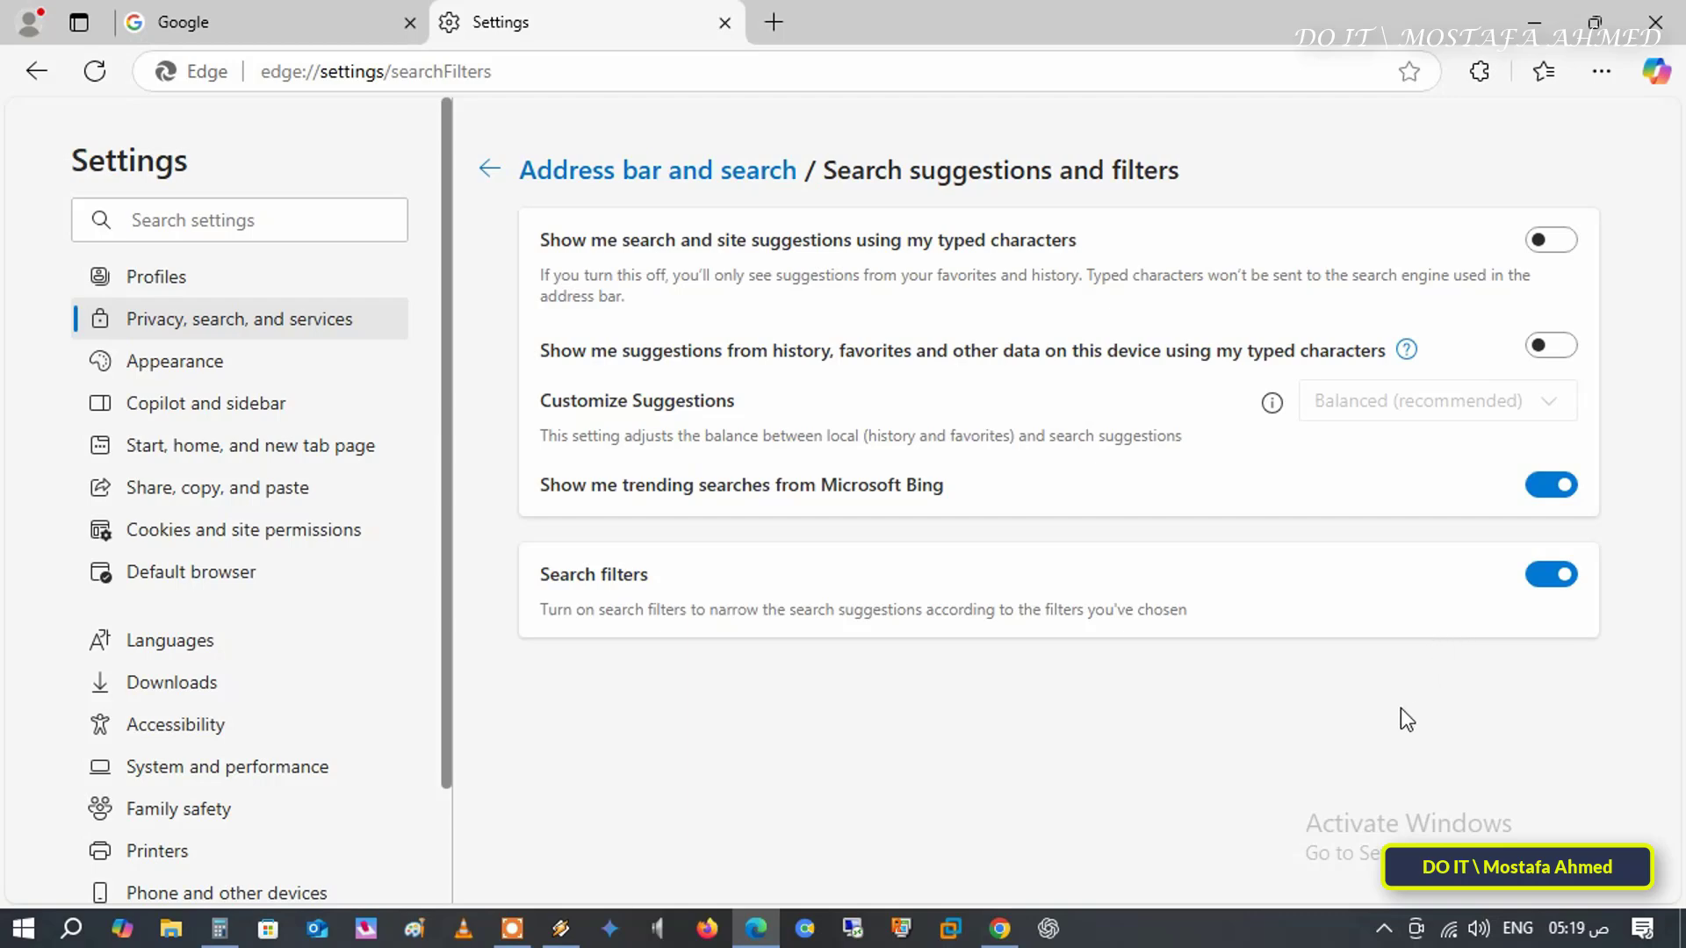
{"action": "mouse_move", "coordinate": [1612, 334]}
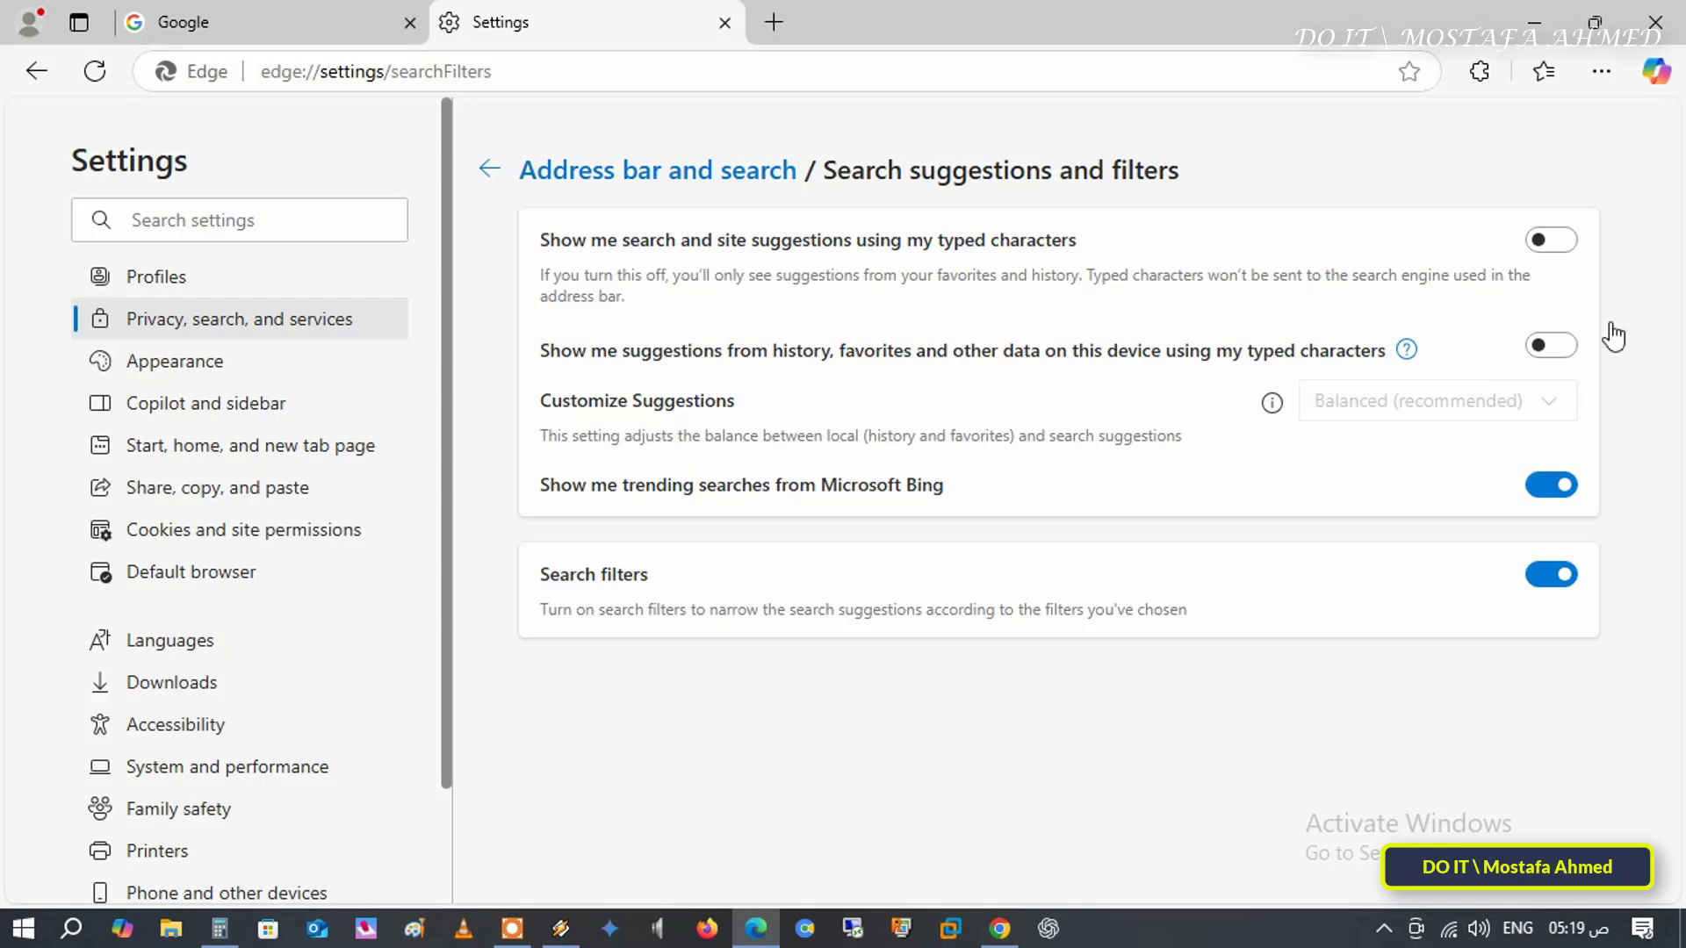
{"action": "mouse_move", "coordinate": [773, 21]}
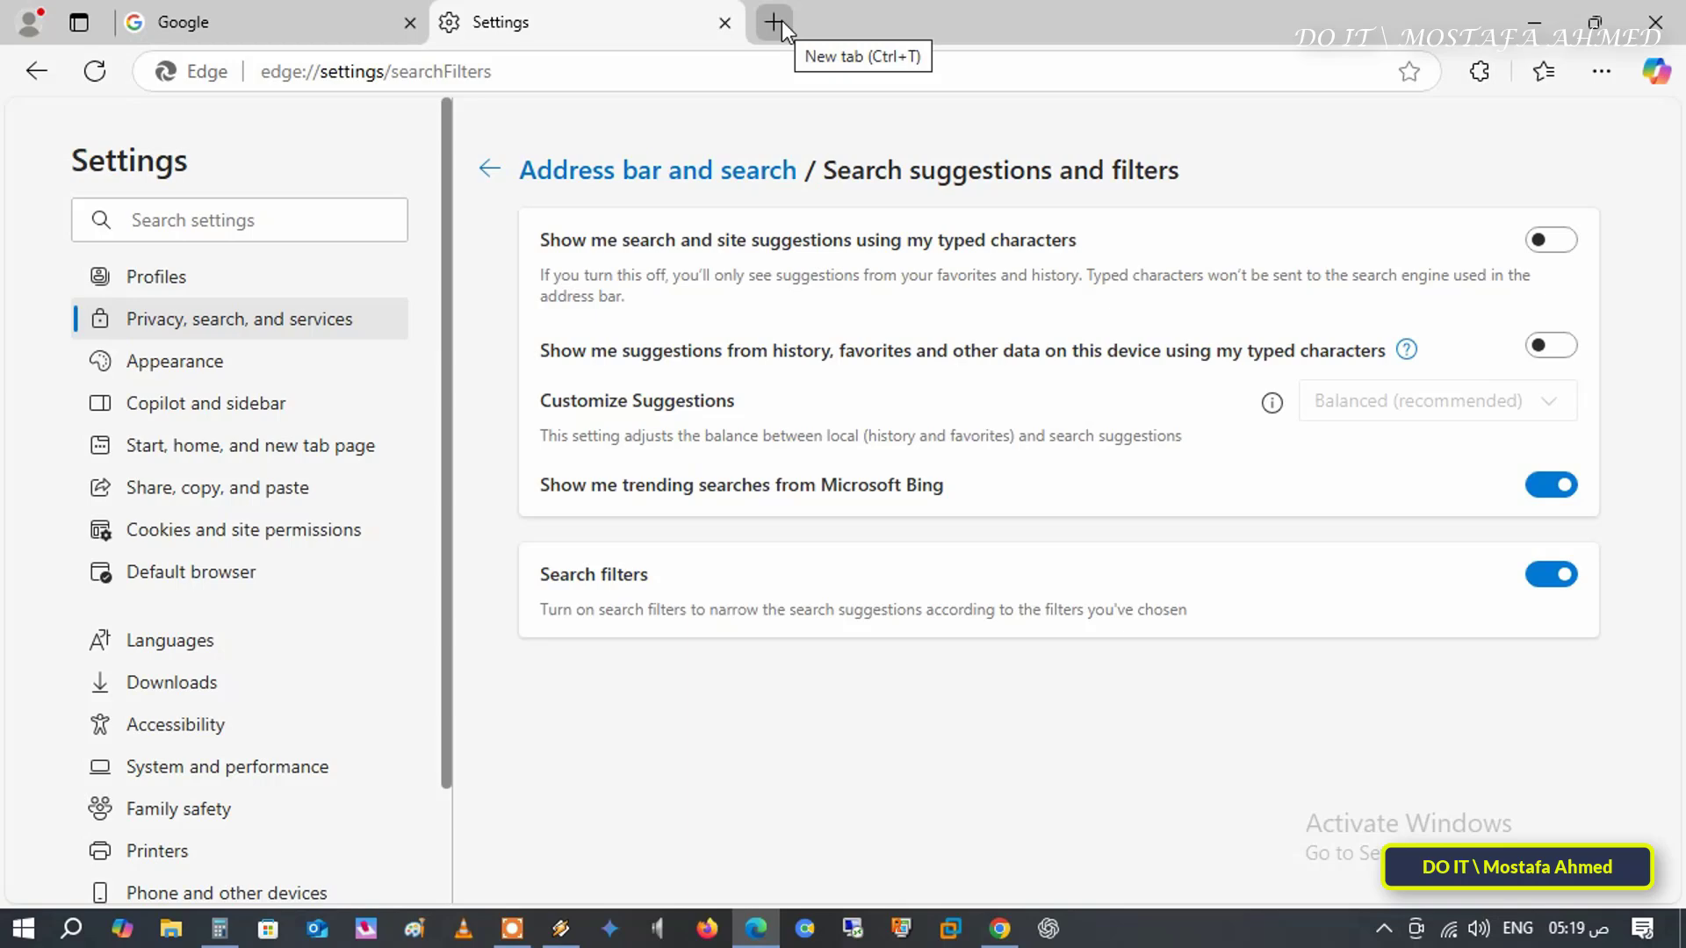
- Return to the Google tab and see 'google', 'yahoo' and 'foot' bring up no suggestions, then discard the text
{"action": "left_click", "coordinate": [726, 22]}
{"action": "type", "text": "g"}
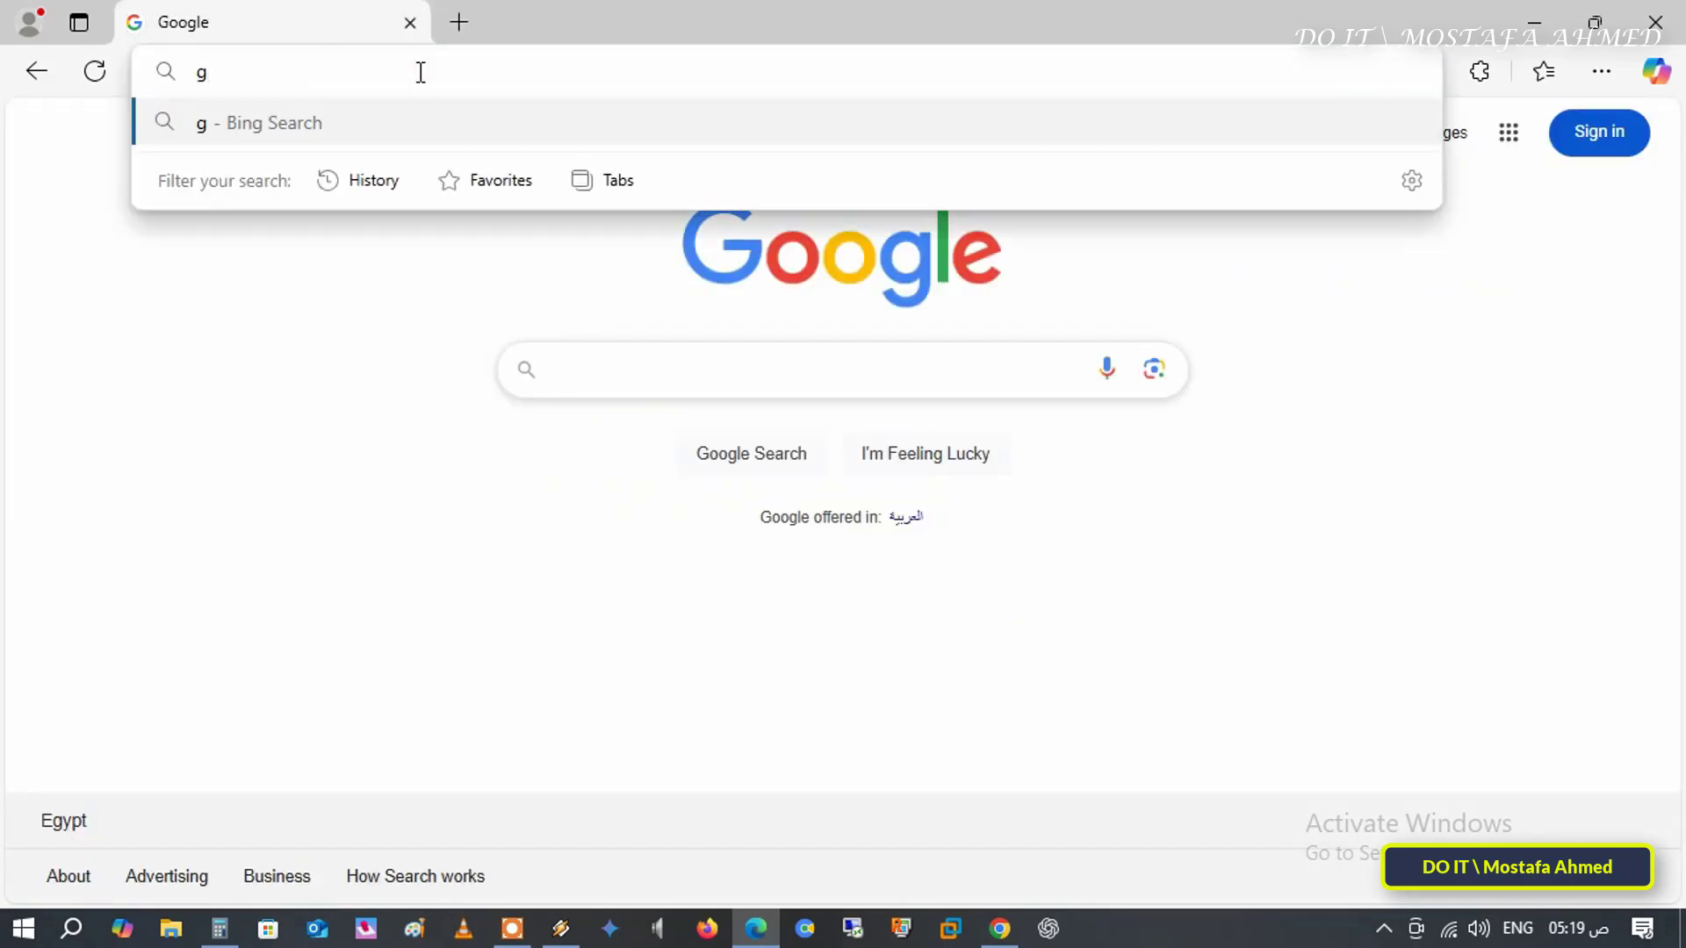
{"action": "type", "text": "oogle"}
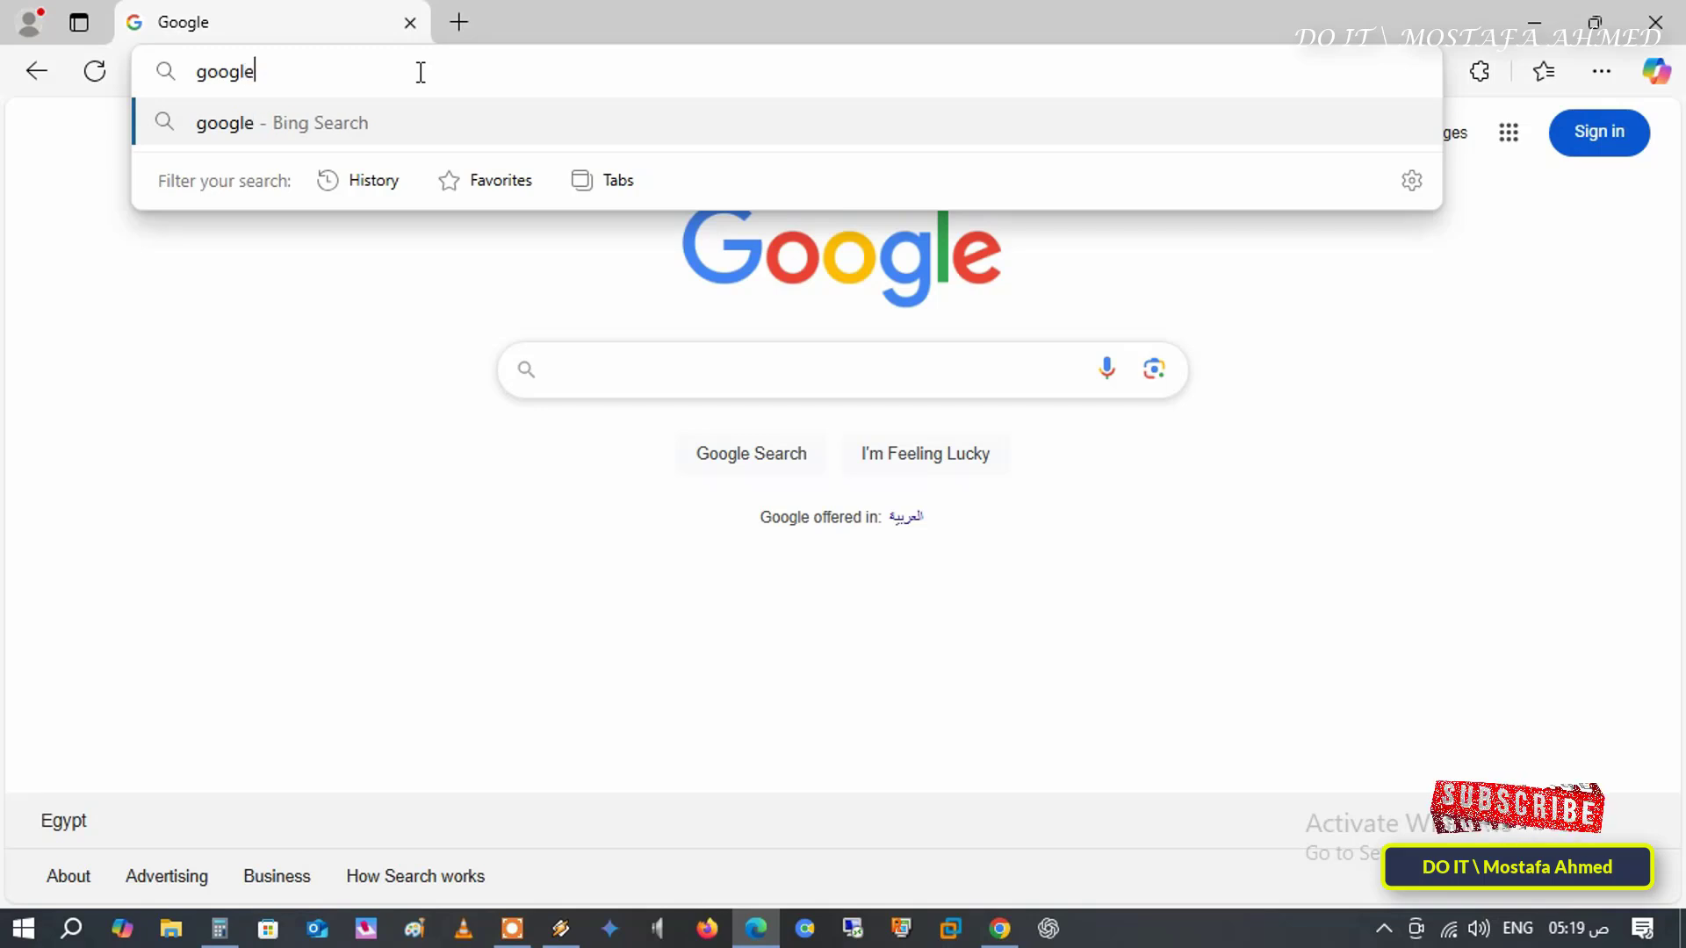
{"action": "mouse_move", "coordinate": [252, 155]}
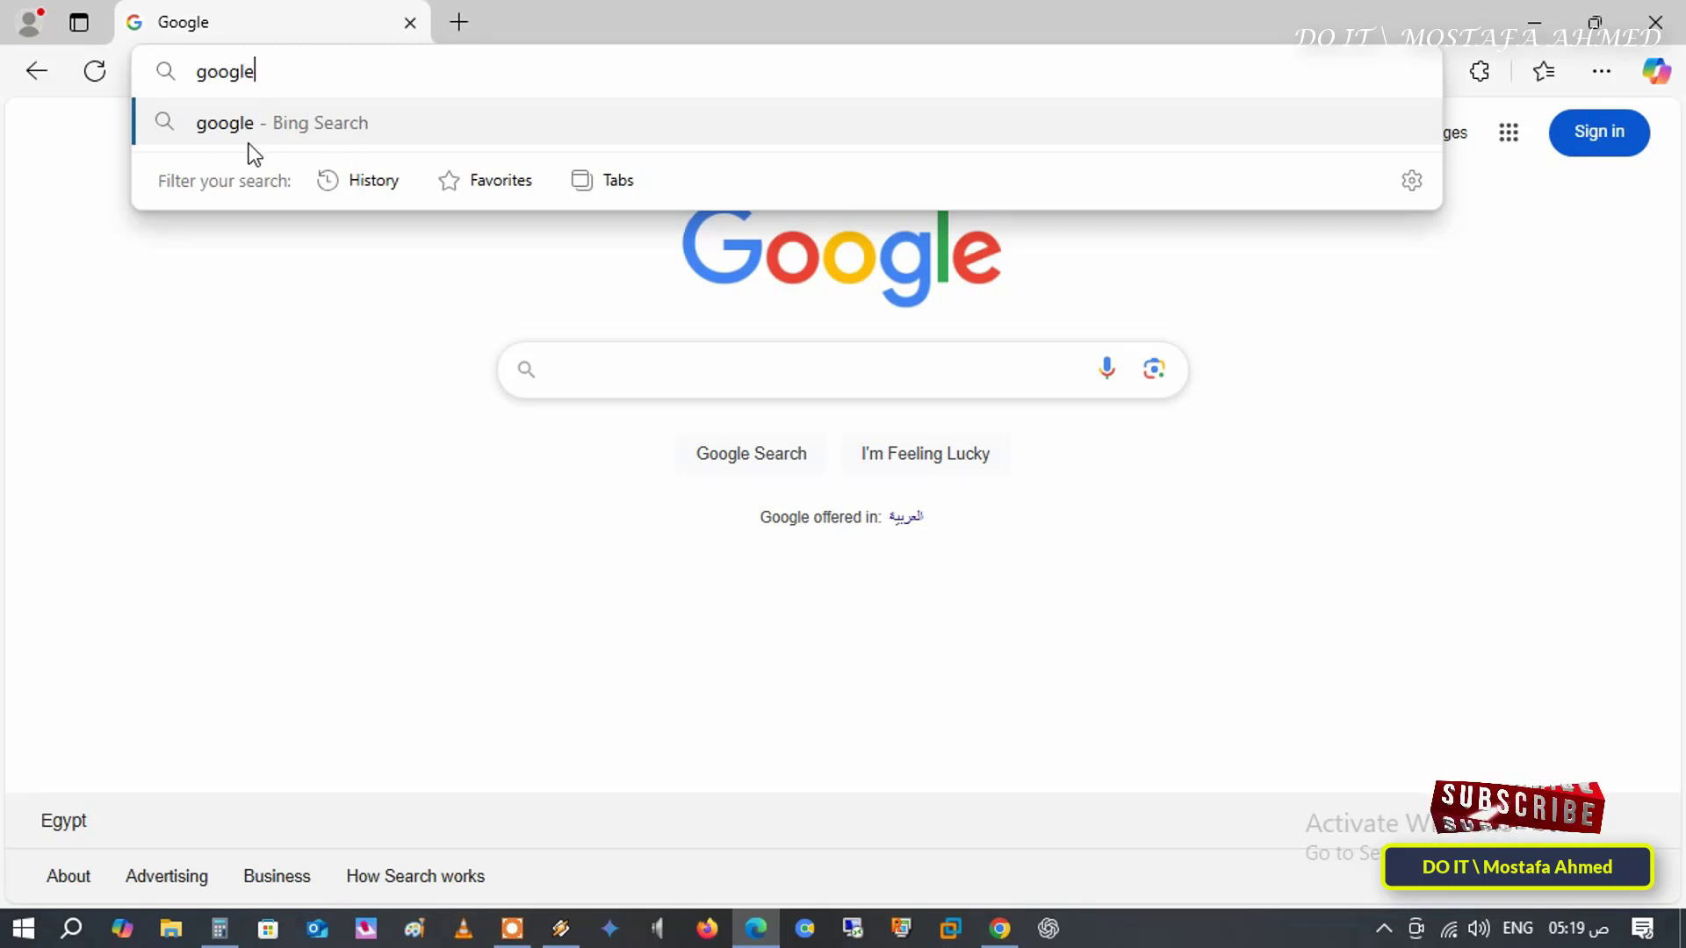
{"action": "type", "text": "yaho"}
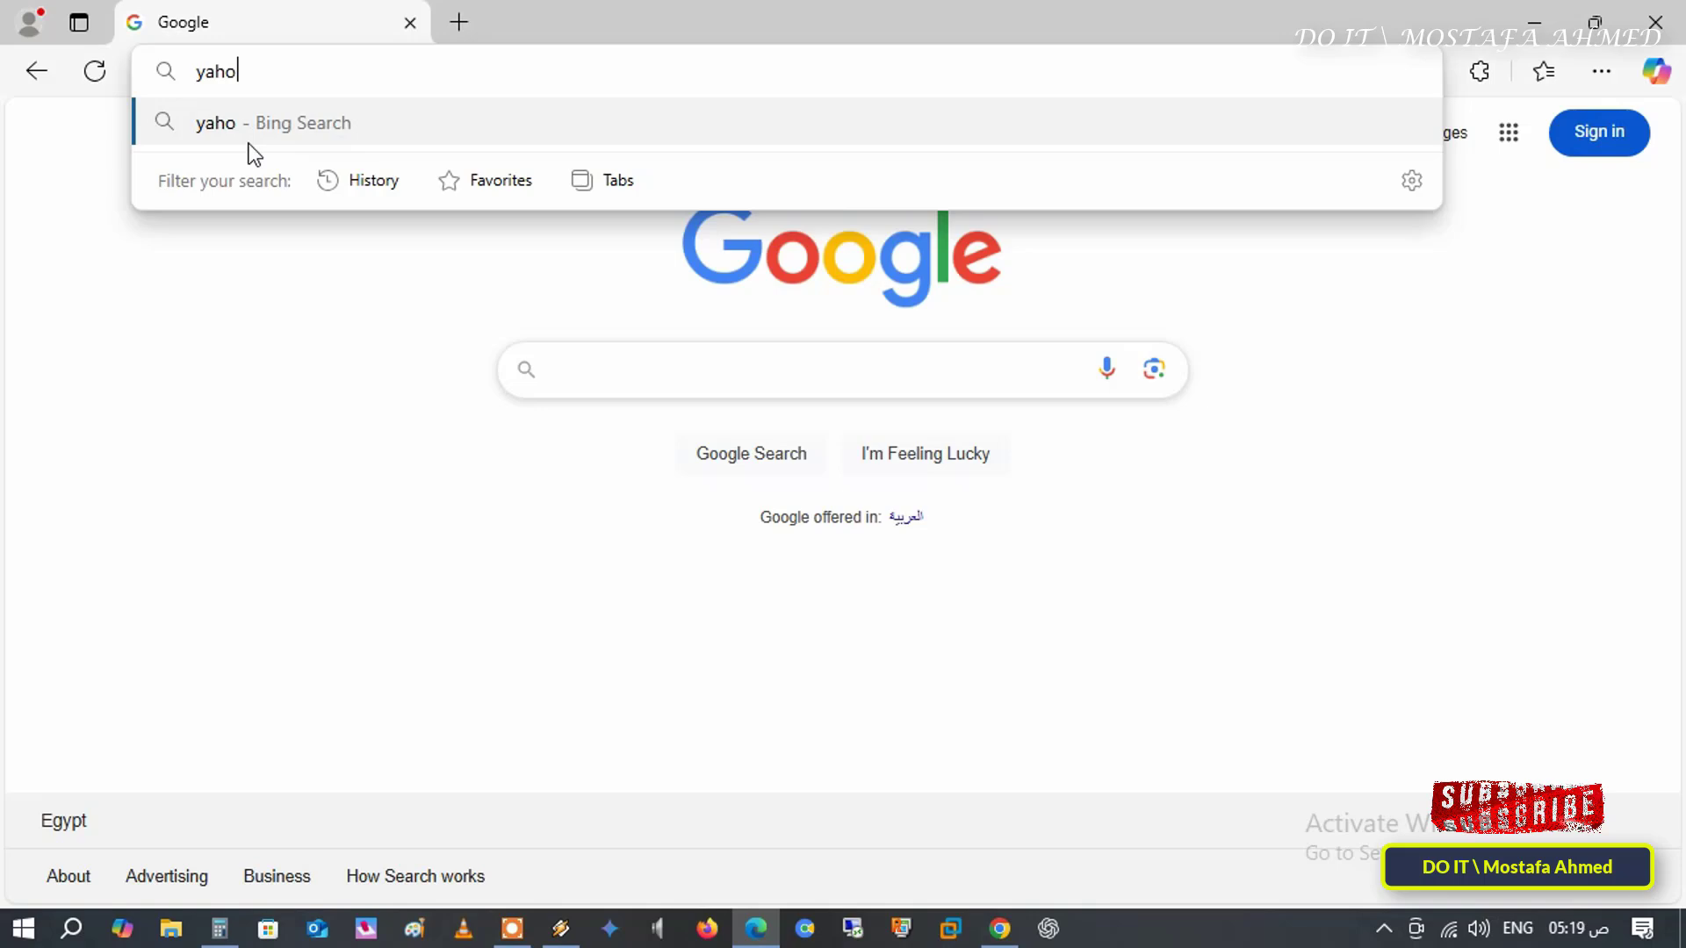
{"action": "type", "text": "o"}
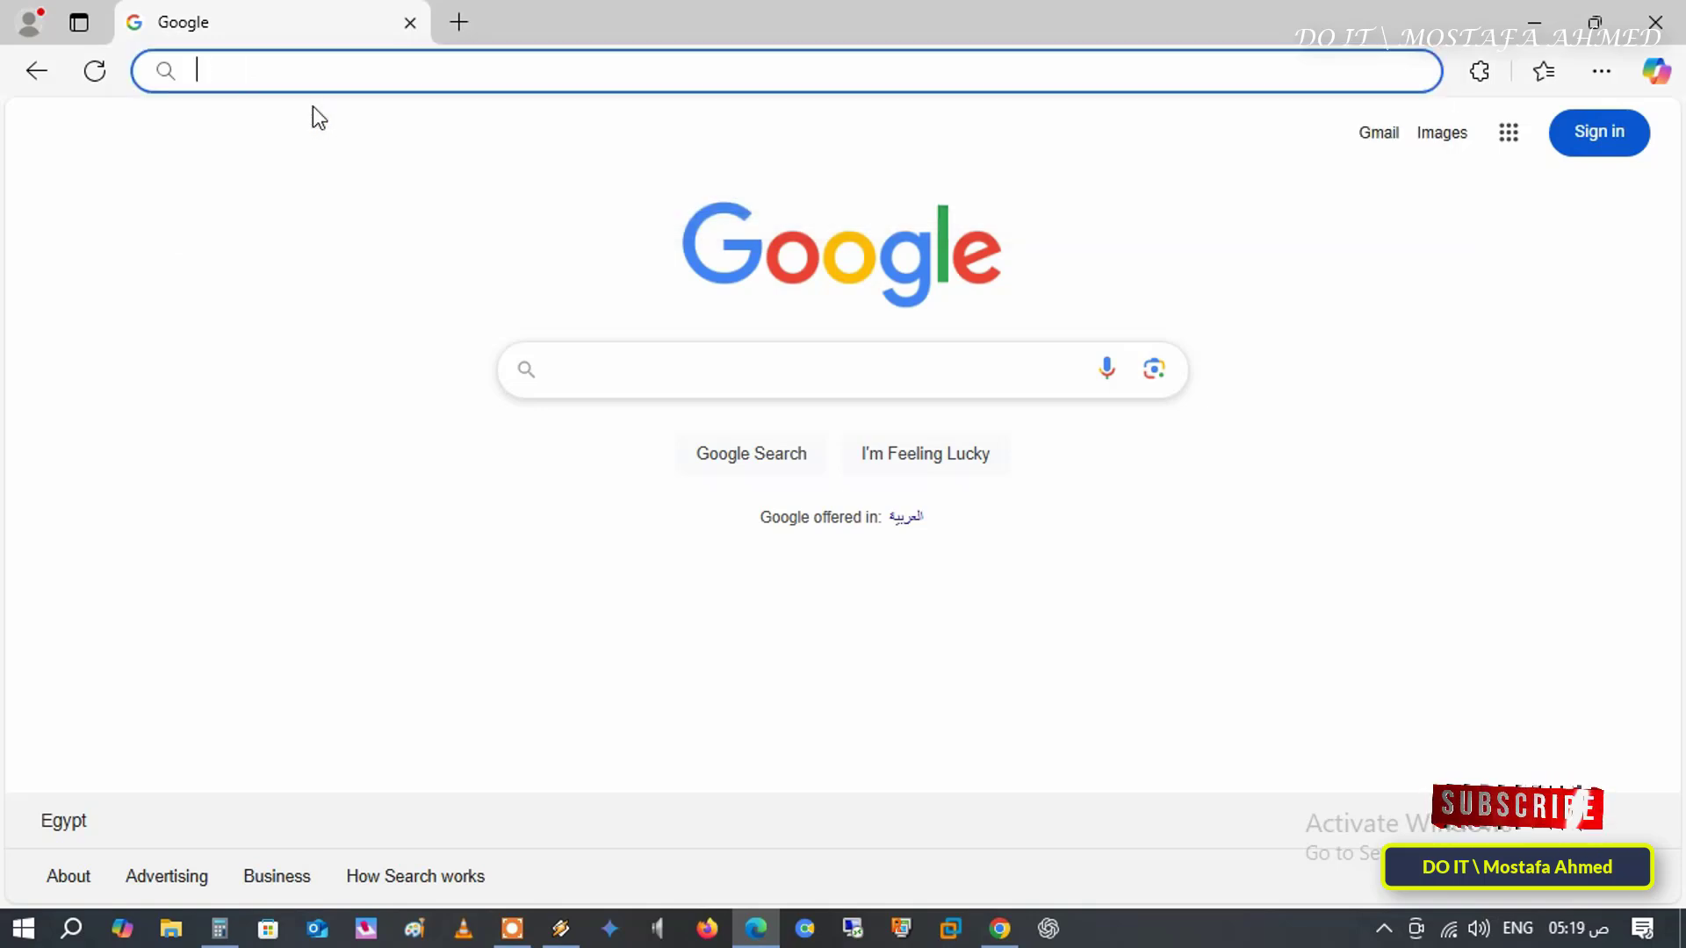
{"action": "type", "text": "foot"}
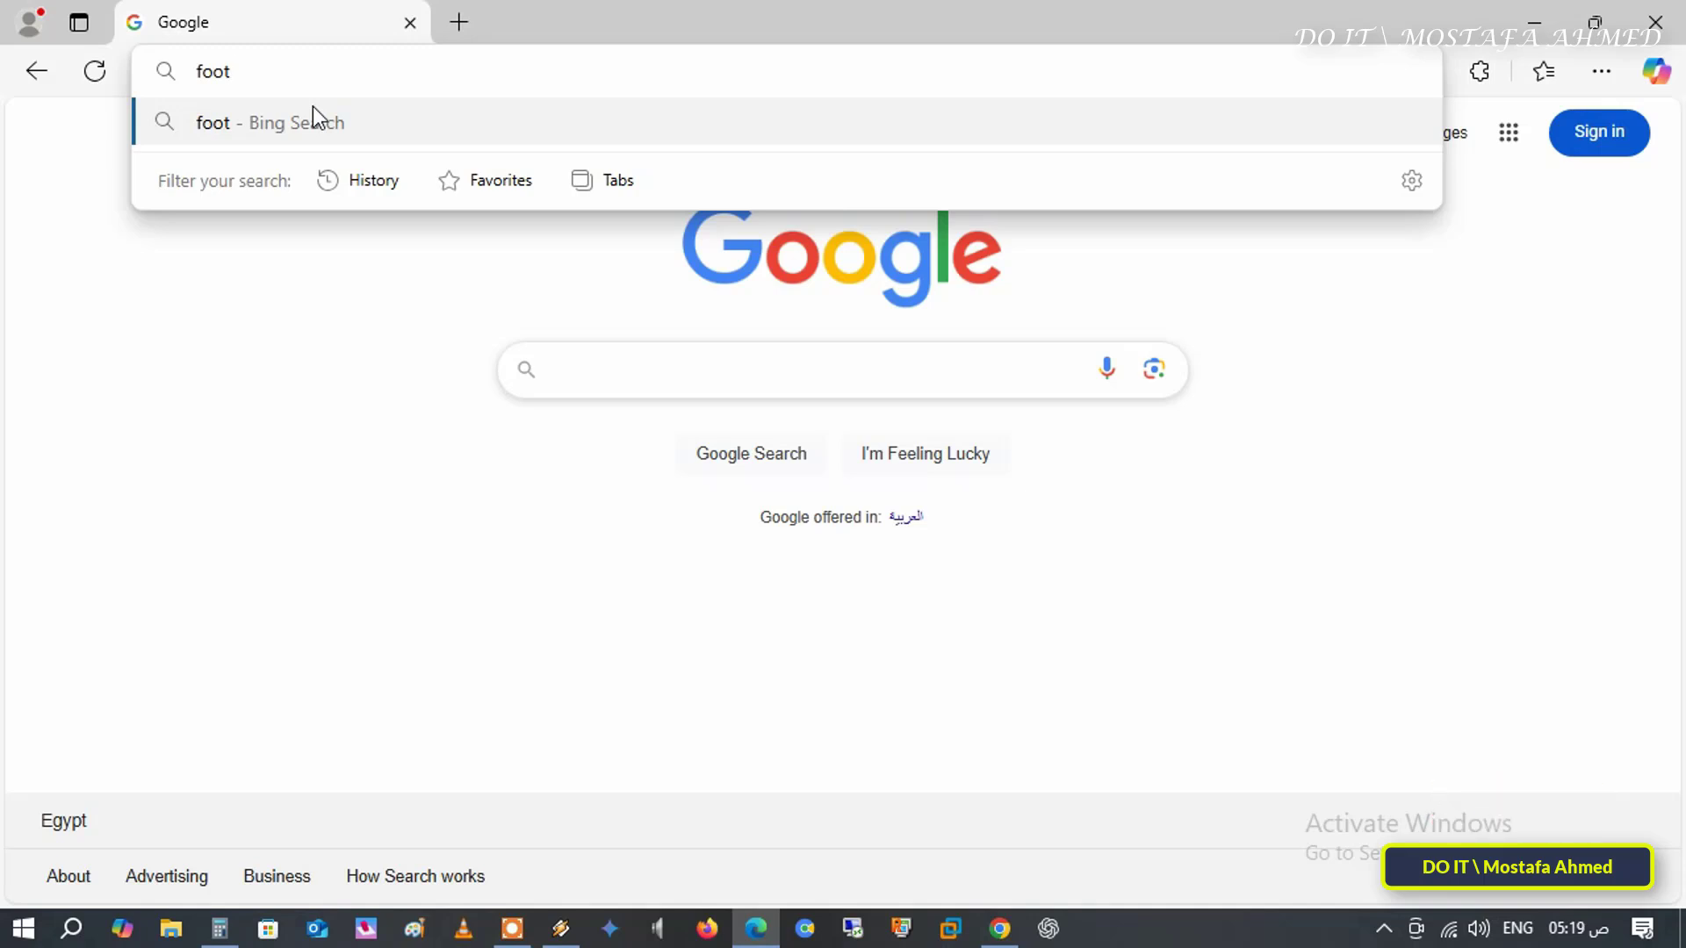
{"action": "key", "text": "Escape"}
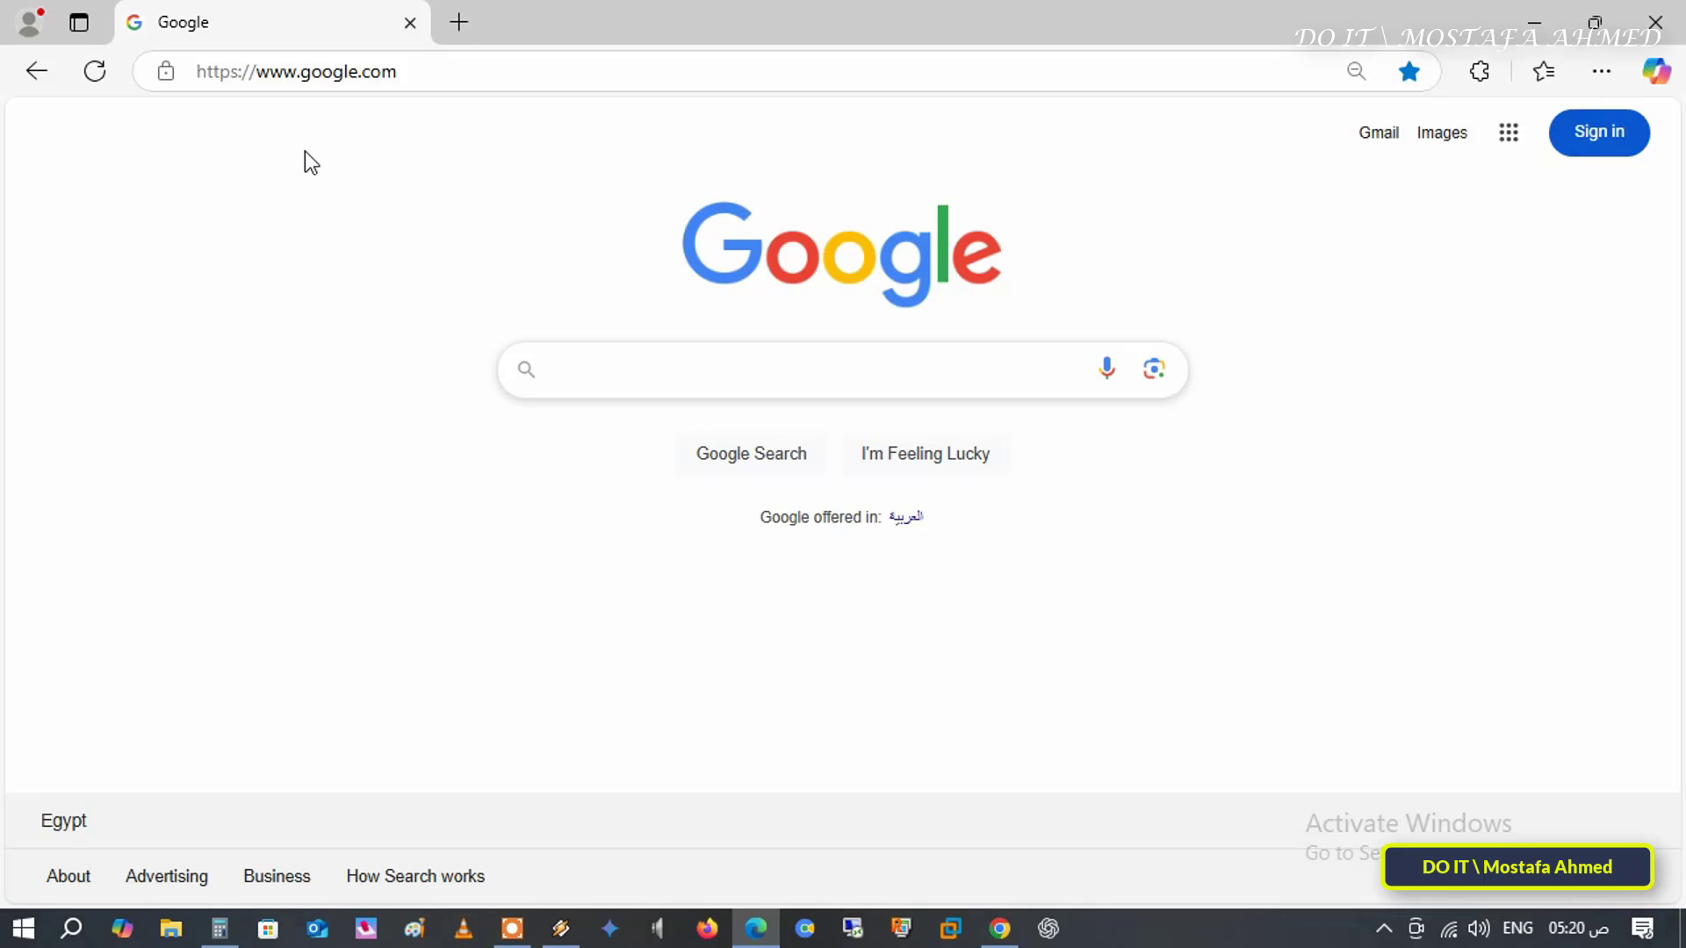
{"action": "mouse_move", "coordinate": [524, 148]}
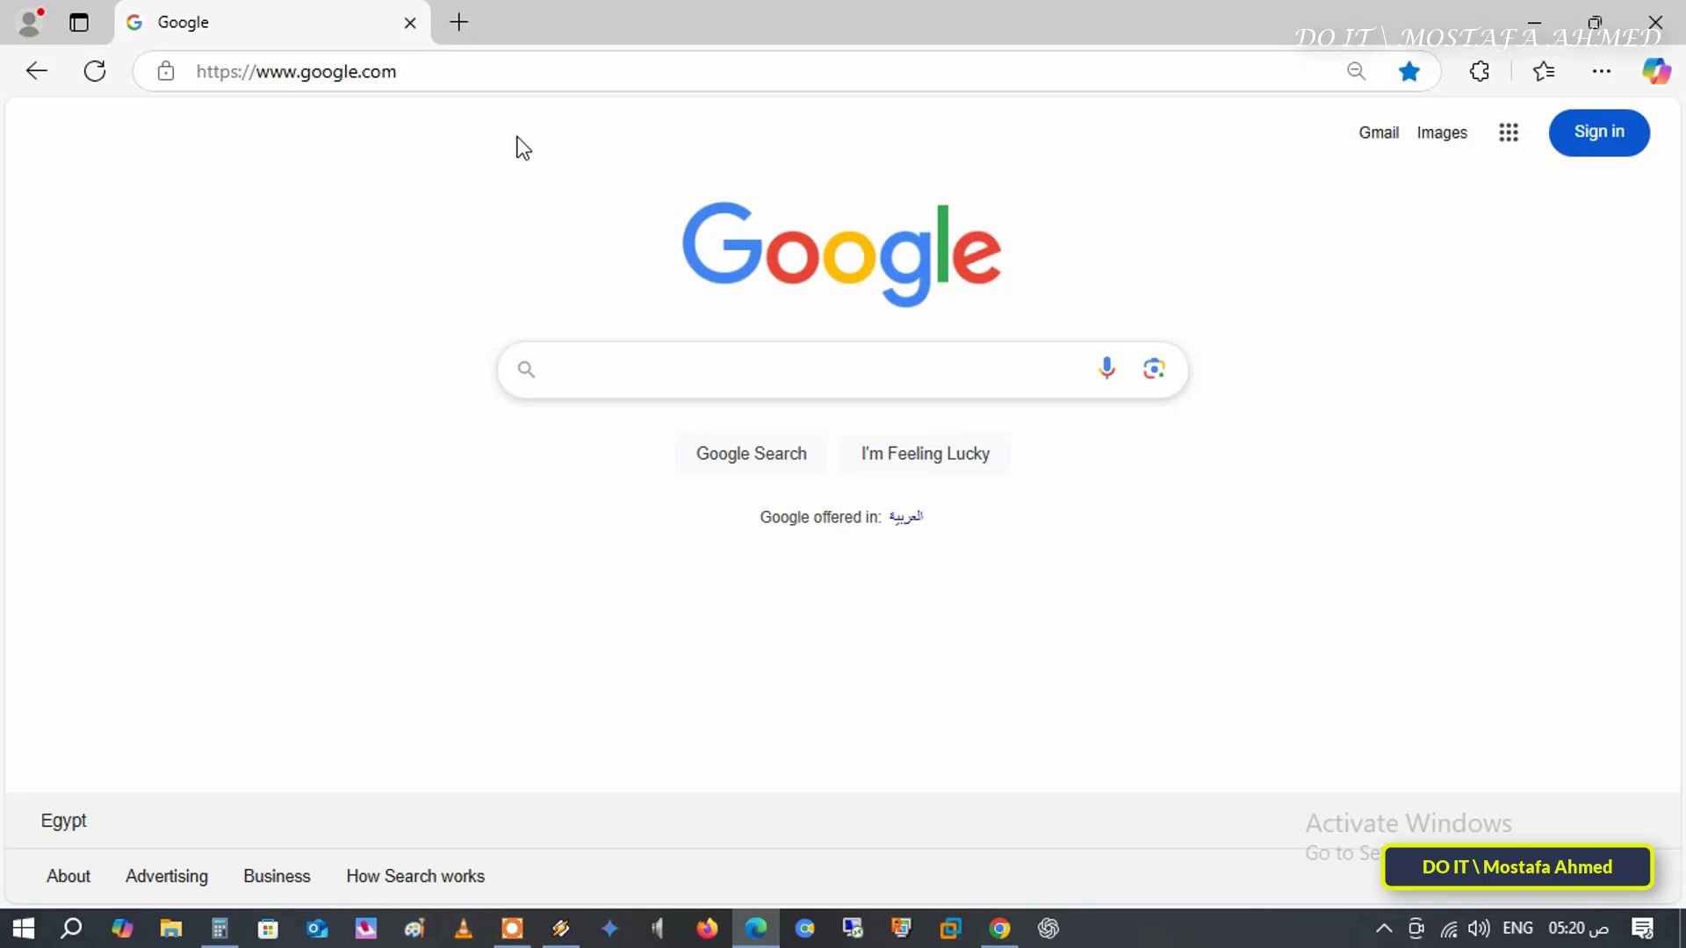
{"action": "mouse_move", "coordinate": [1115, 49]}
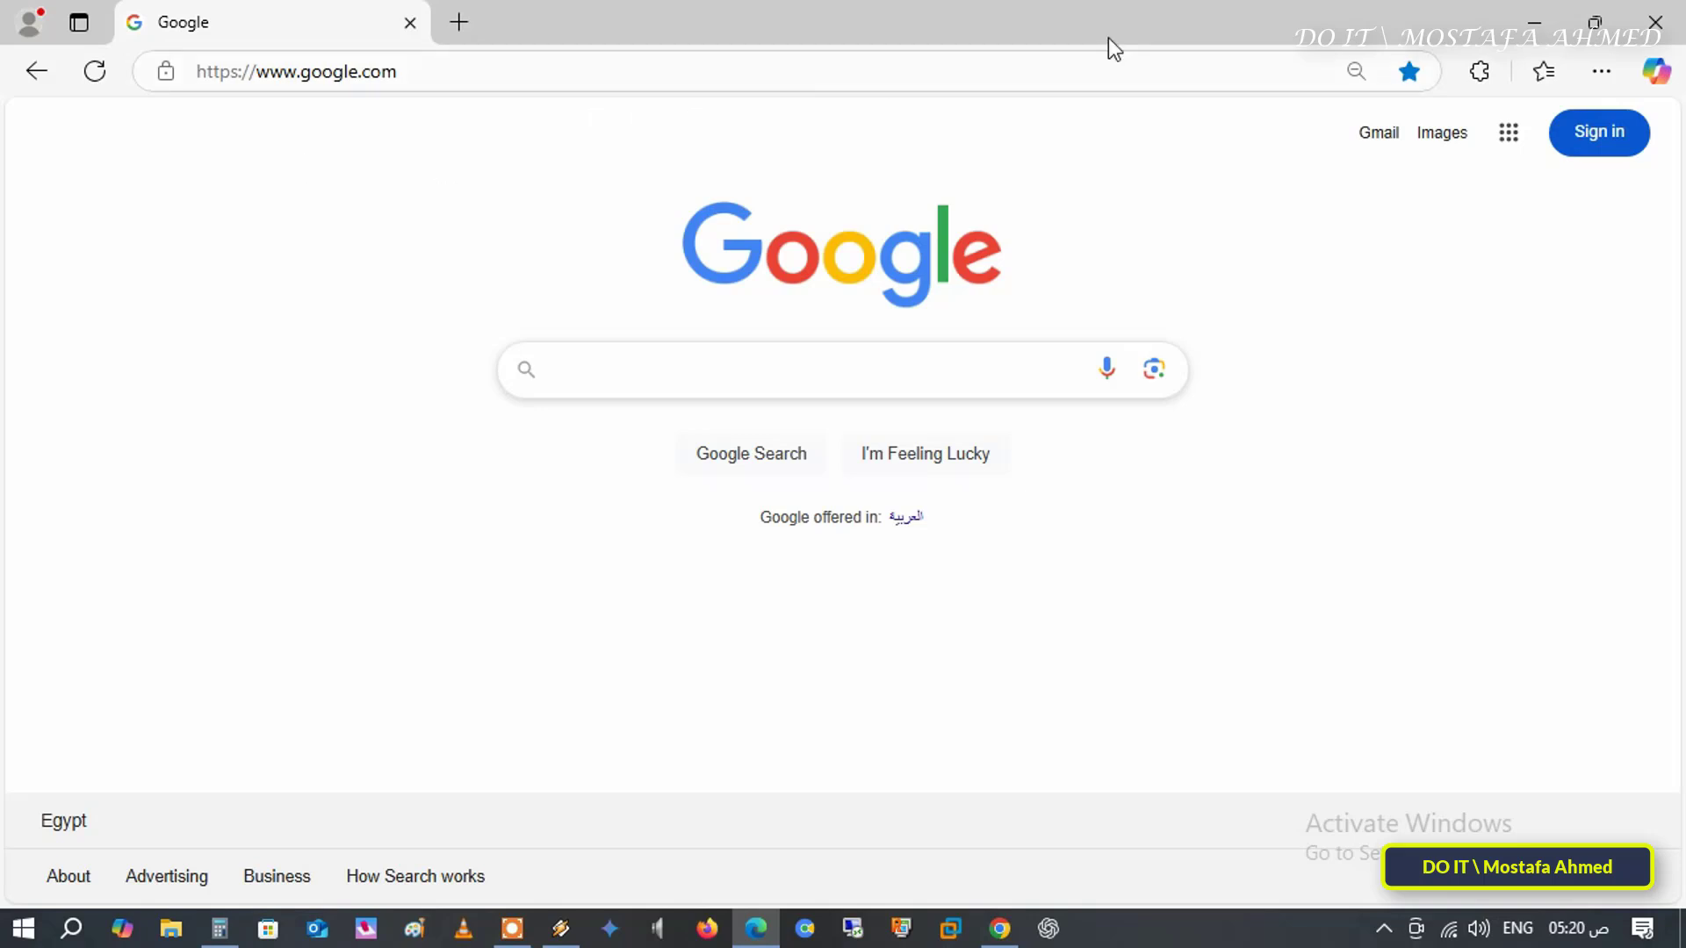
{"action": "mouse_move", "coordinate": [1573, 60]}
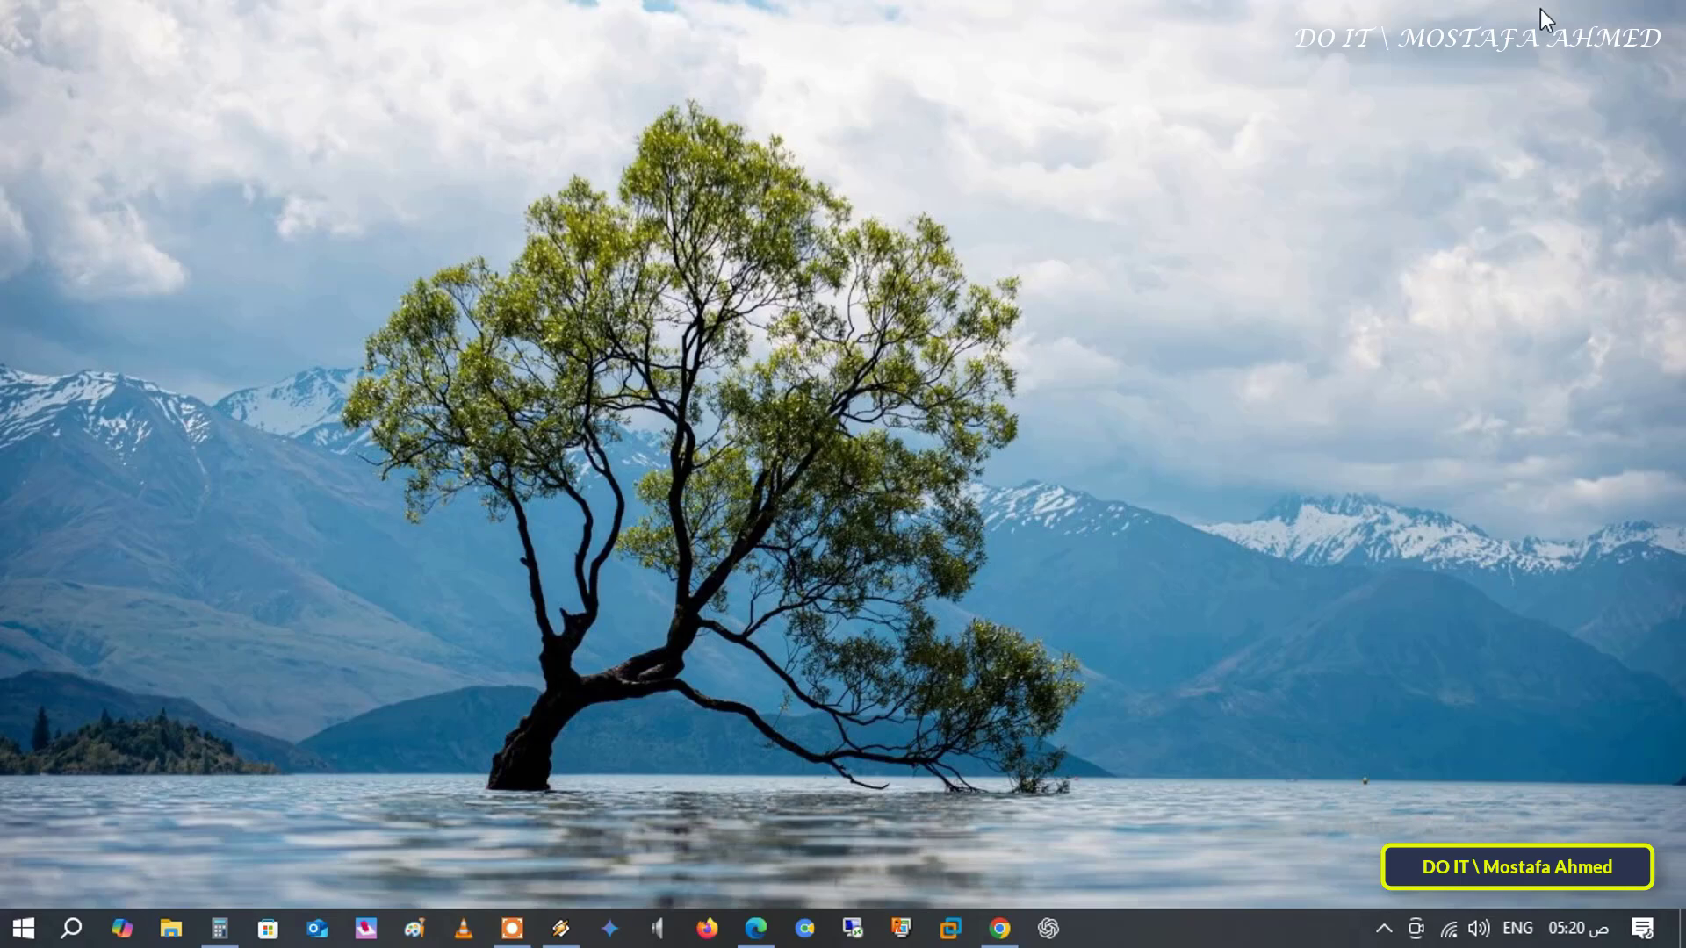
{"action": "mouse_move", "coordinate": [1340, 344]}
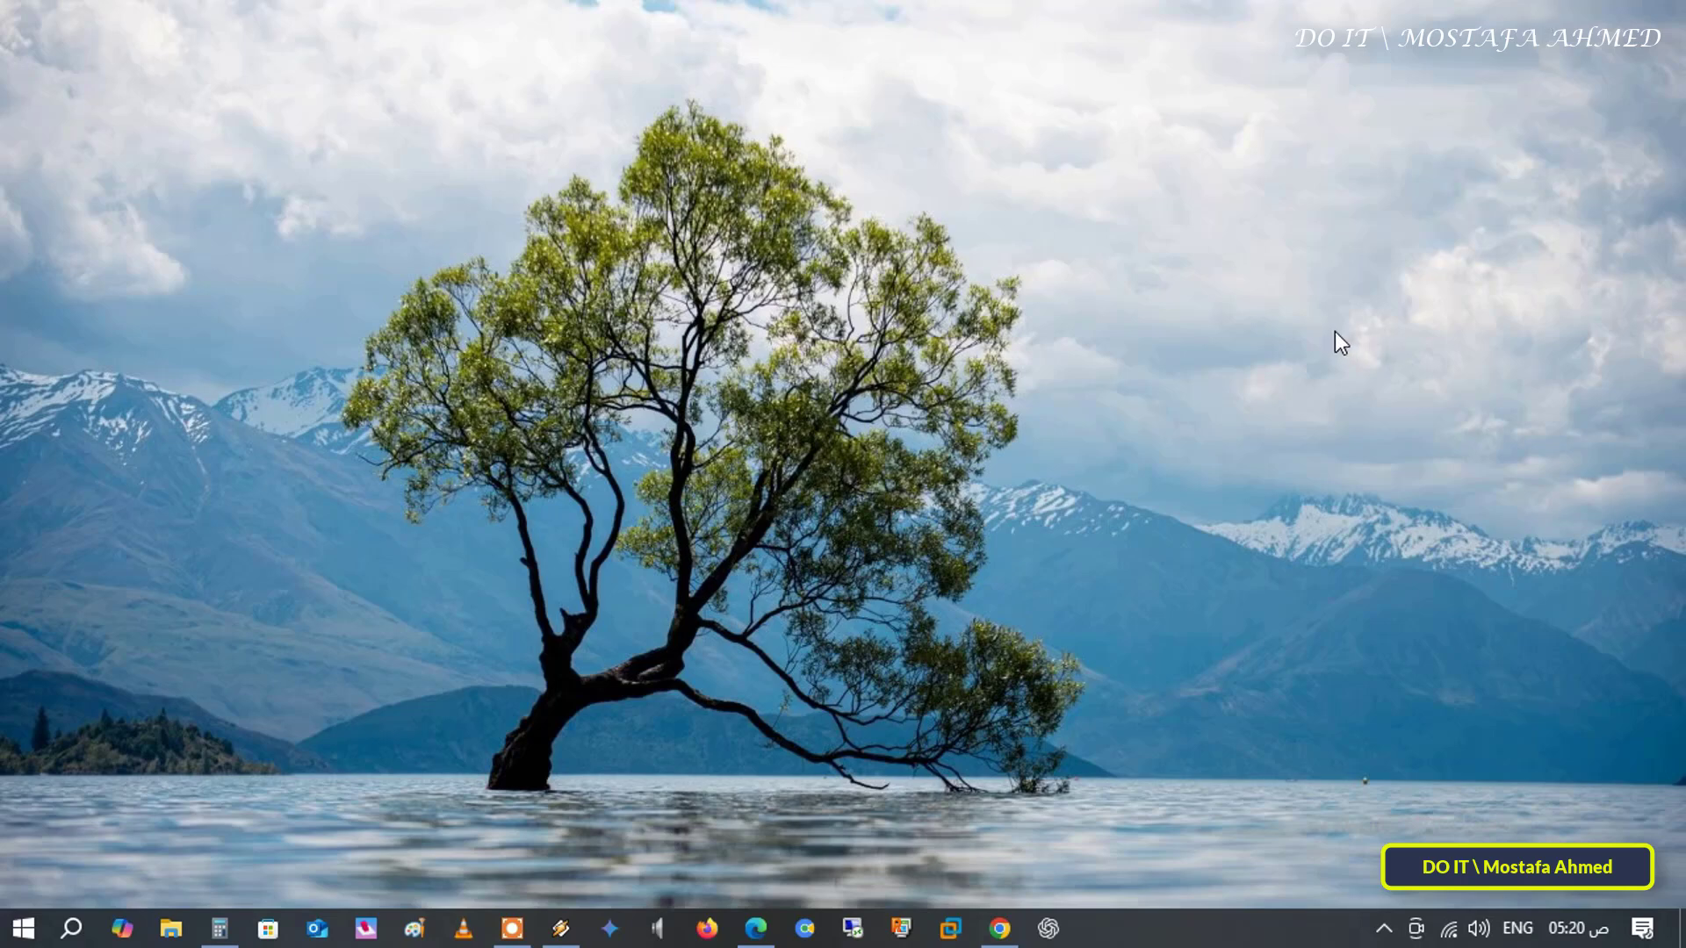
{"action": "mouse_move", "coordinate": [1323, 338]}
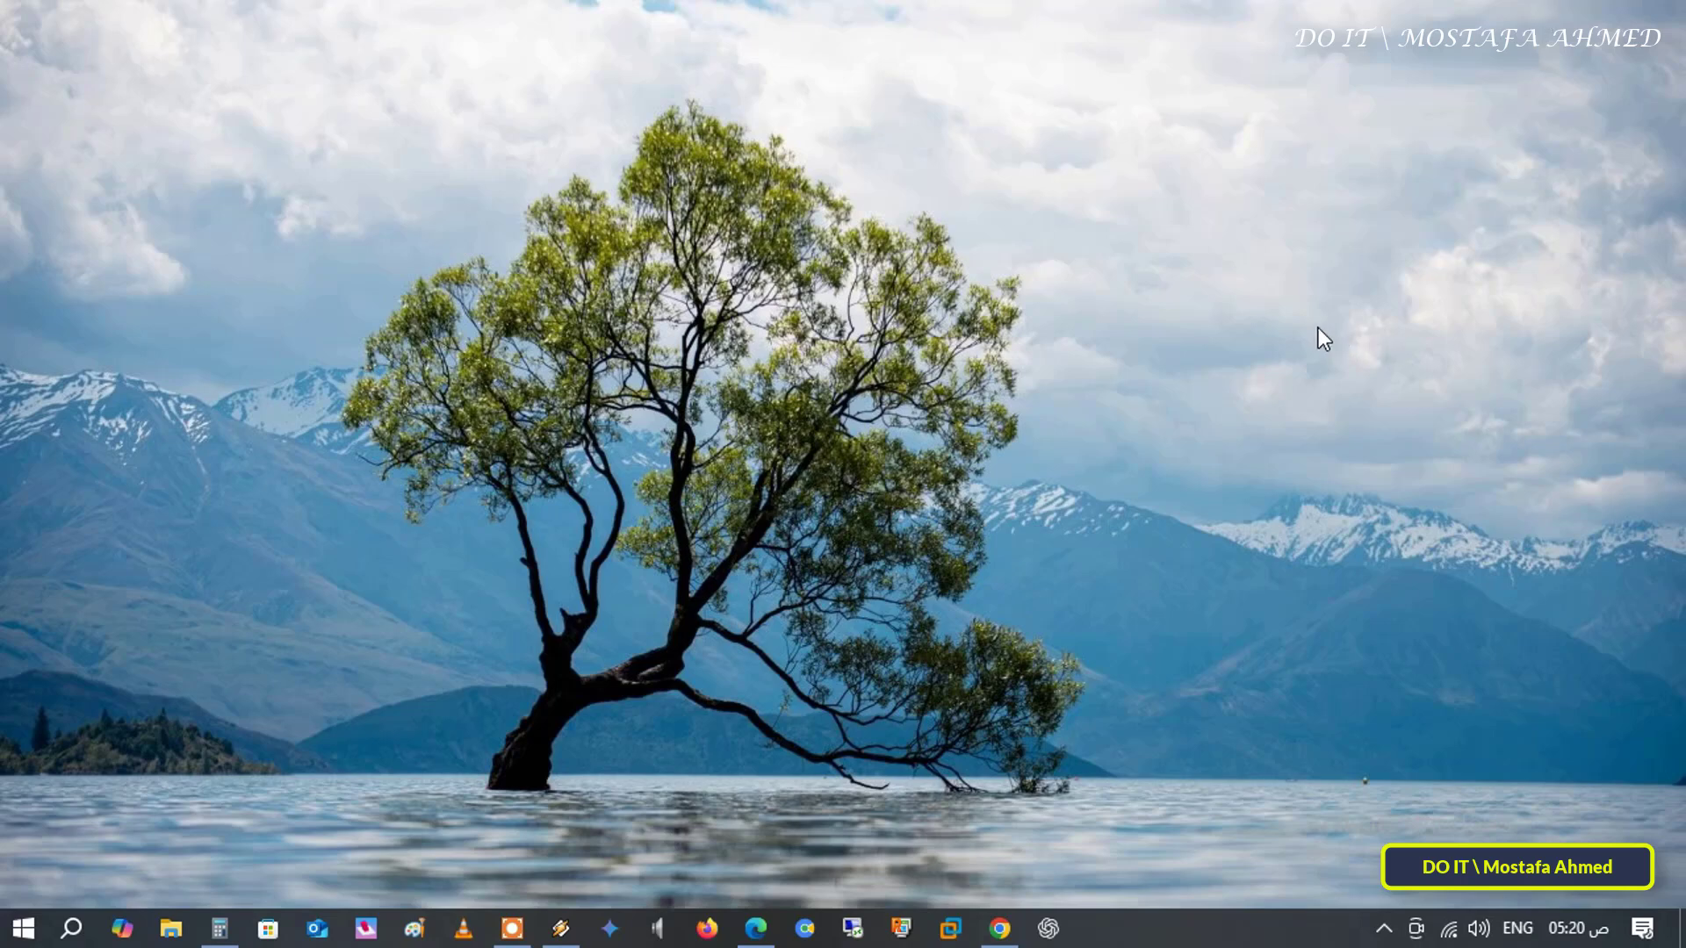